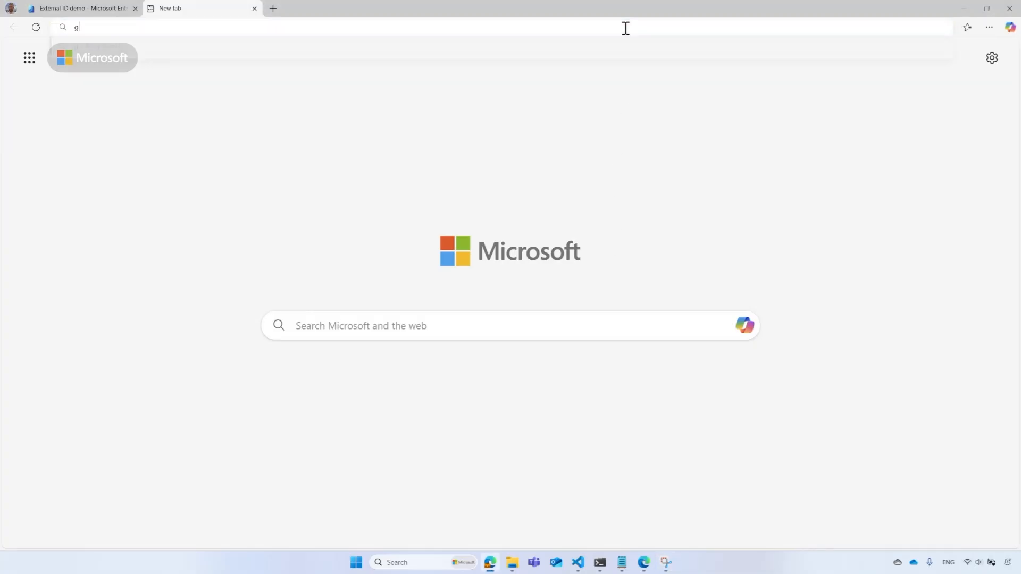
- Go to github.com/microsoft/authentication-events-function and download the repository as a ZIP
type("ithub.com/microsoft/")
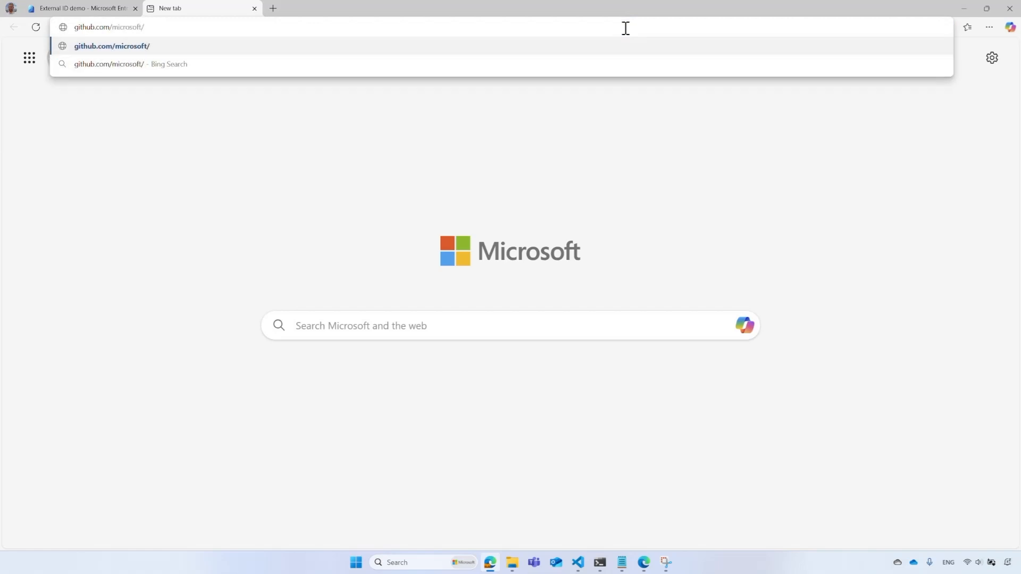
type("authentication-")
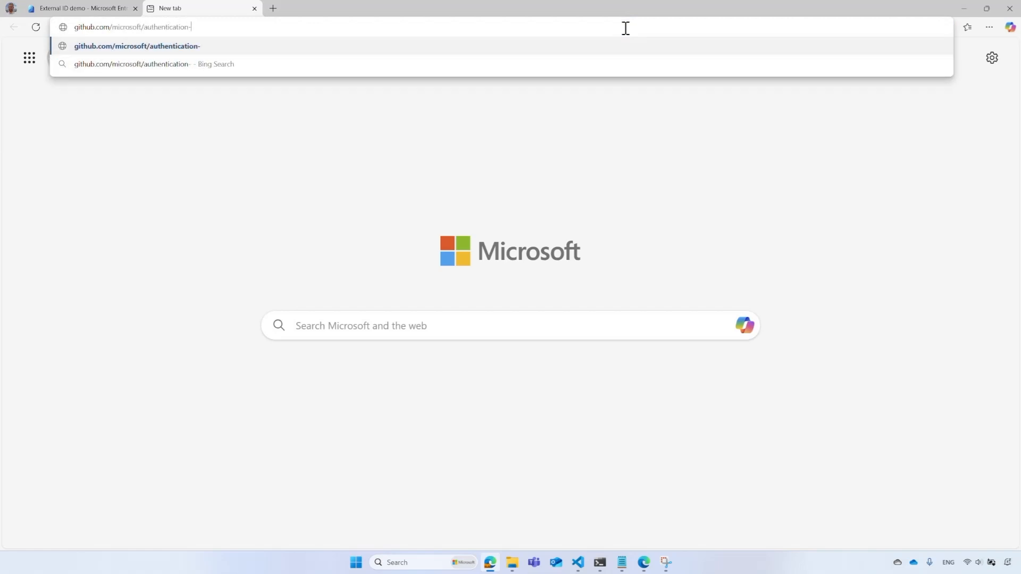
type("events-function")
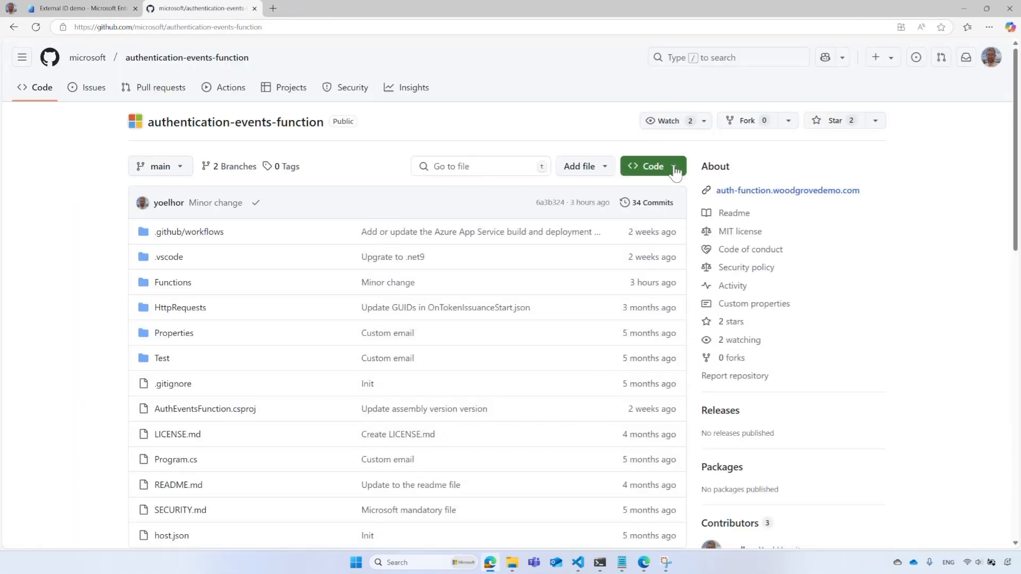
left_click(651, 165)
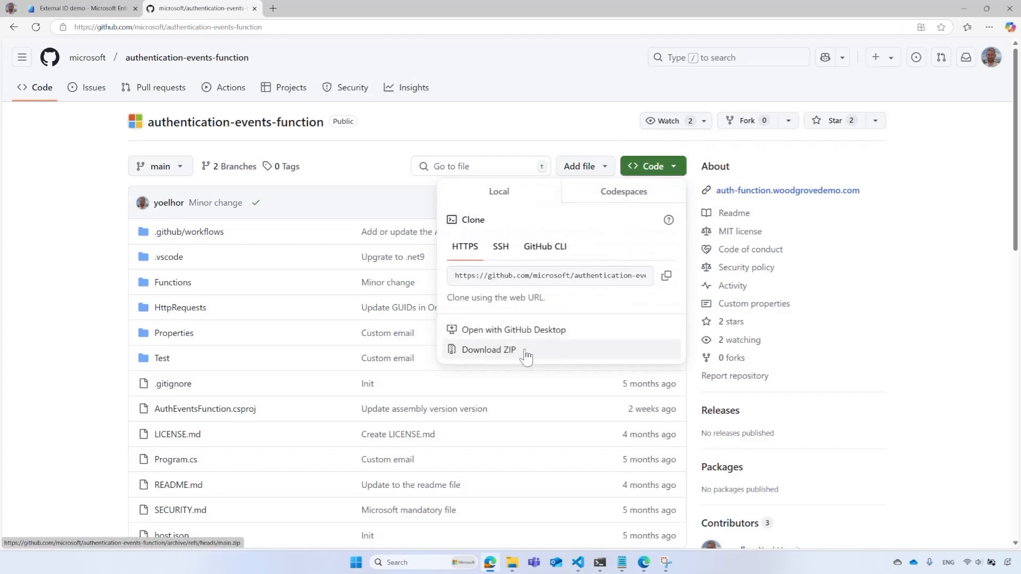
left_click(487, 350)
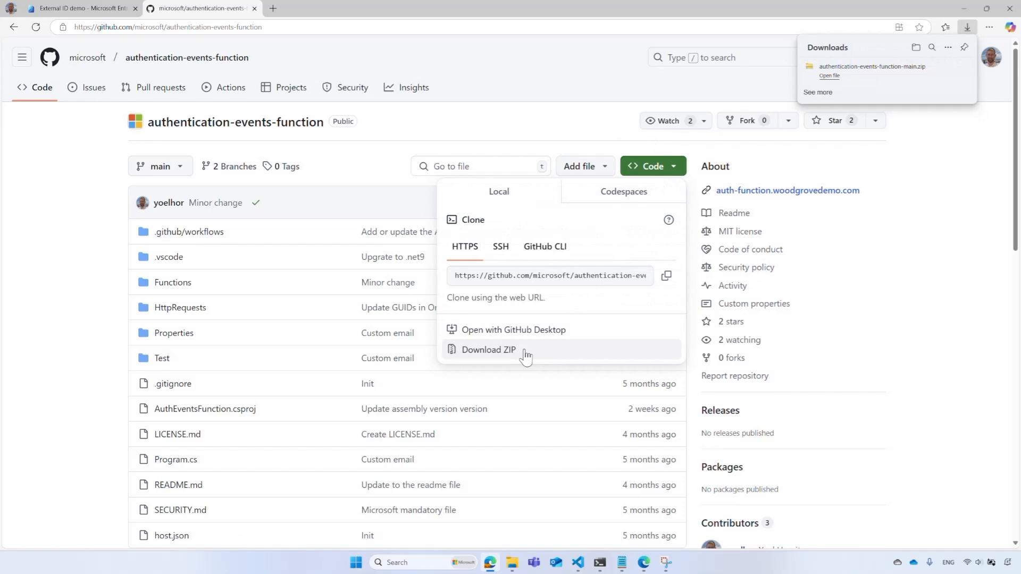
mouse_move(514, 551)
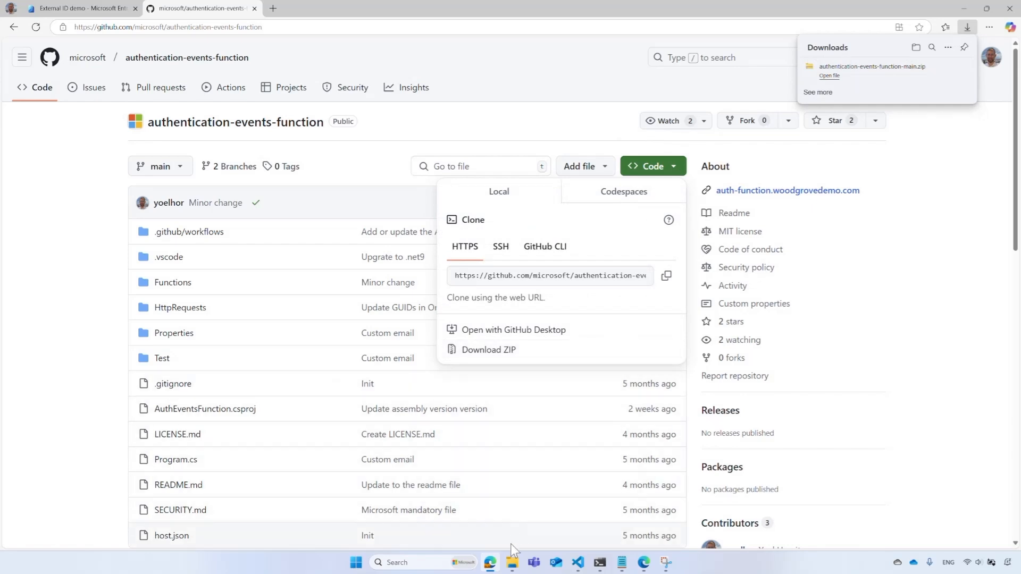
- Open the authentication-events-function-main folder from Downloads in VS Code and expand Functions
left_click(575, 567)
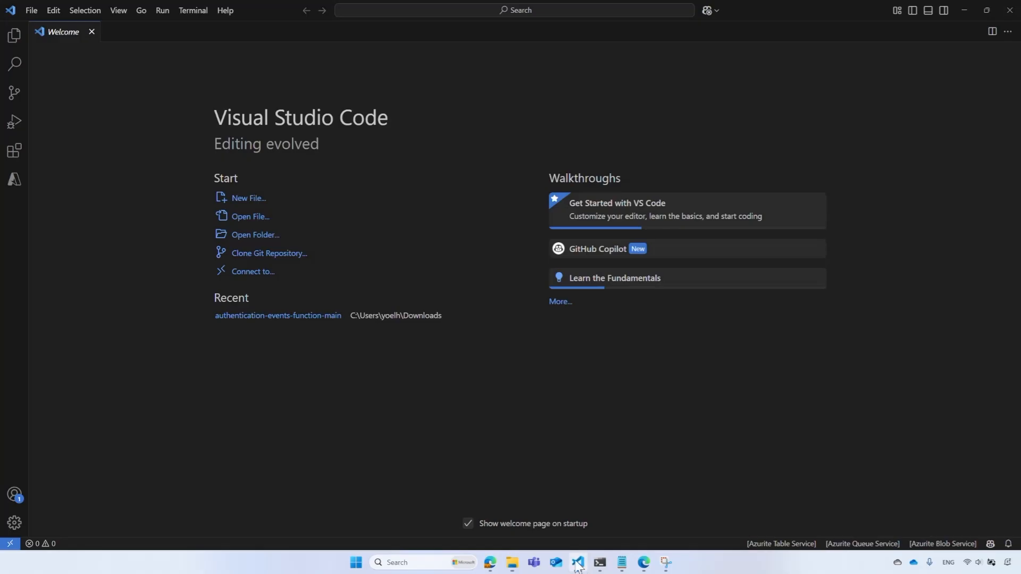
left_click(30, 10)
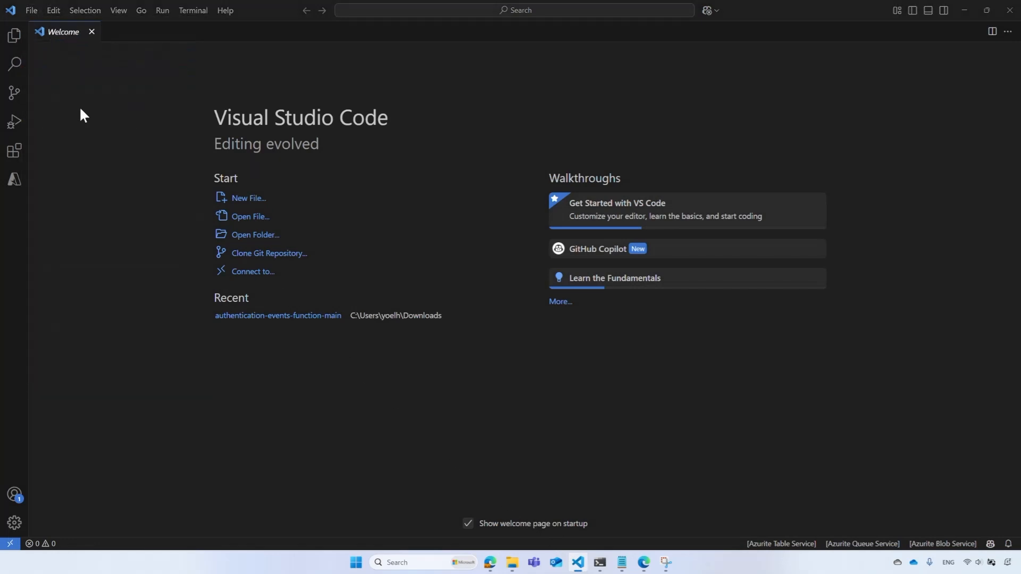
left_click(255, 235)
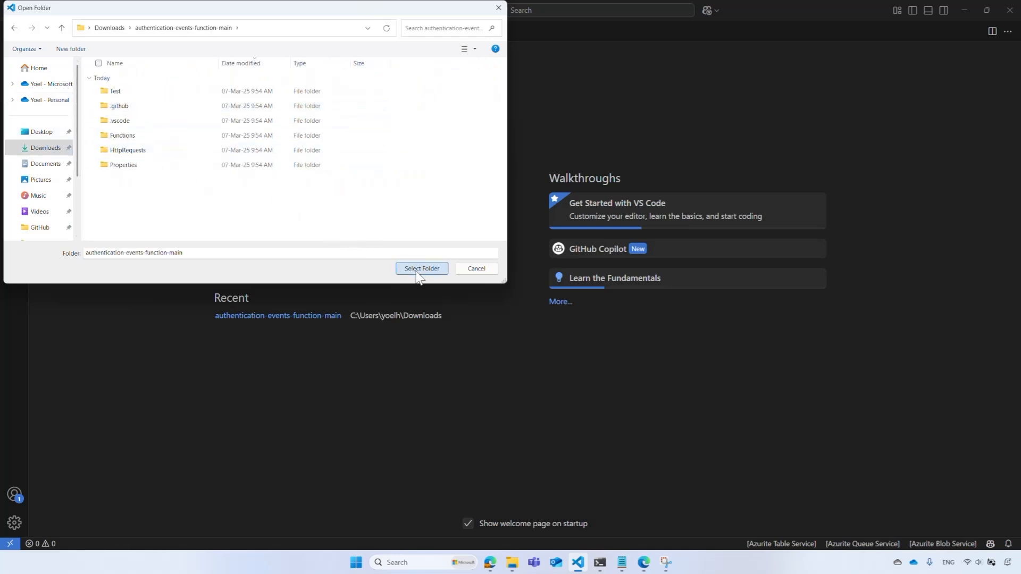
left_click(421, 268)
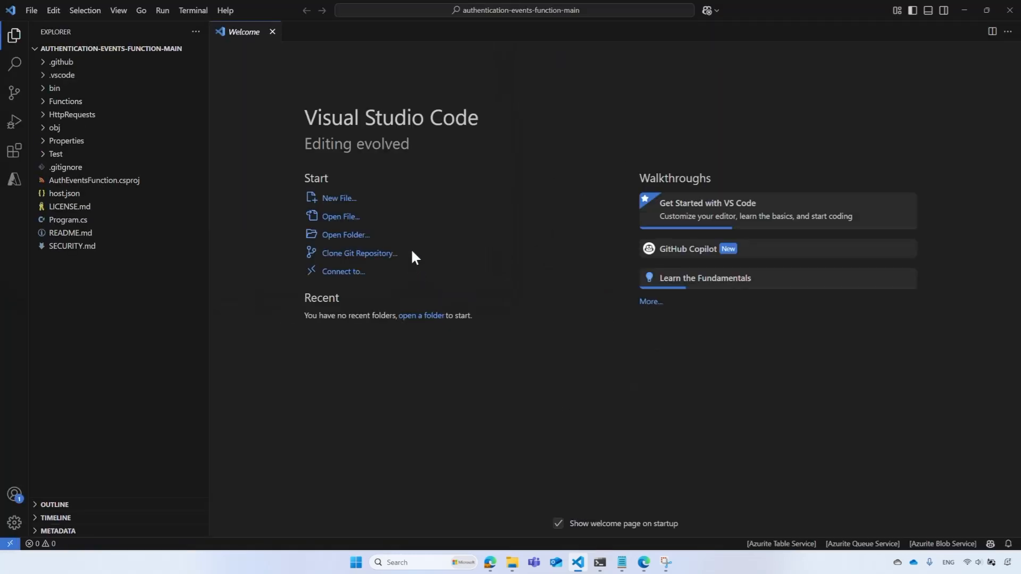
mouse_move(64, 101)
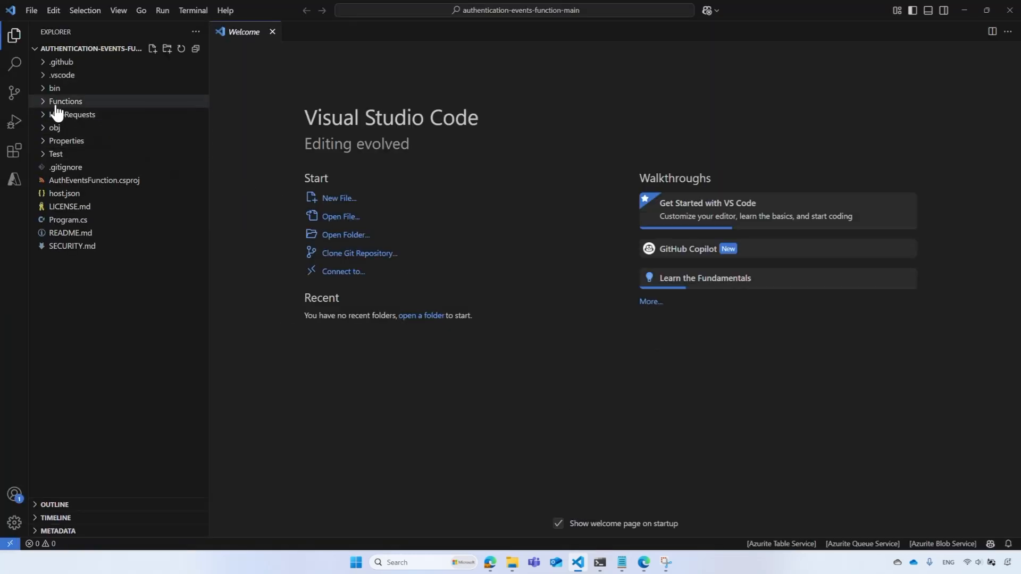
left_click(65, 101)
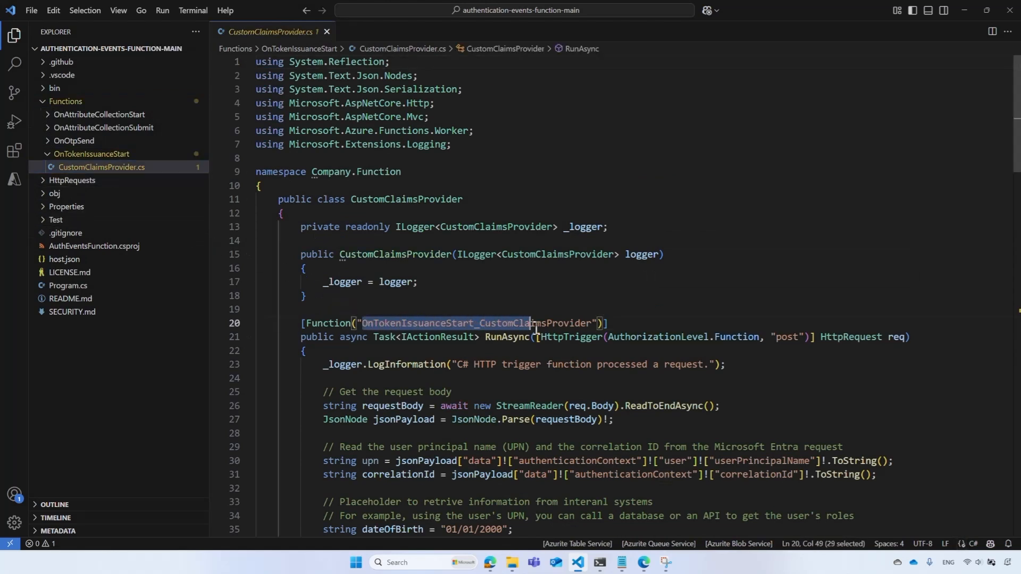
scroll("down", 3)
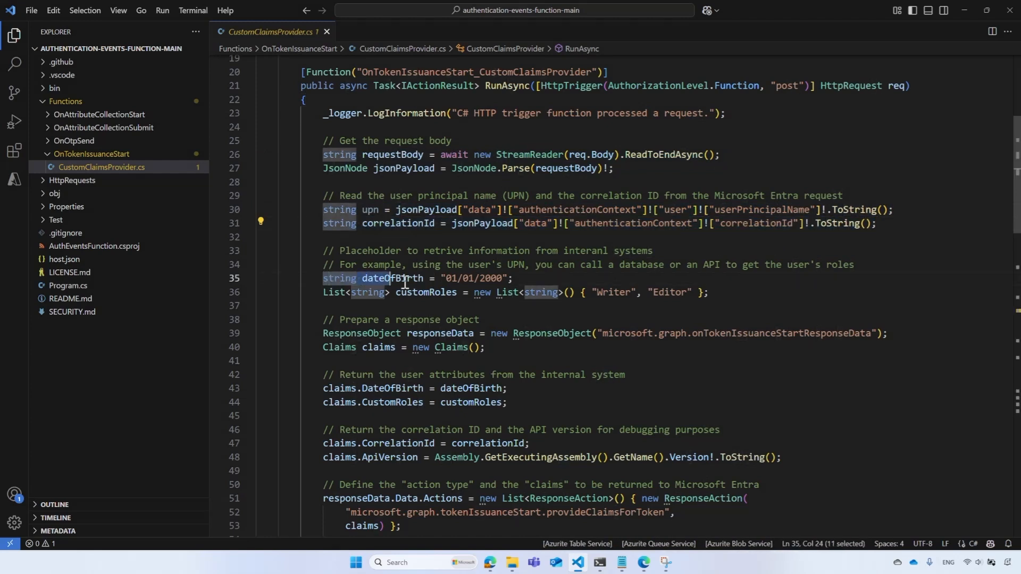
left_click(710, 292)
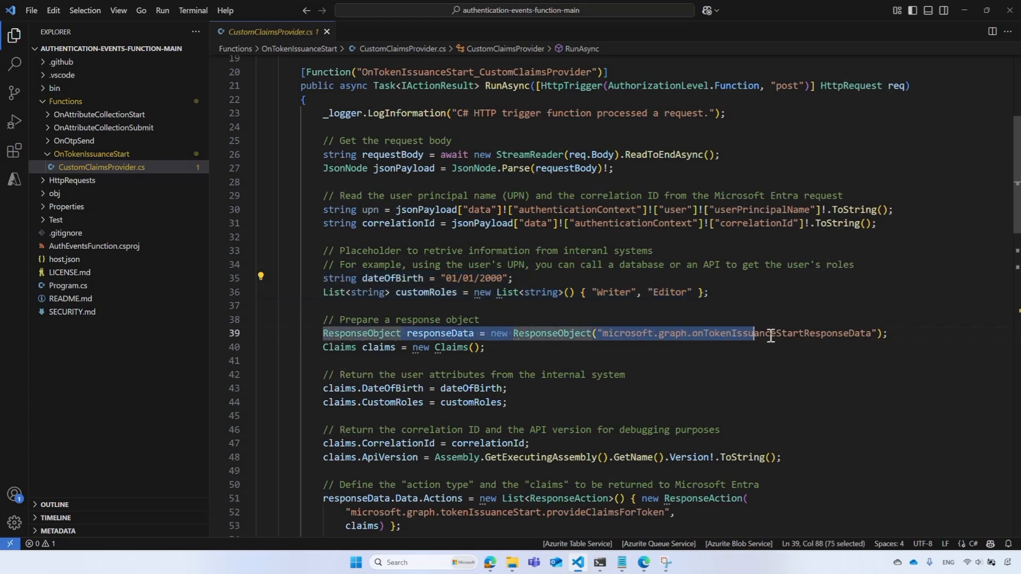
left_click(339, 388)
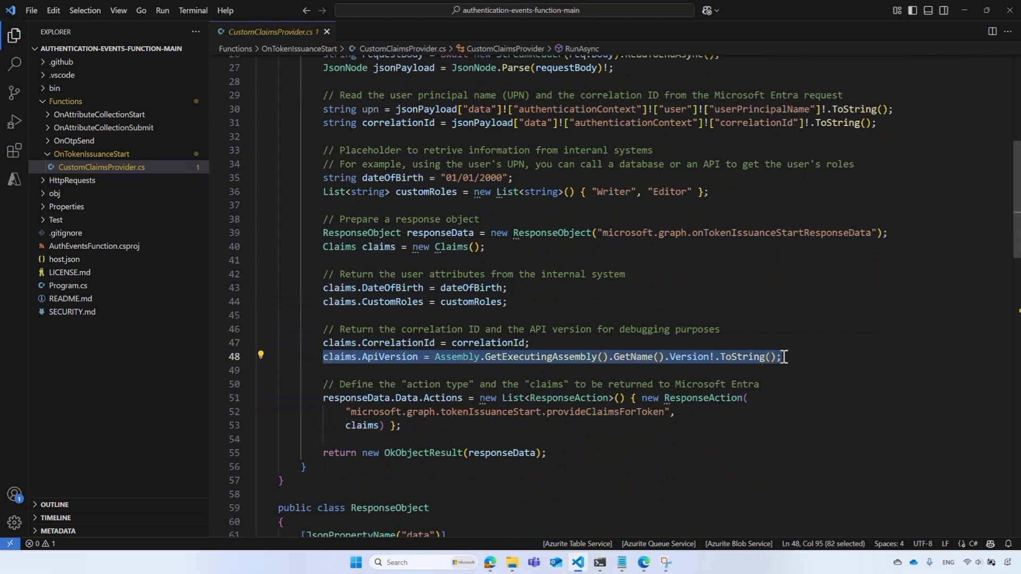
mouse_move(376, 403)
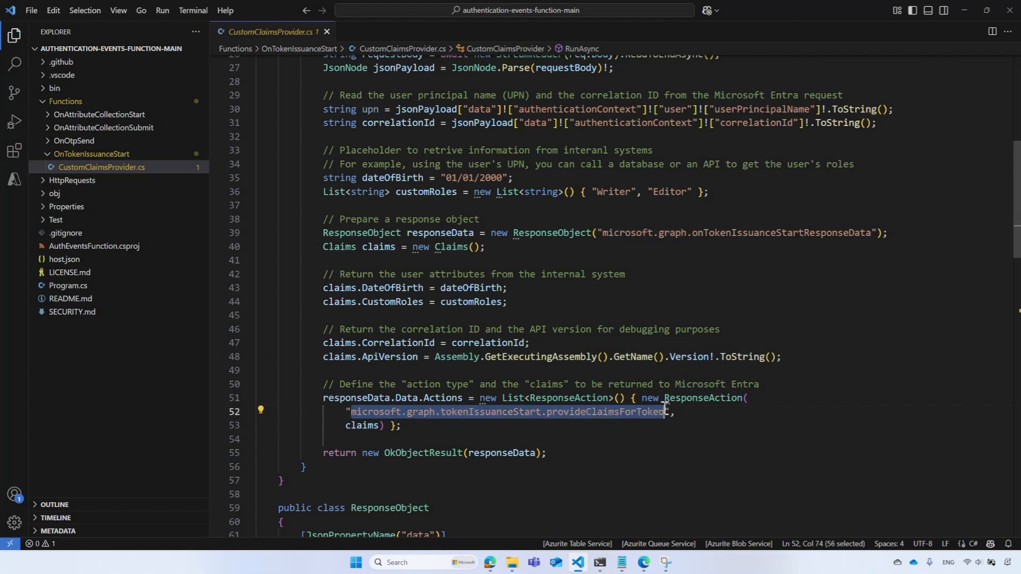
double_click(363, 426)
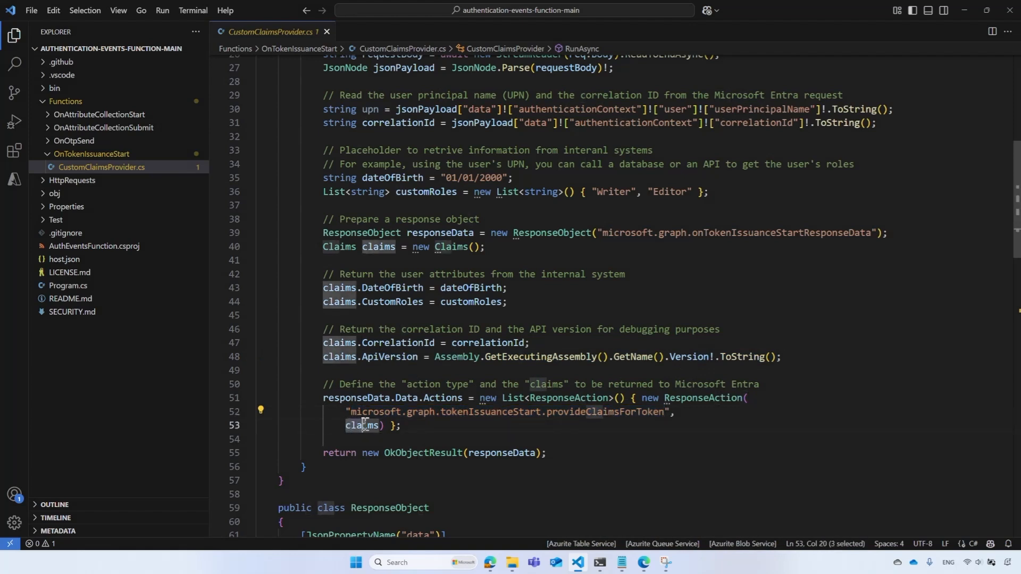
double_click(363, 425)
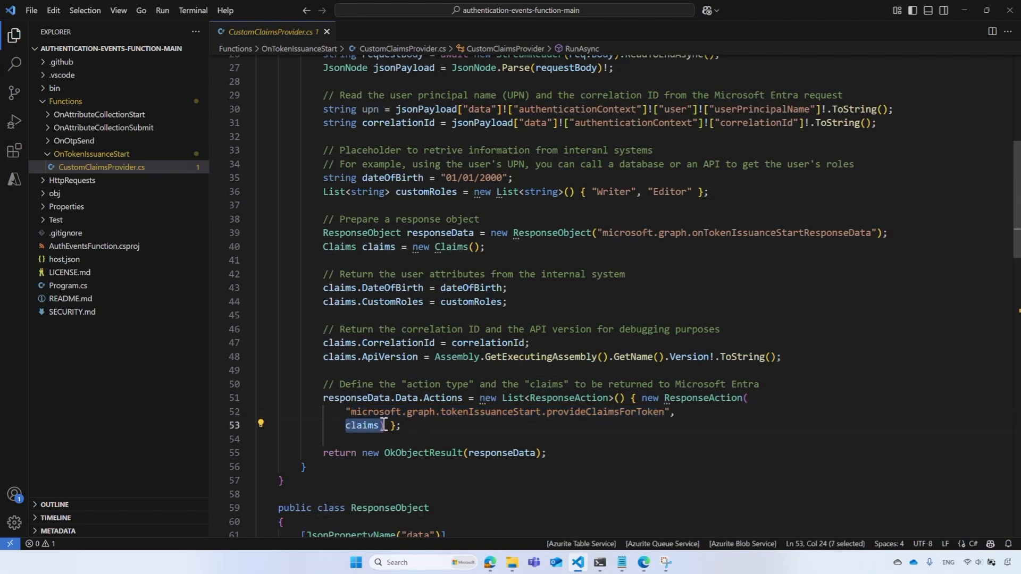
left_click(546, 452)
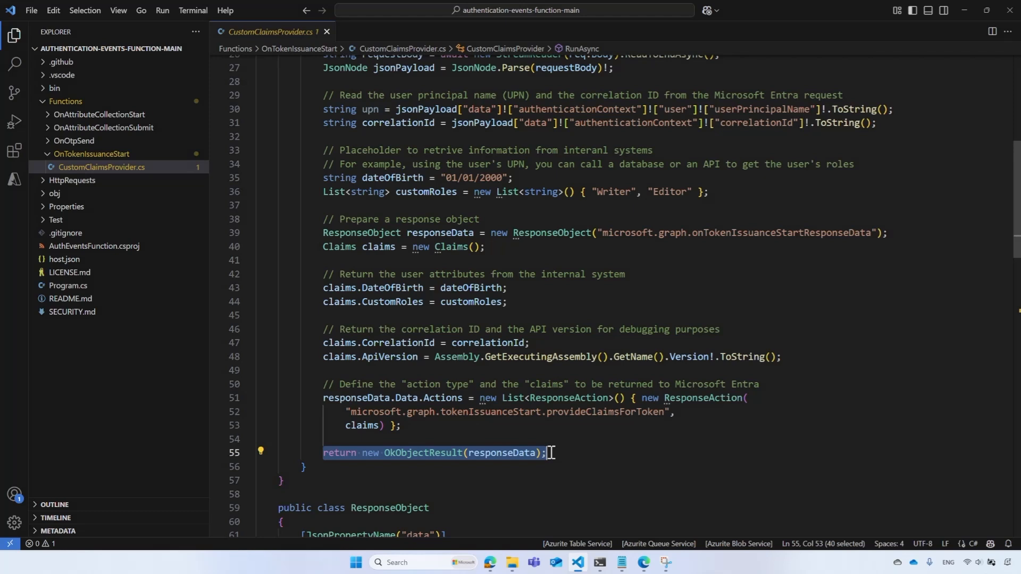
mouse_move(88, 233)
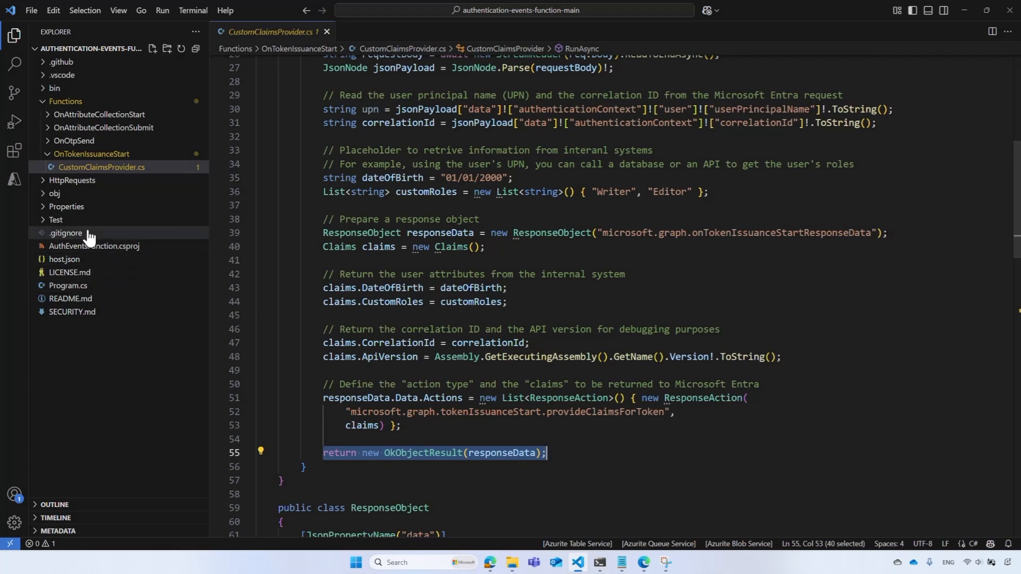
mouse_move(14, 186)
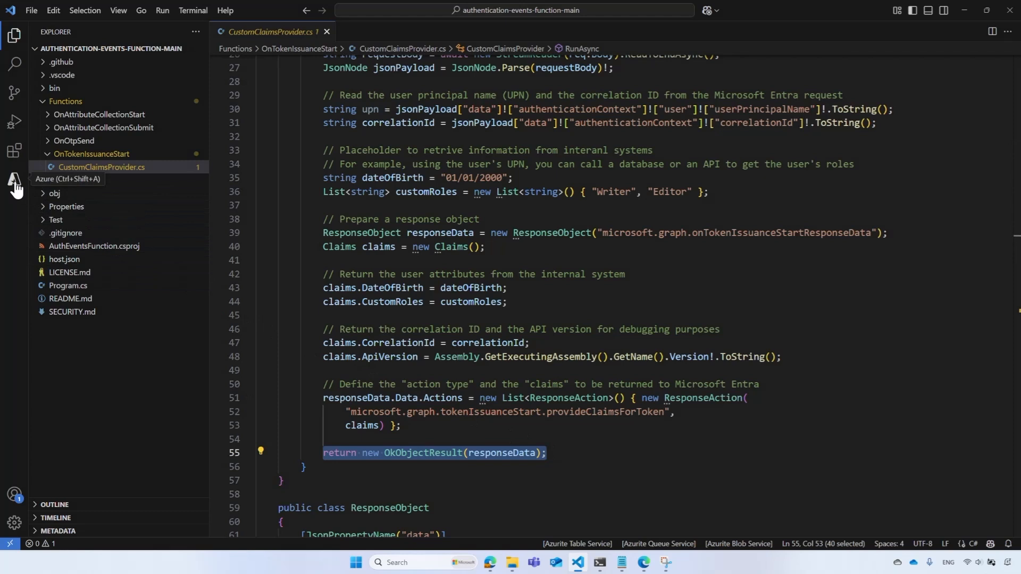
- Sign in to Azure from the VS Code Azure panel, allowing the extension access
left_click(15, 179)
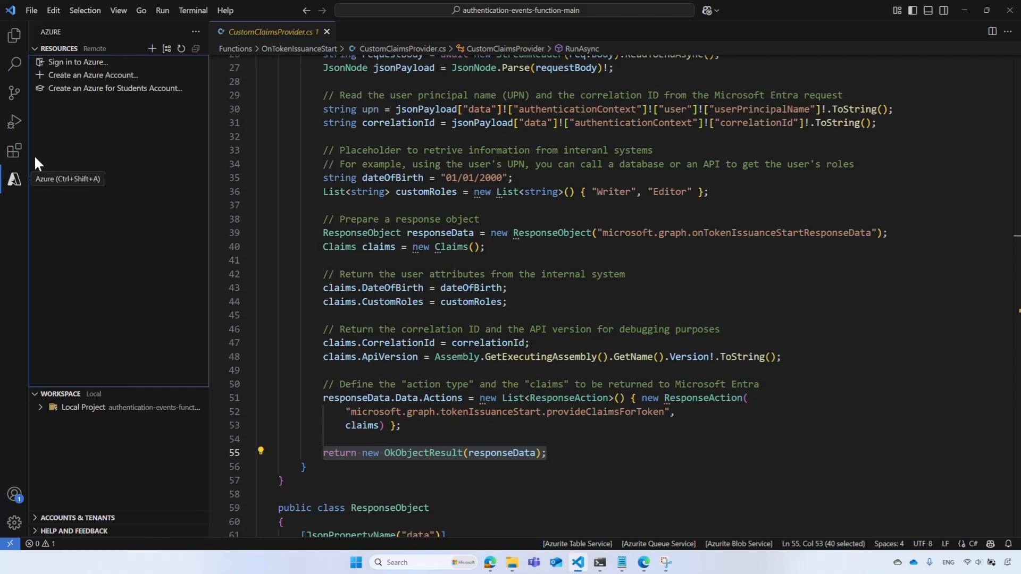
mouse_move(51, 143)
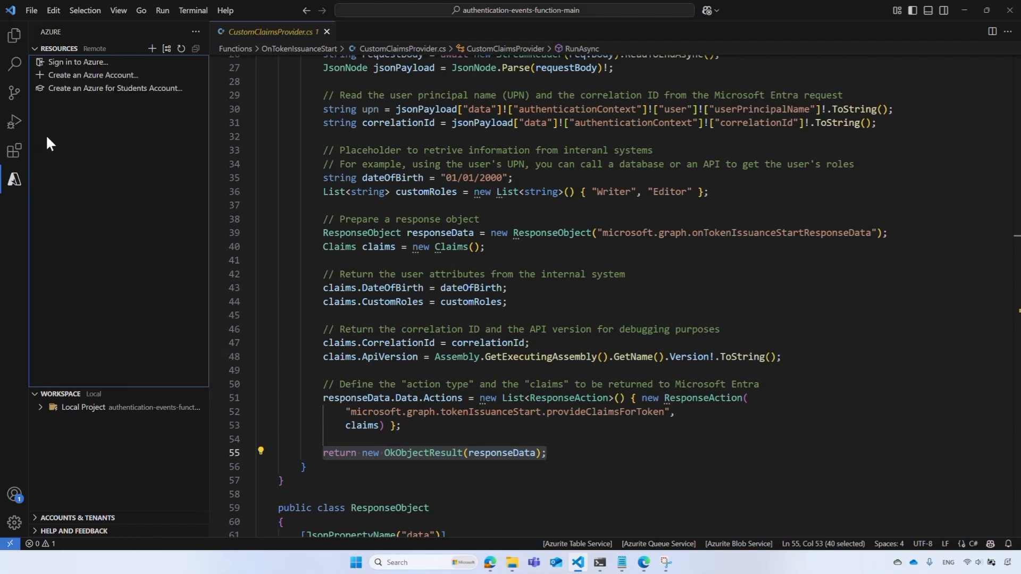
mouse_move(78, 62)
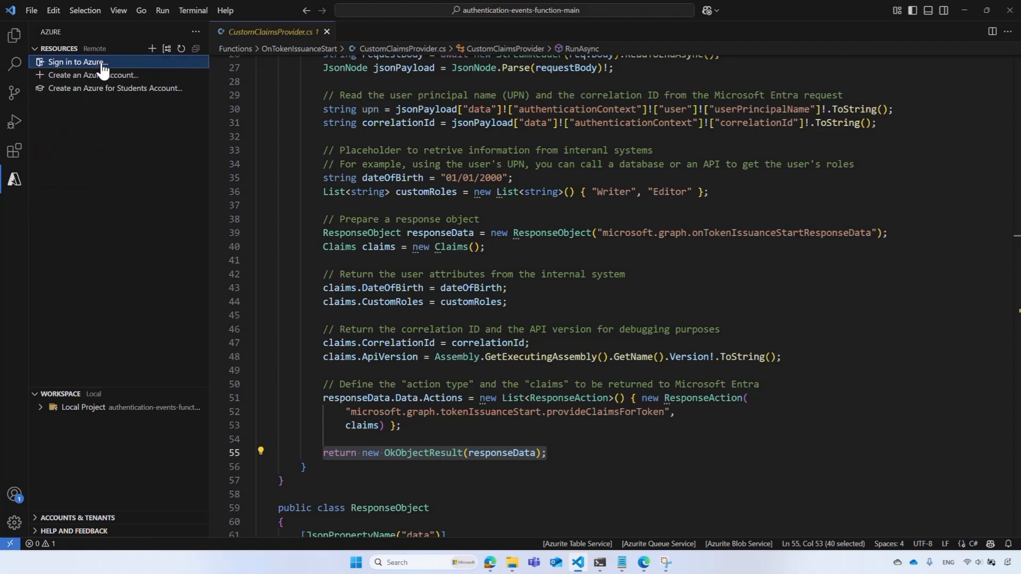
left_click(80, 61)
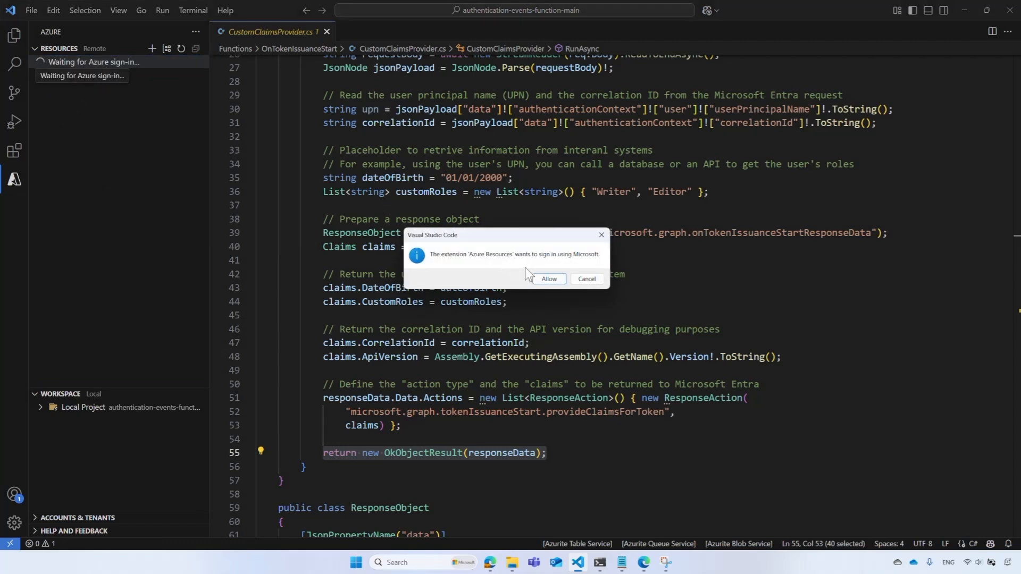
left_click(548, 278)
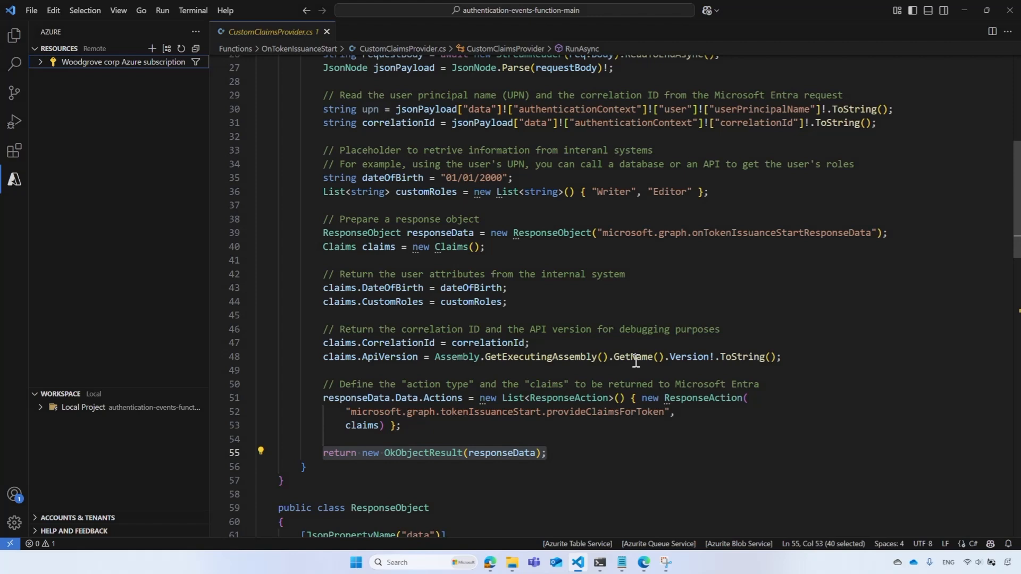
mouse_move(310, 183)
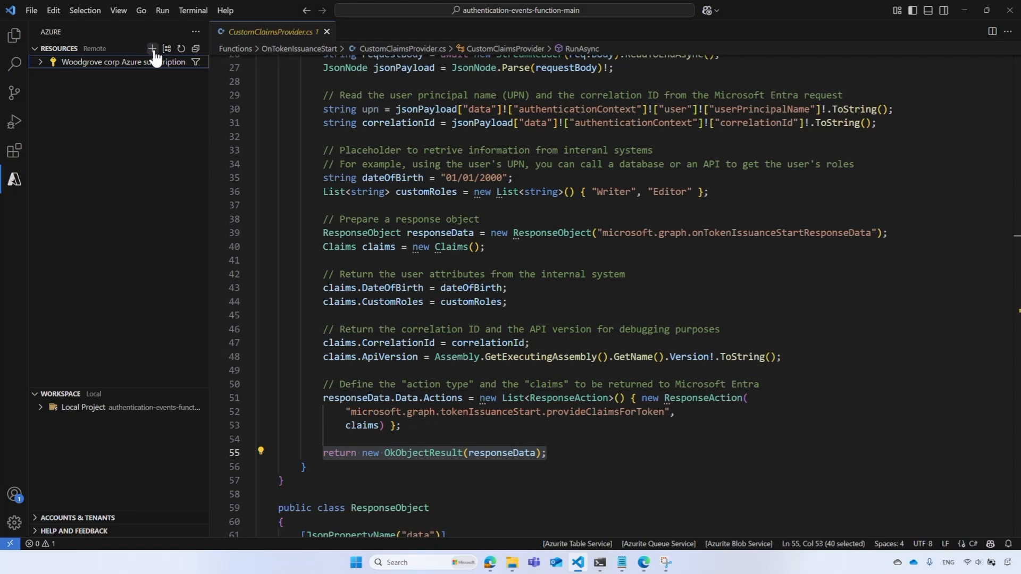
- Create the woodgrove-corp-auth-demo Function App with a chosen region and .NET isolated runtime
left_click(152, 49)
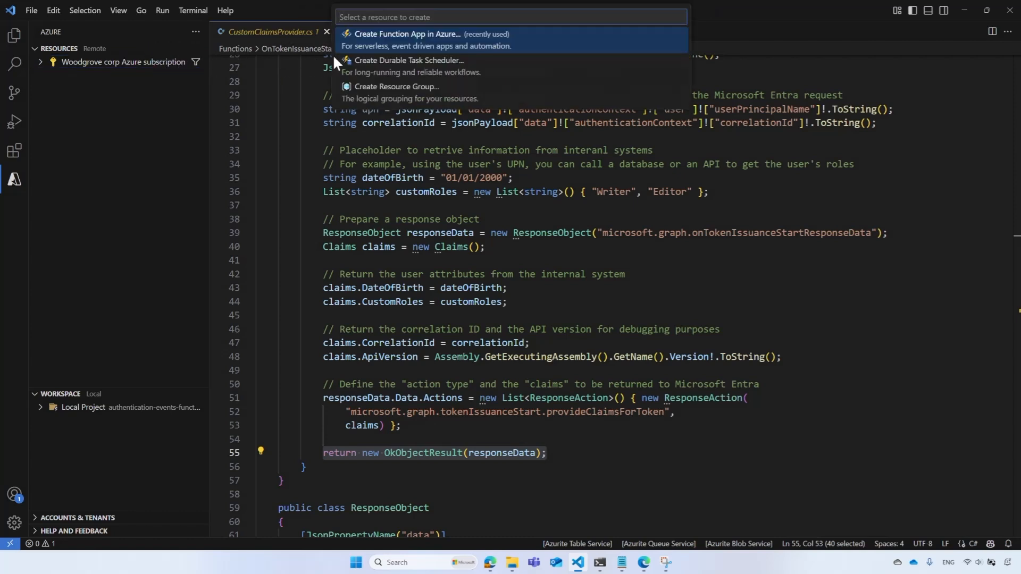
mouse_move(514, 40)
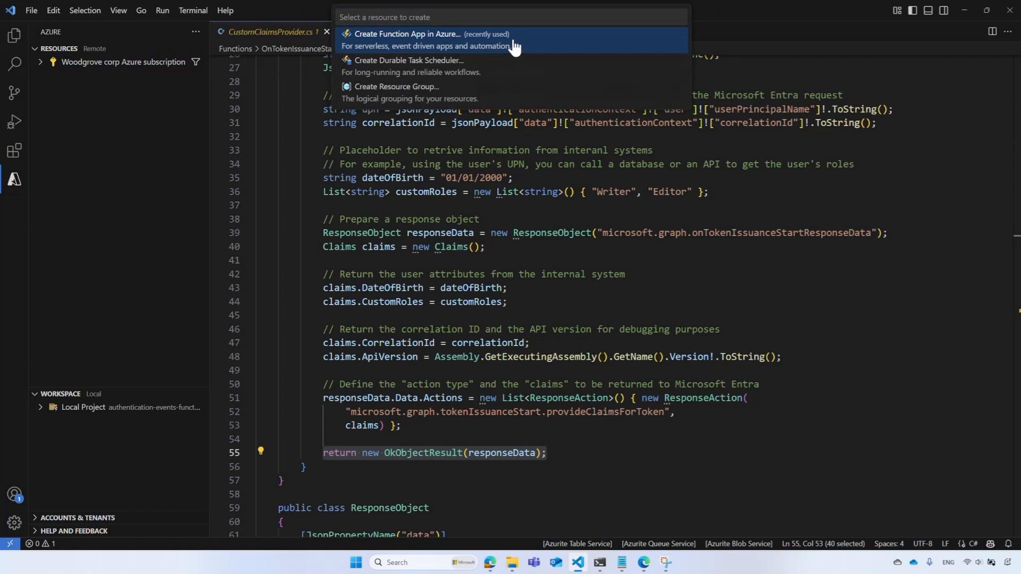
left_click(406, 34)
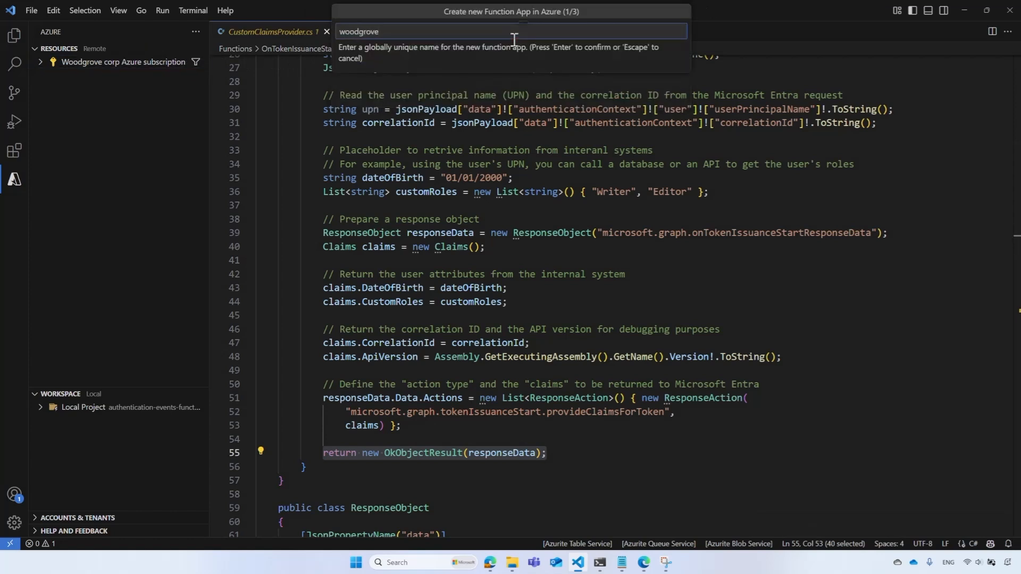
type("-corp-auth-de")
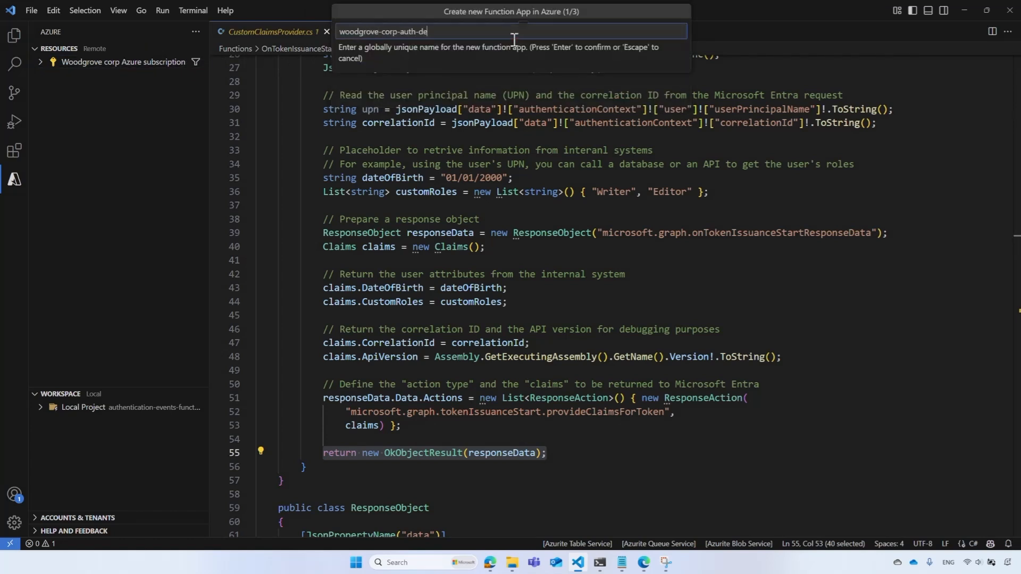
key("Return")
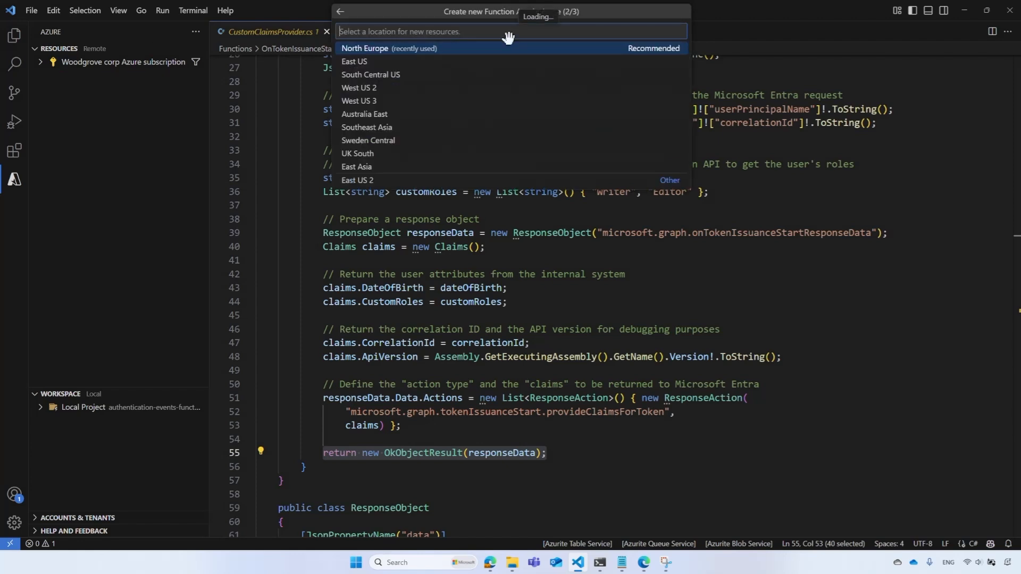
mouse_move(441, 52)
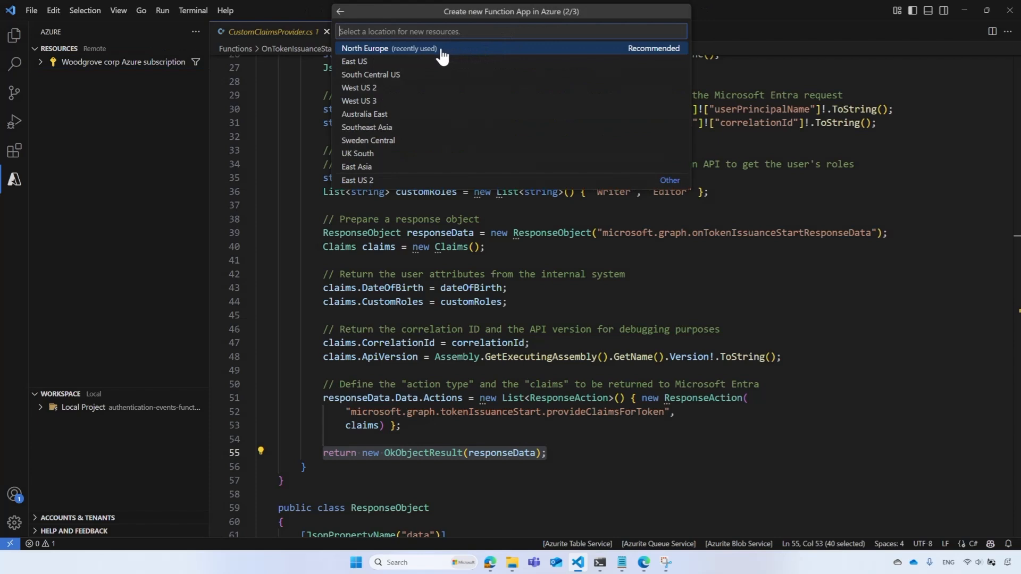
left_click(388, 48)
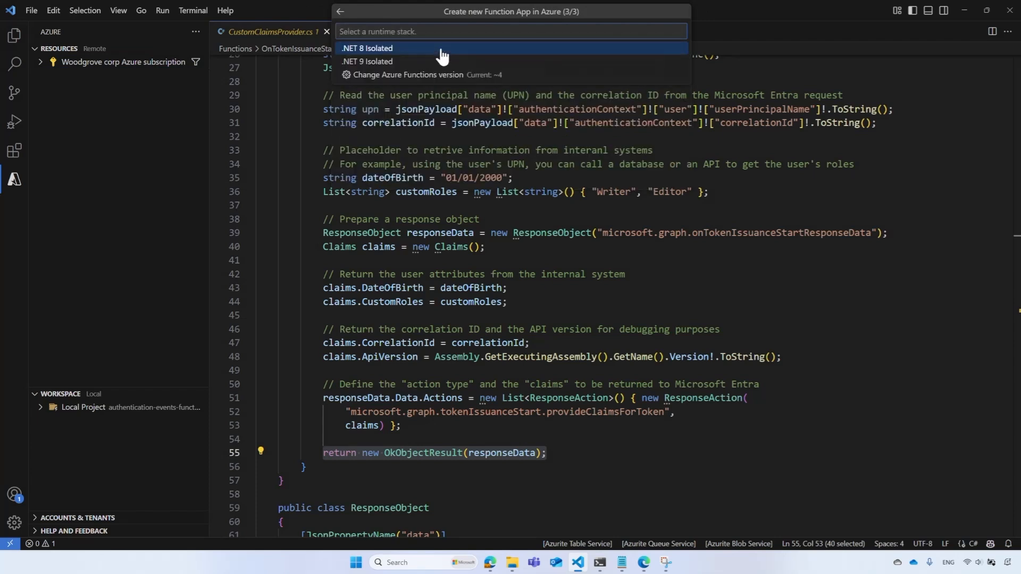
mouse_move(397, 69)
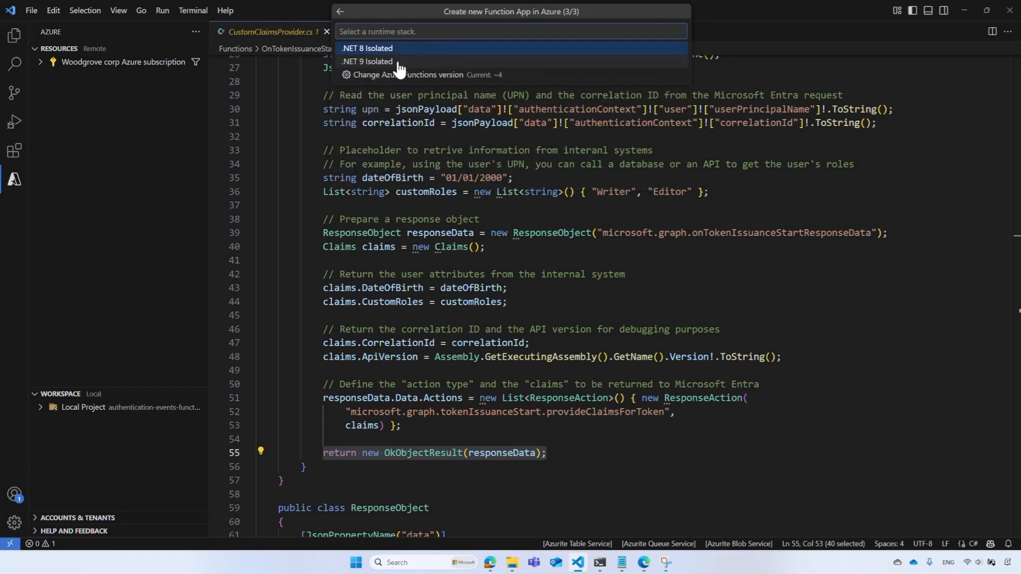
left_click(367, 49)
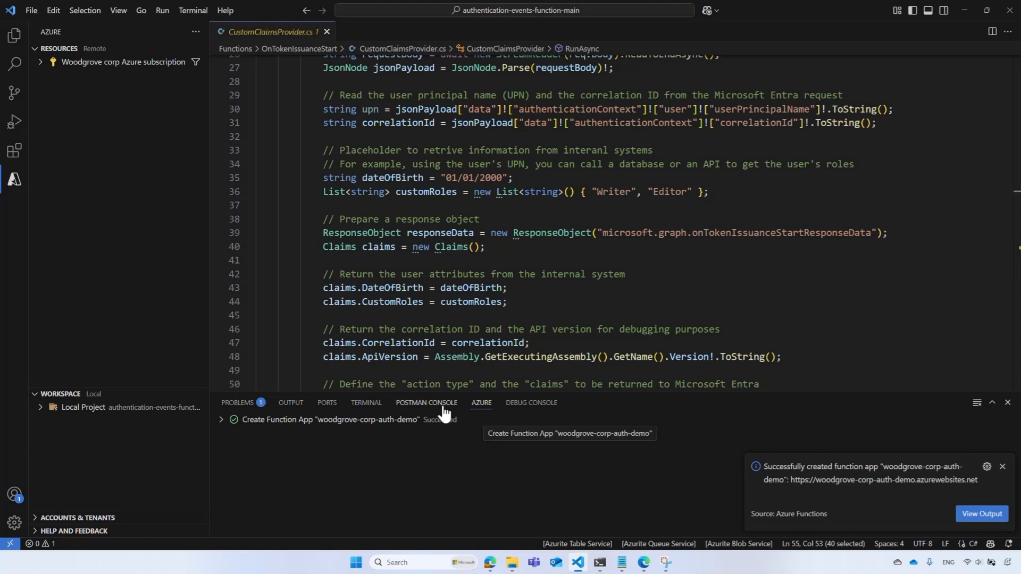
mouse_move(43, 70)
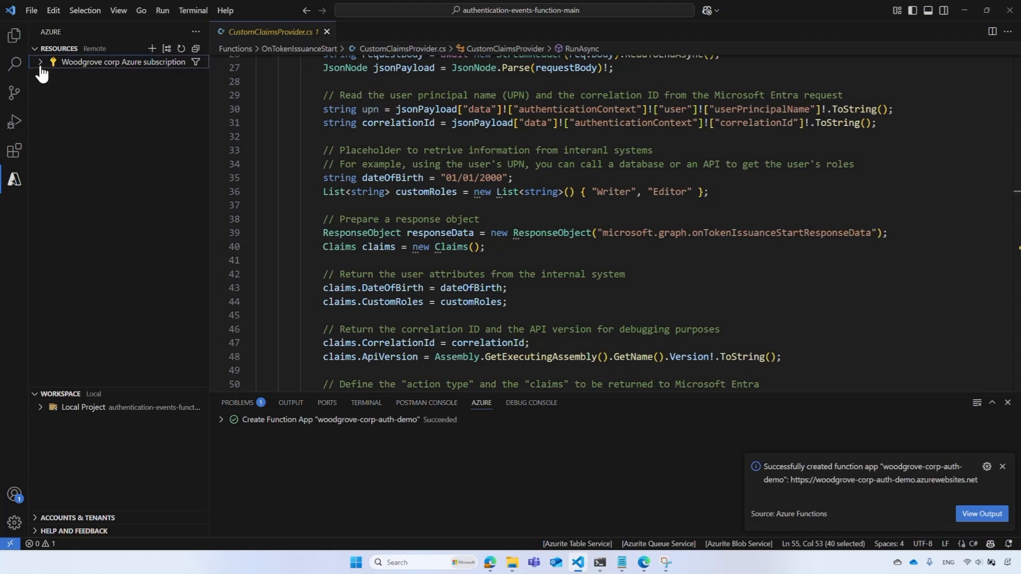
- Deploy the project to woodgrove-corp-auth-demo, confirming the overwrite of the previous deployment
left_click(40, 61)
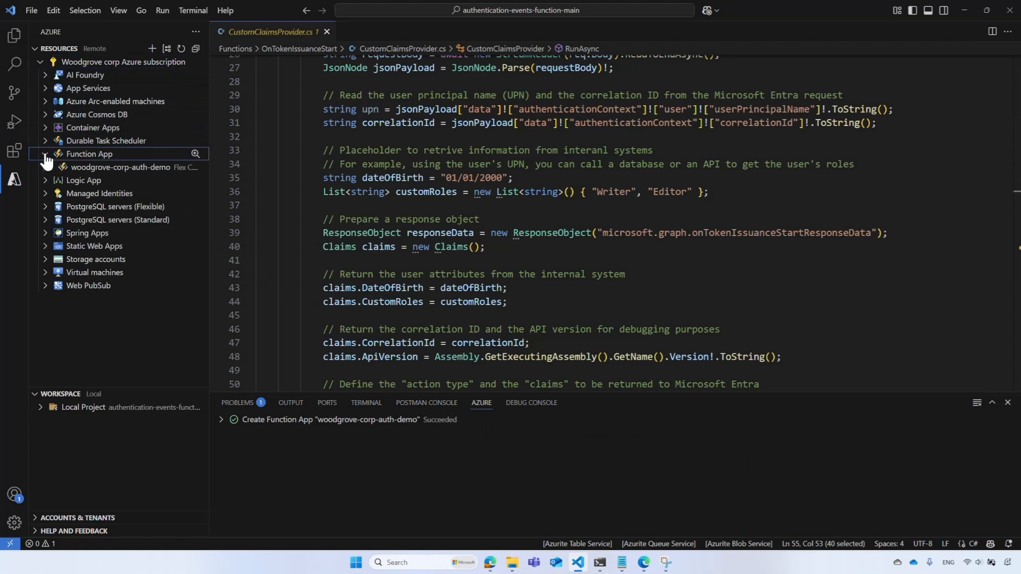
mouse_move(120, 166)
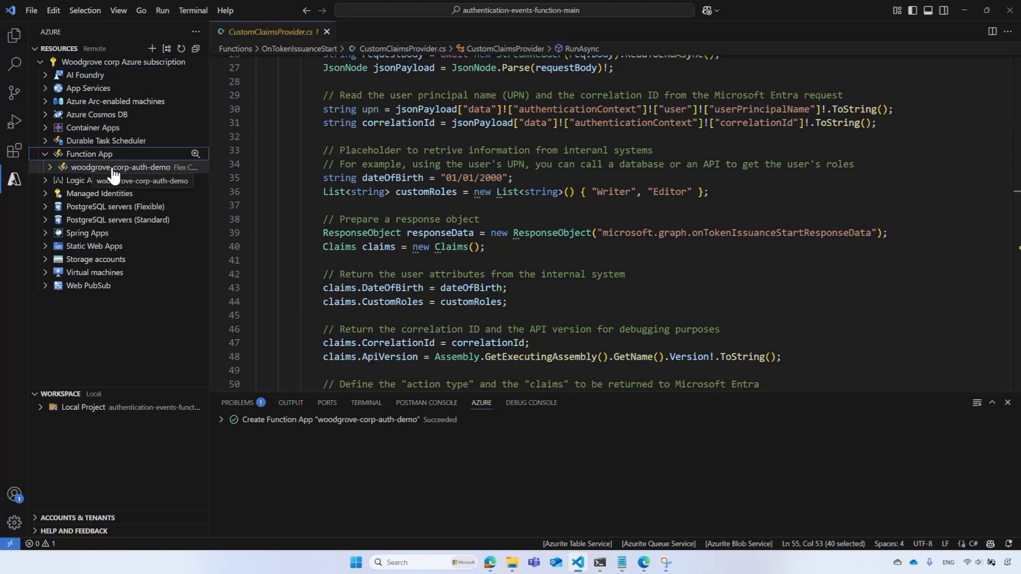
right_click(126, 168)
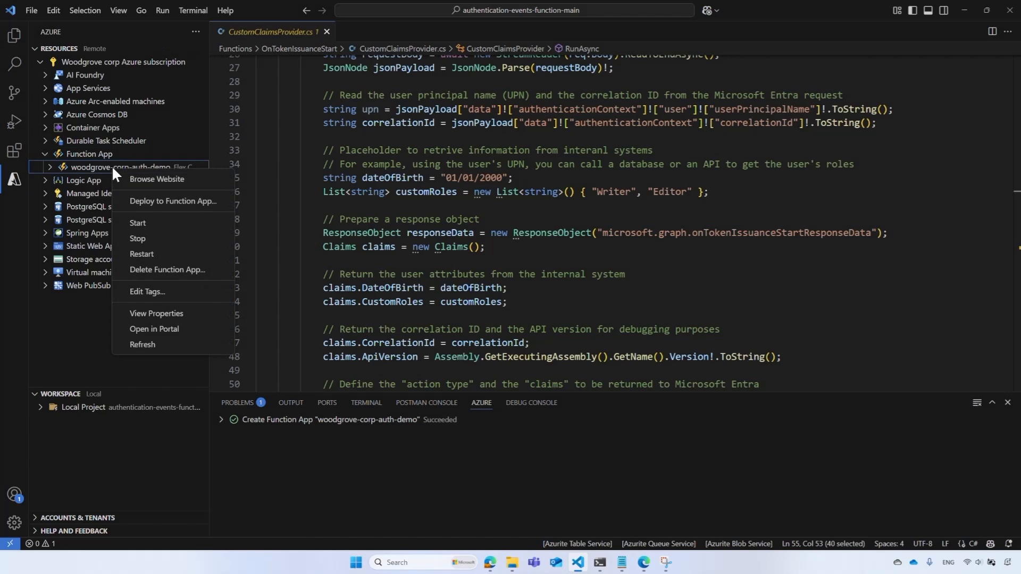
mouse_move(168, 204)
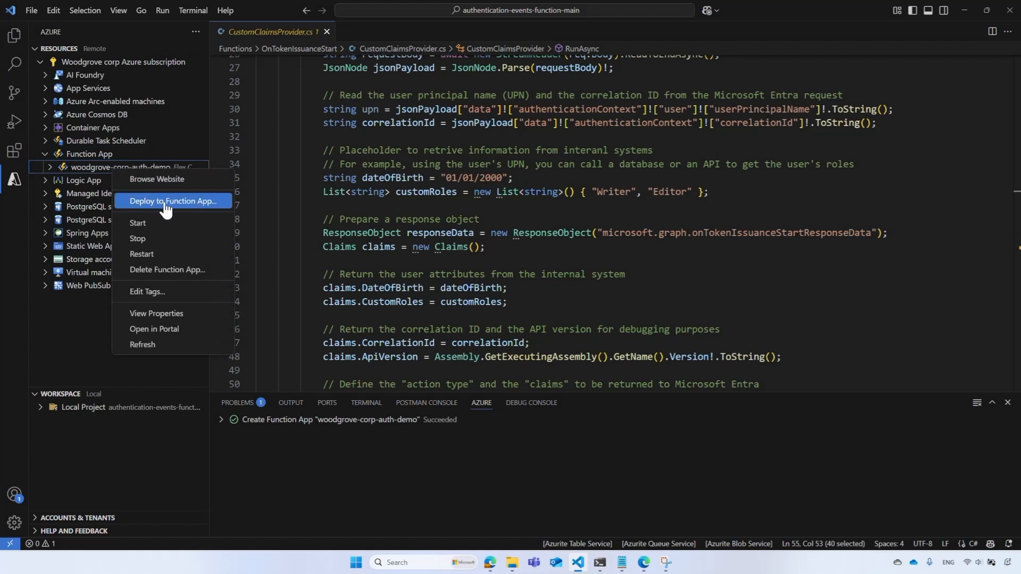
left_click(173, 200)
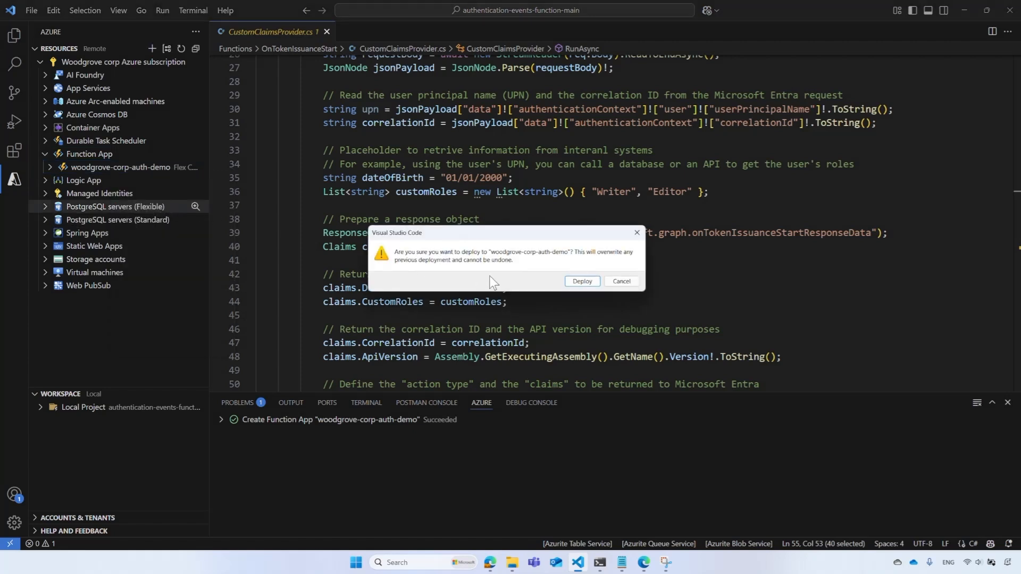
left_click(580, 280)
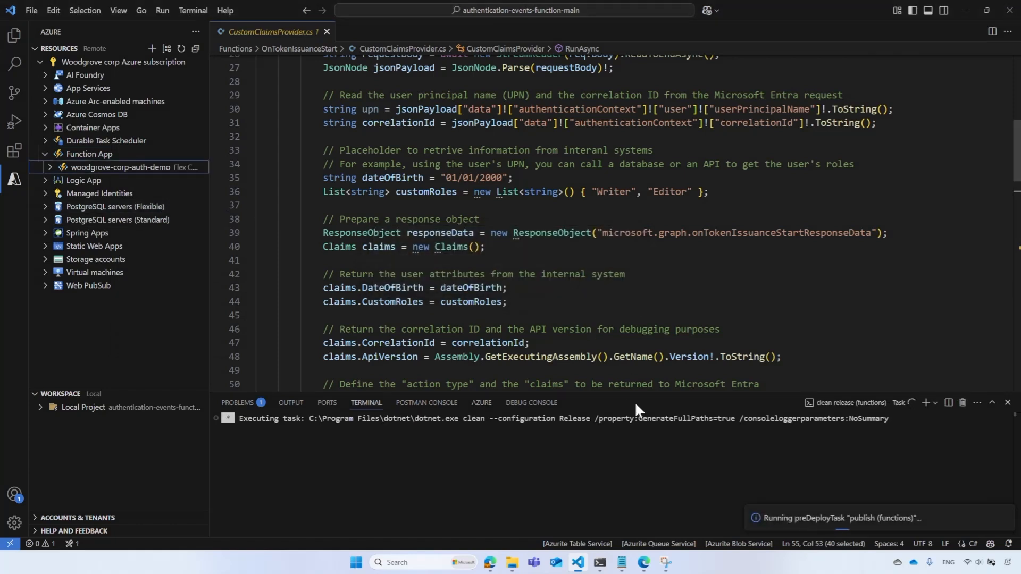
left_click(481, 403)
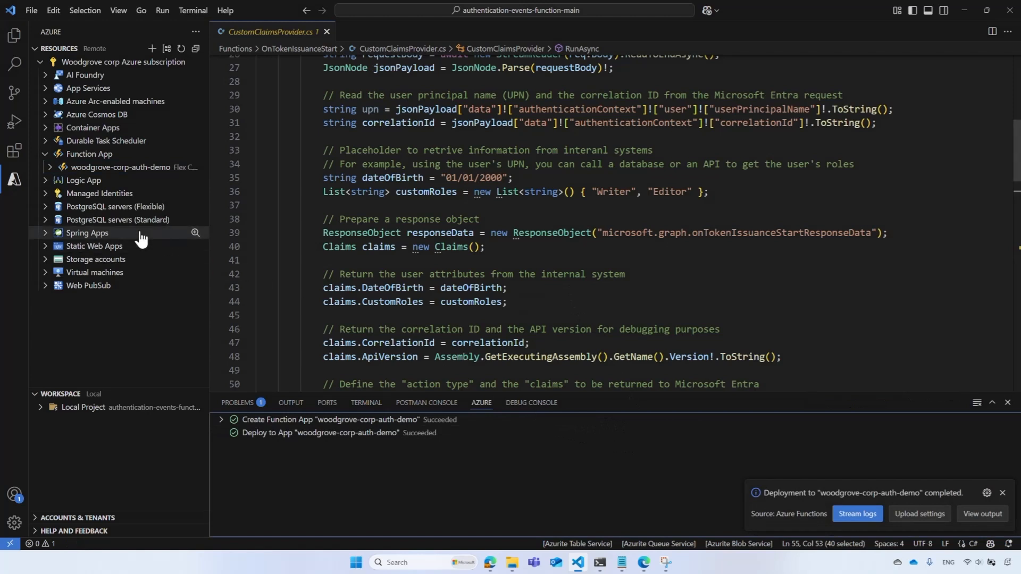
- Expand woodgrove-corp-auth-demo to list its deployed functions, including OnTokenIssuanceStart
left_click(50, 166)
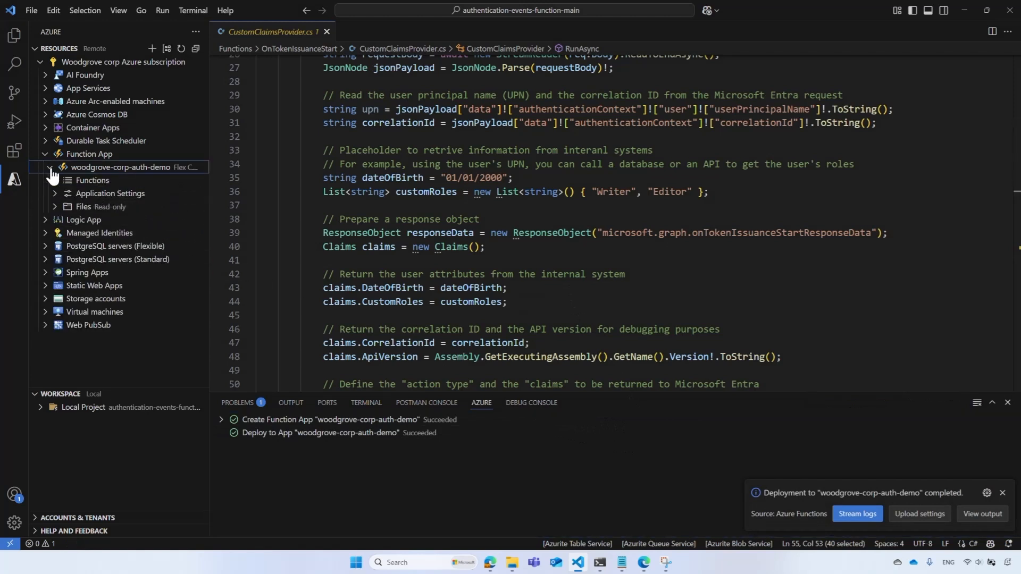
left_click(93, 181)
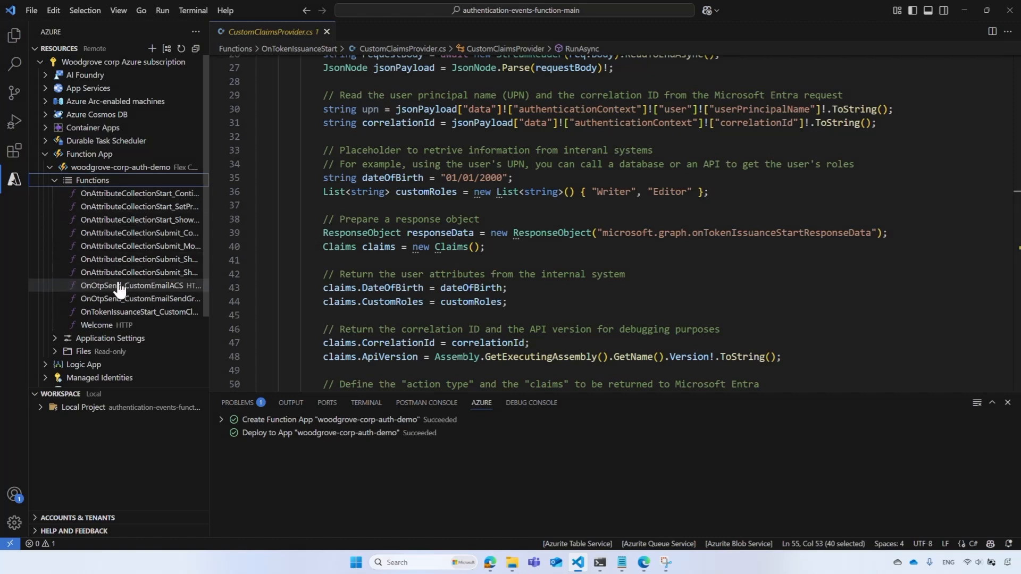
mouse_move(137, 317)
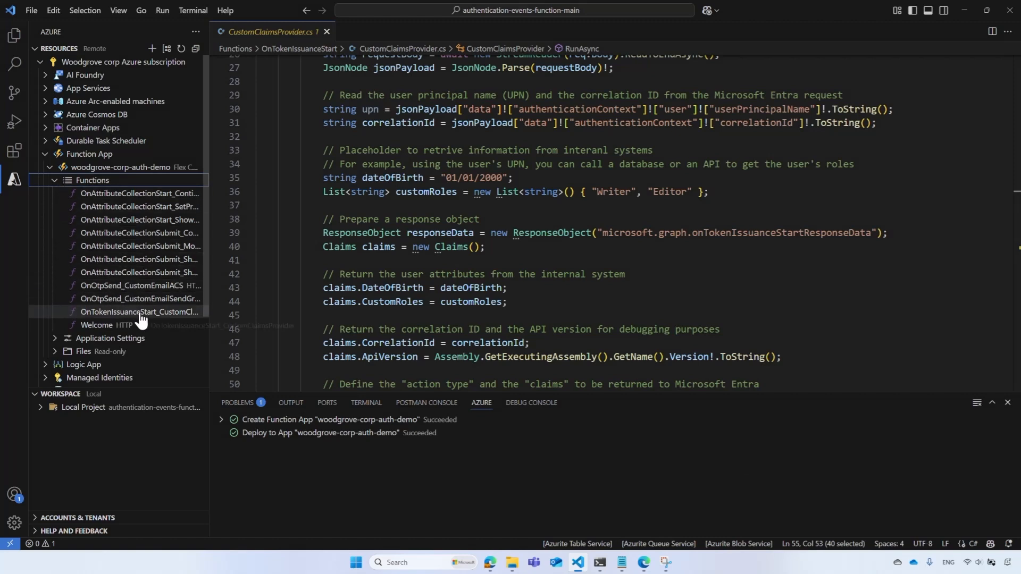
right_click(139, 311)
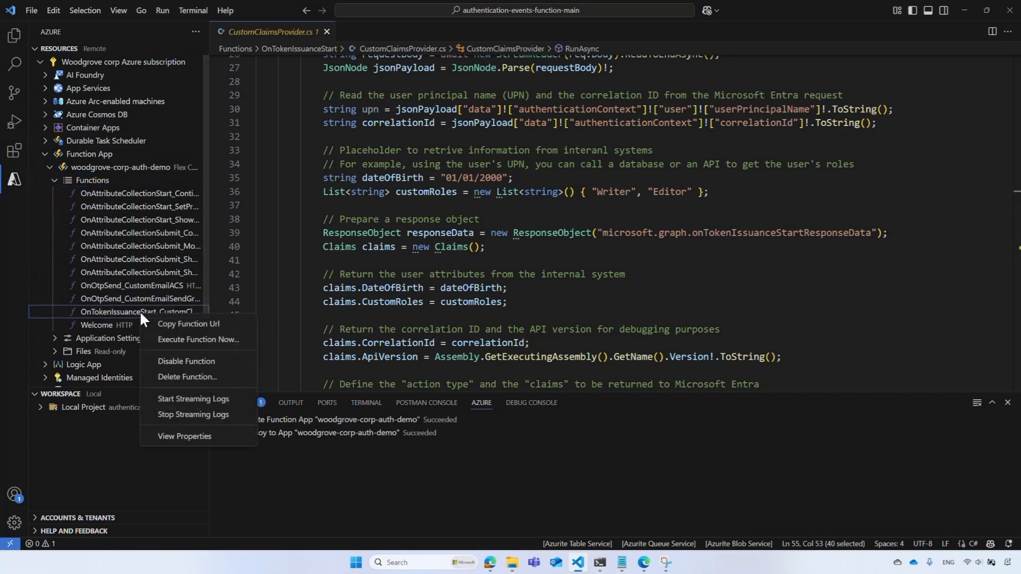
mouse_move(188, 323)
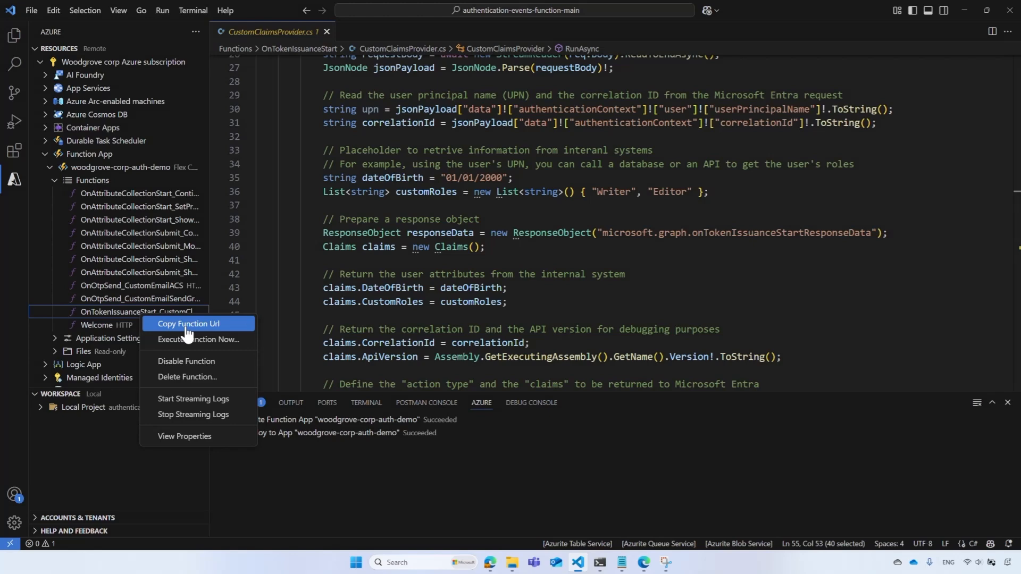
- Copy the OnTokenIssuanceStart function URL
left_click(189, 324)
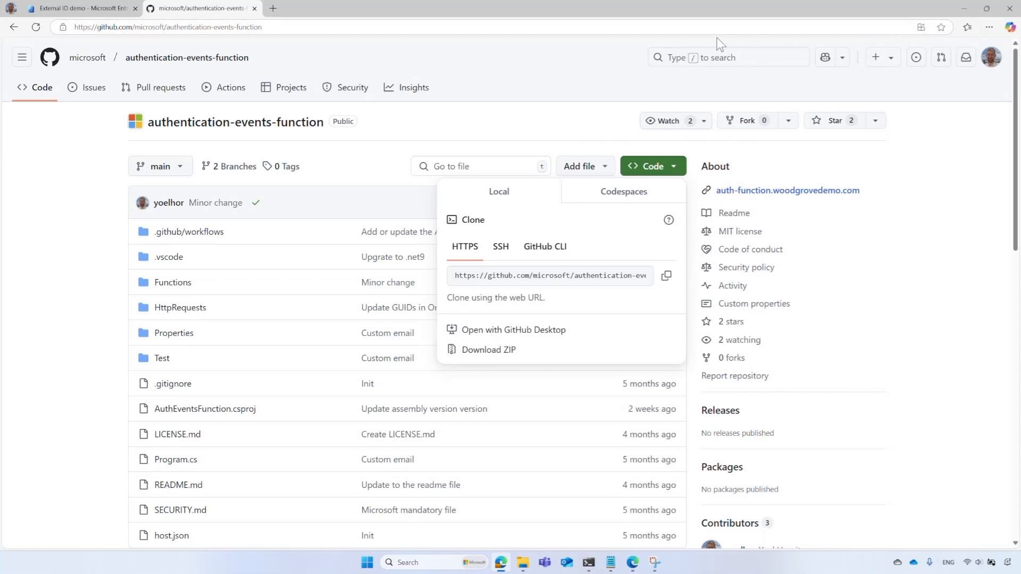
- In the Entra admin center tab, navigate to Applications > Enterprise applications
left_click(254, 8)
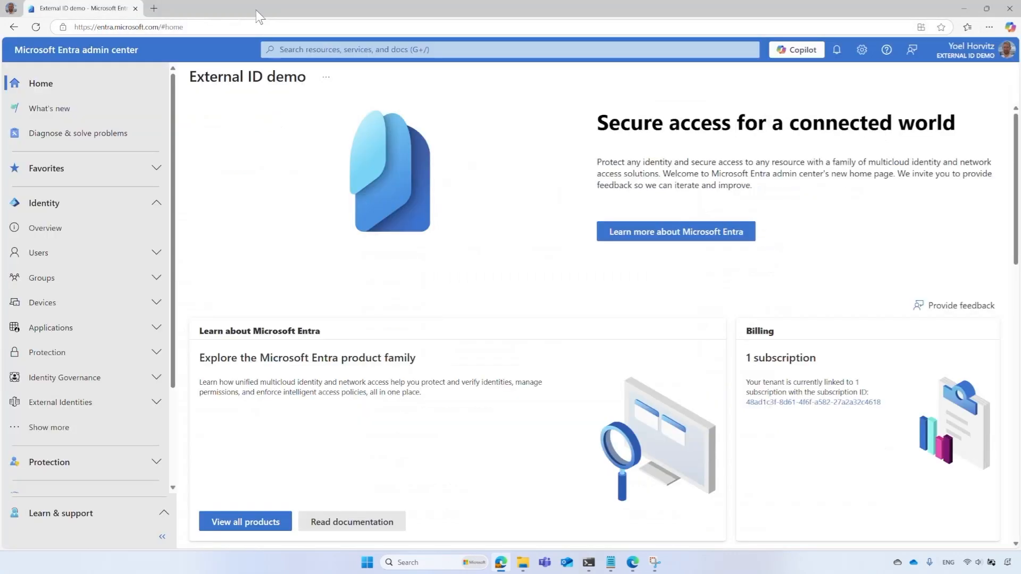
mouse_move(480, 144)
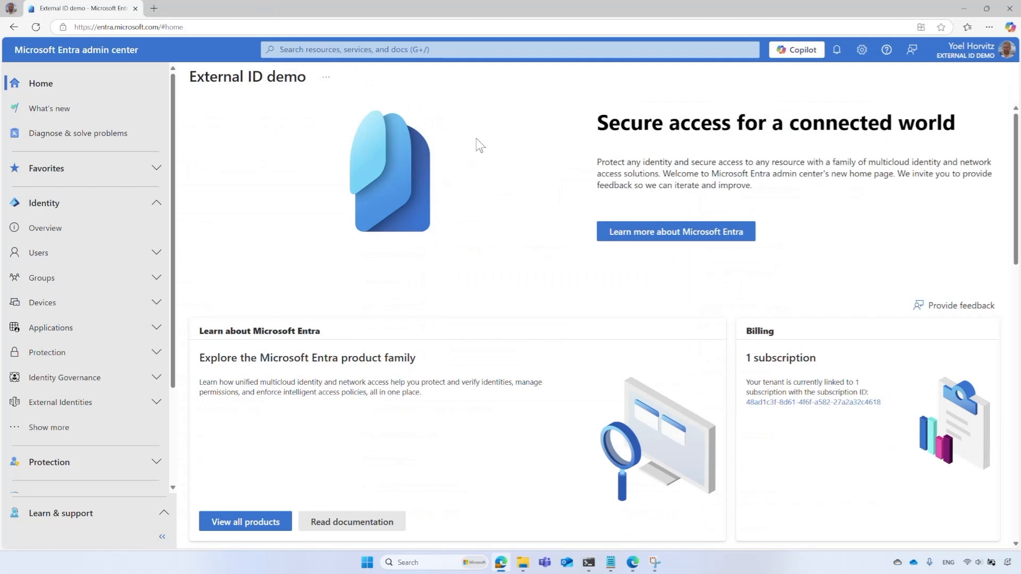
mouse_move(459, 151)
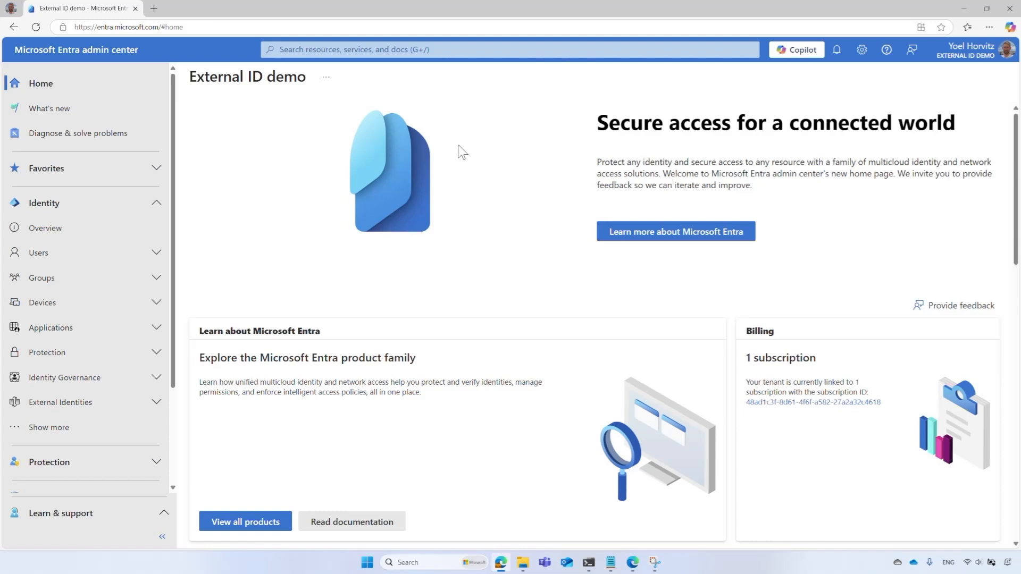
mouse_move(288, 242)
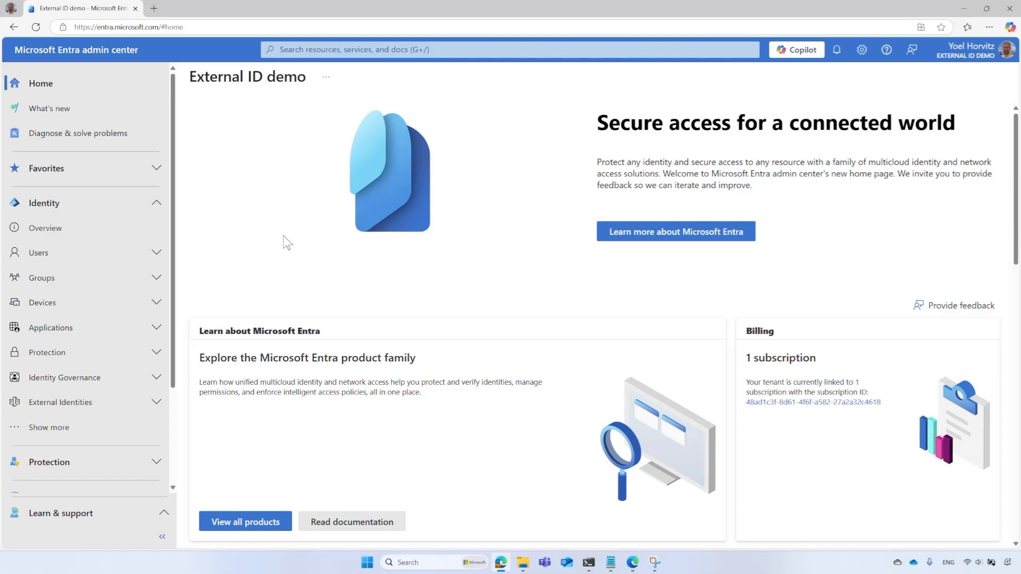
scroll("down", 3)
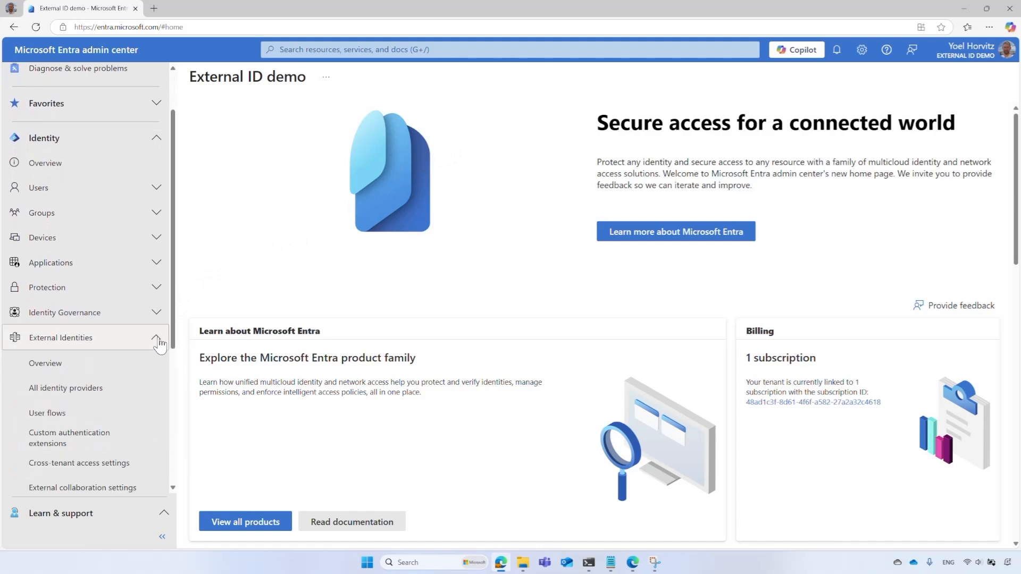
mouse_move(107, 447)
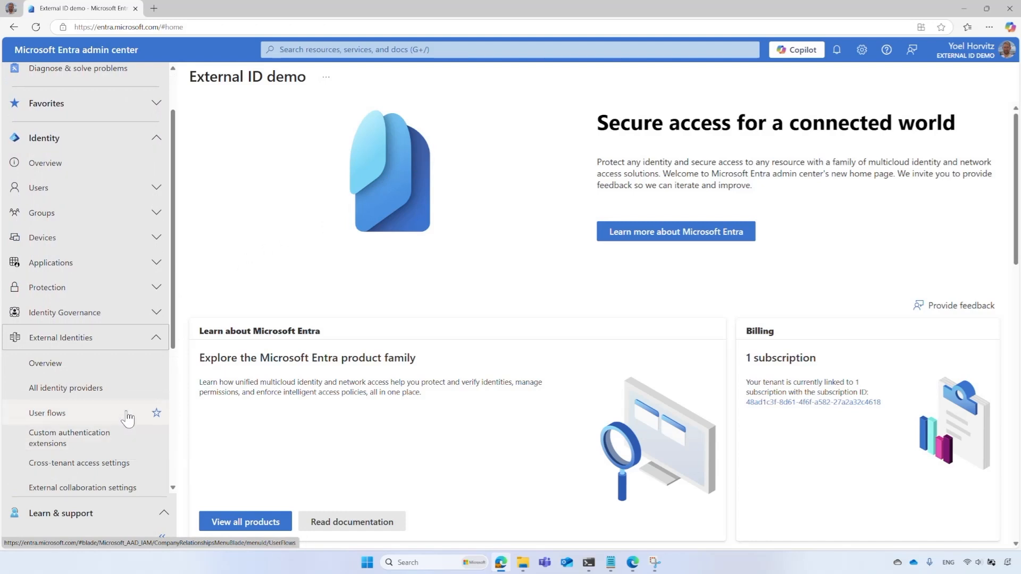
left_click(156, 338)
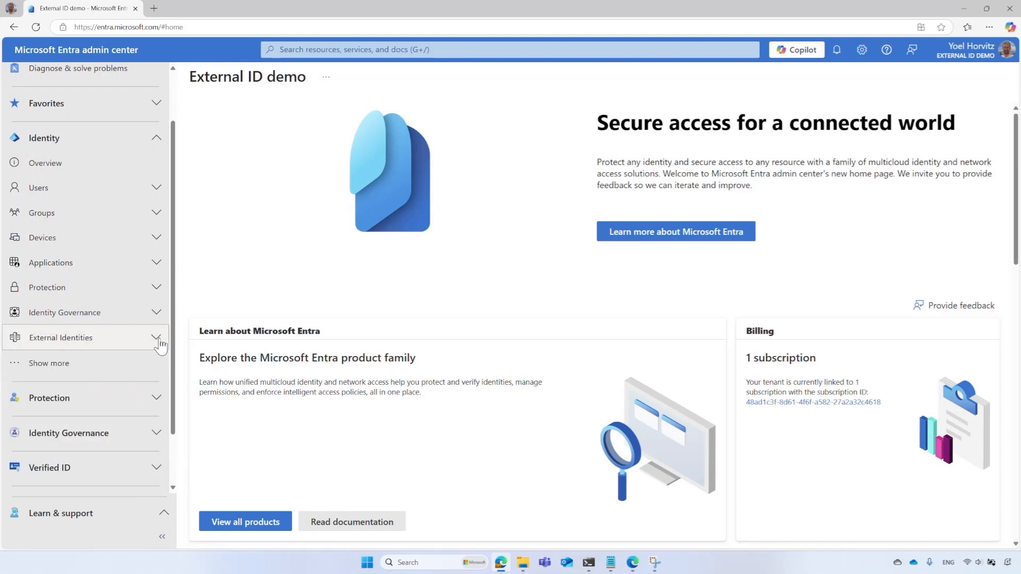
left_click(51, 262)
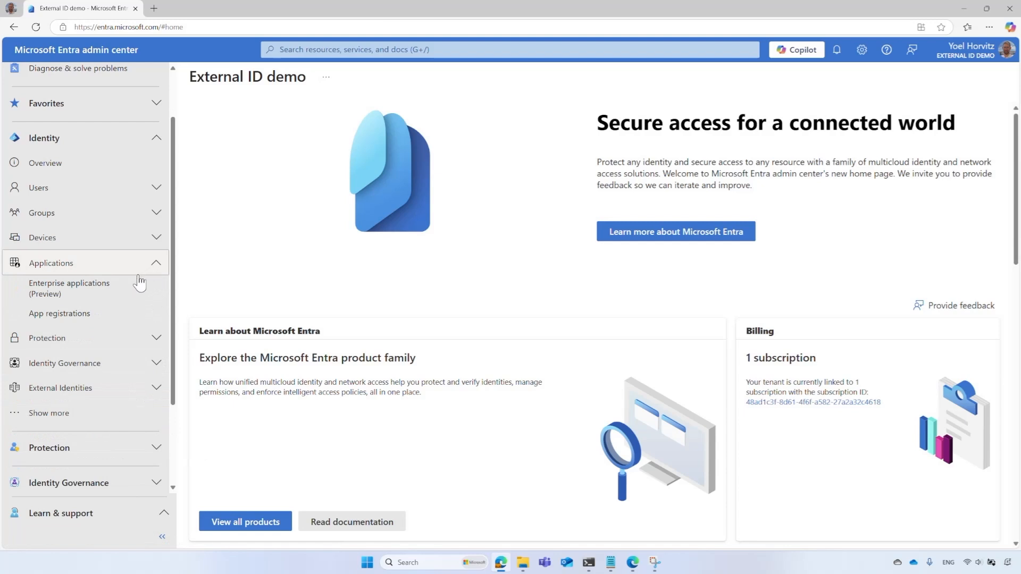
left_click(69, 287)
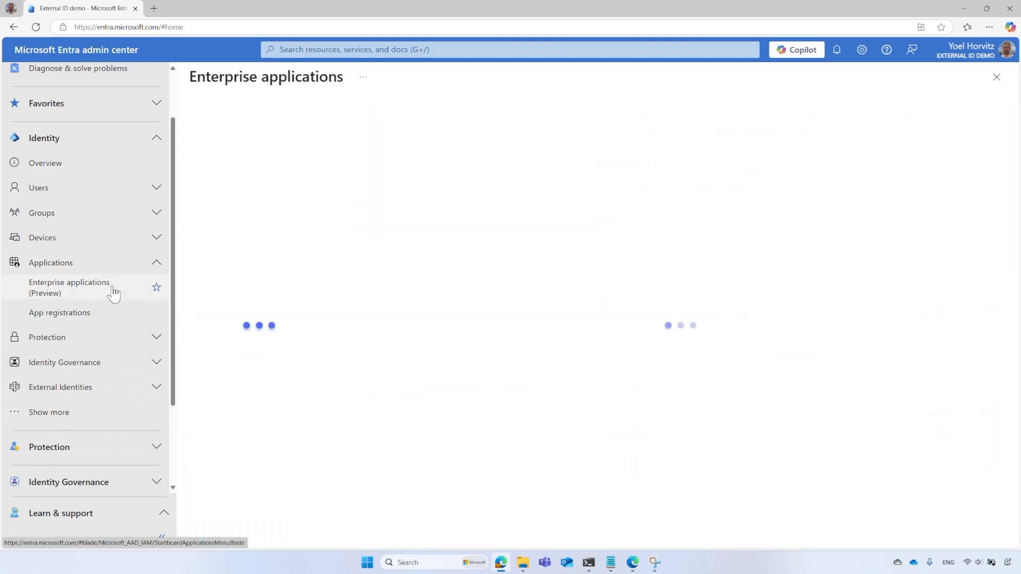
left_click(69, 287)
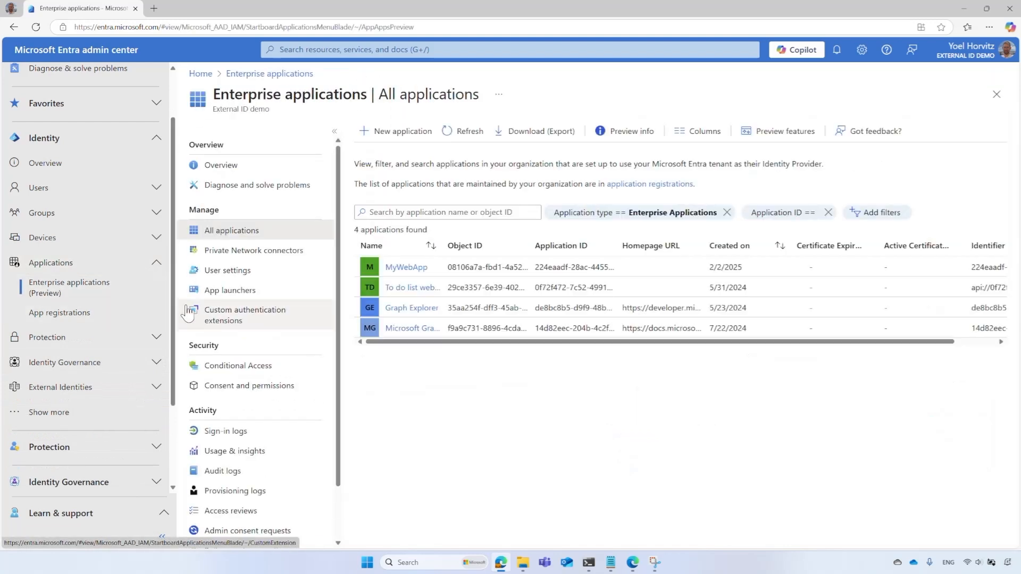
- Start a new custom authentication extension for the TokenIssuanceStart event
left_click(245, 314)
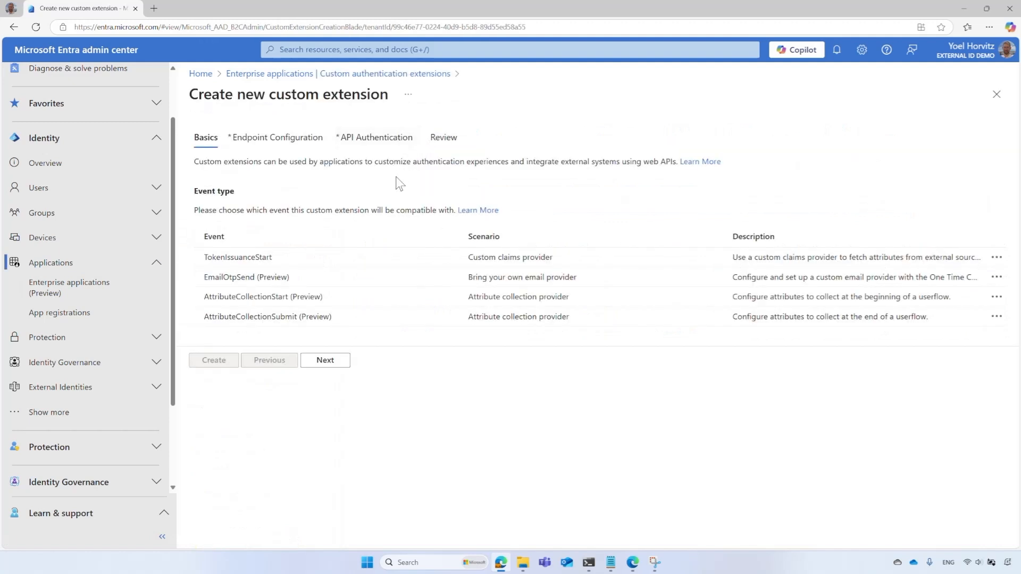
left_click(237, 256)
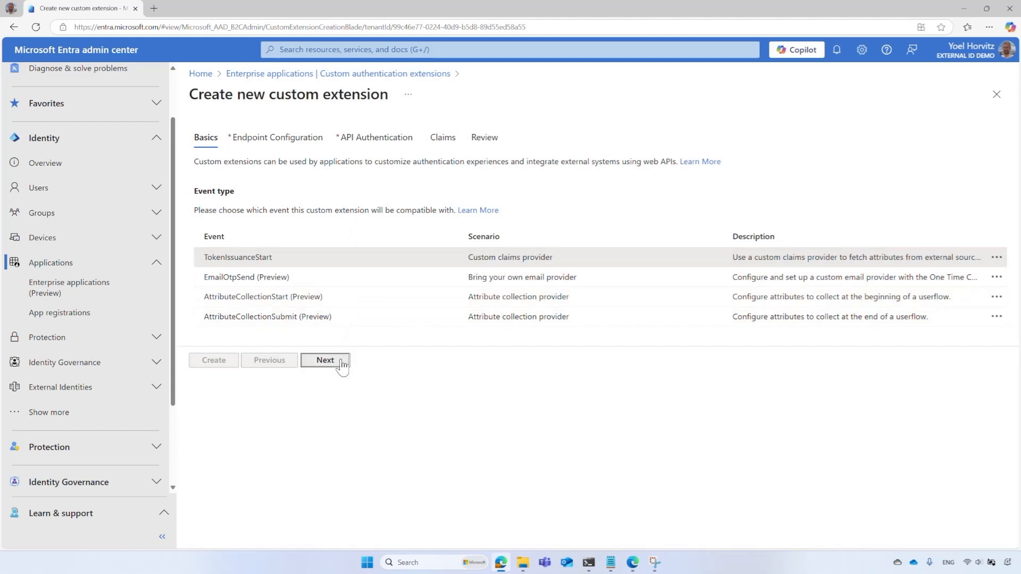
left_click(324, 359)
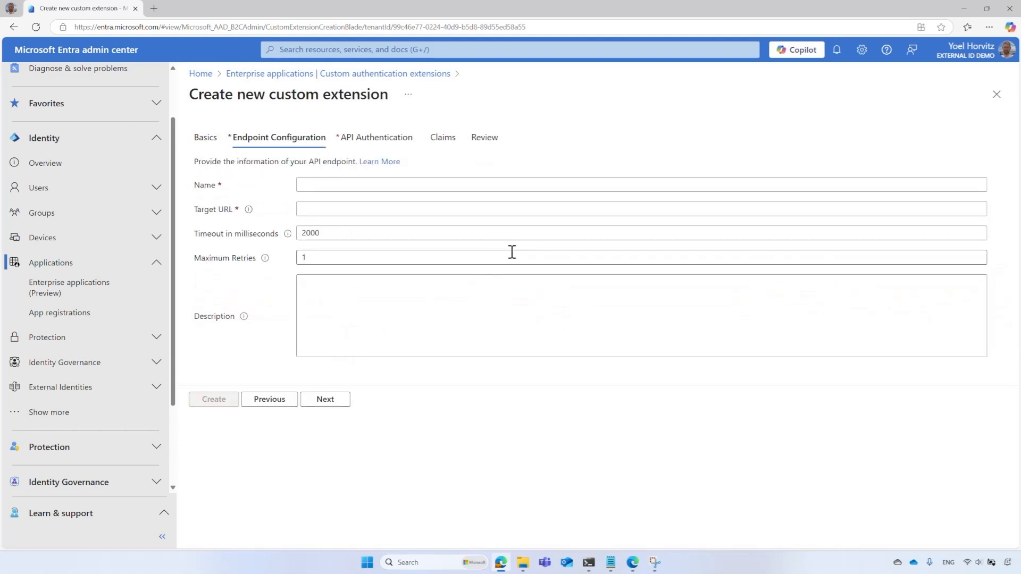
- Name it 'Web API claims provider' with a Contoso CRM attribute-provider description and continue
type("Web API c")
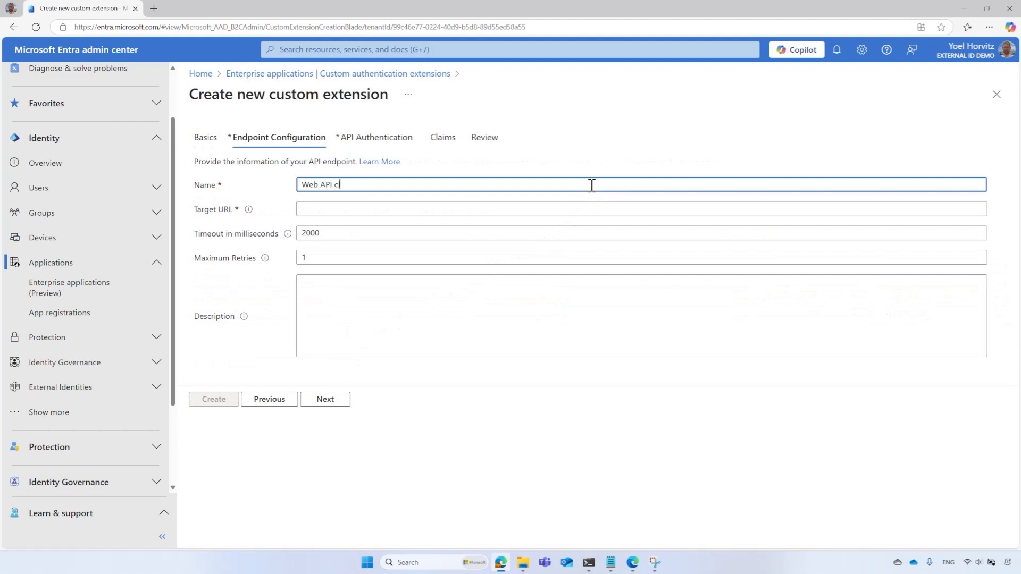
type("laims provider")
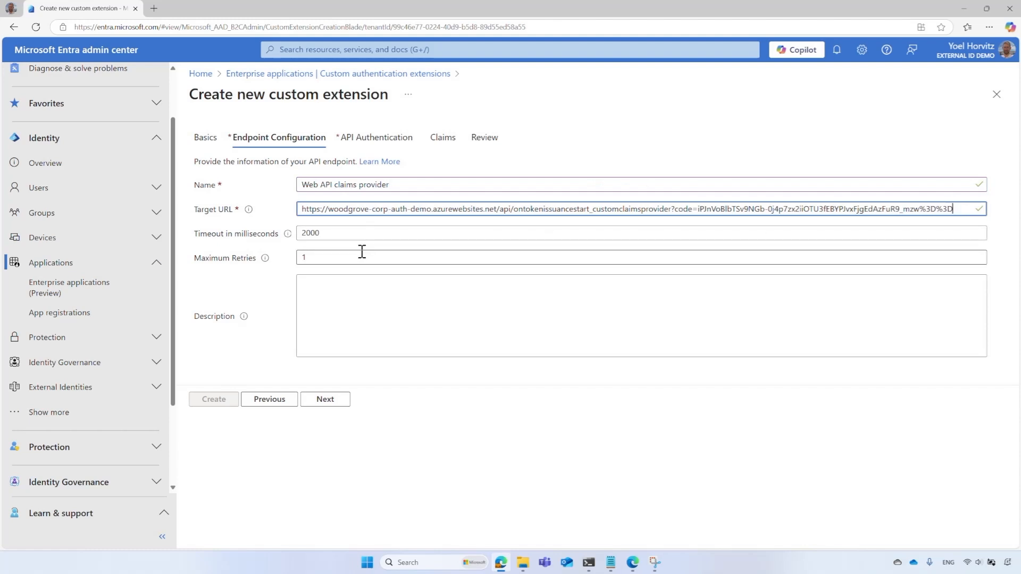
mouse_move(359, 255)
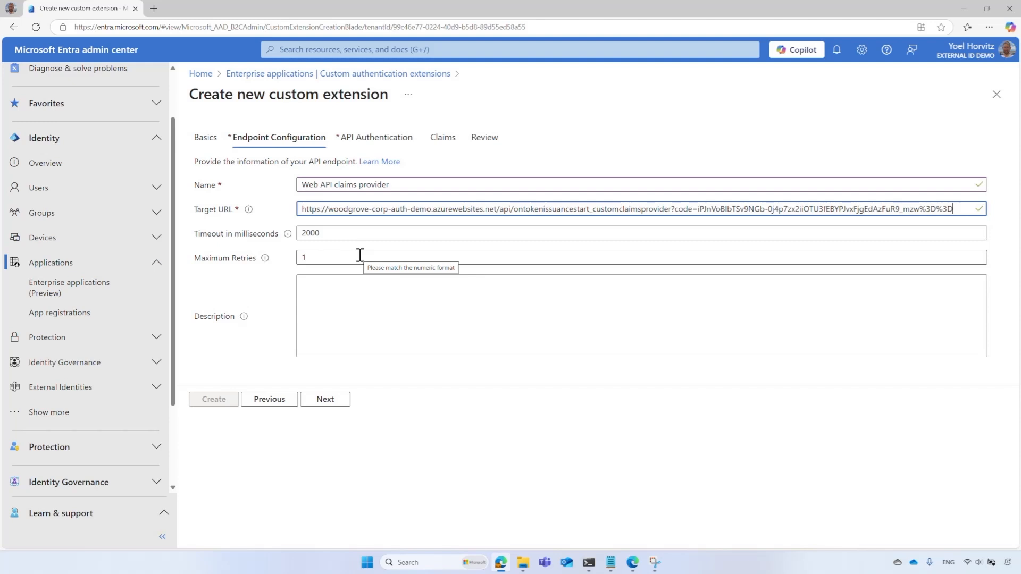
type("Custom")
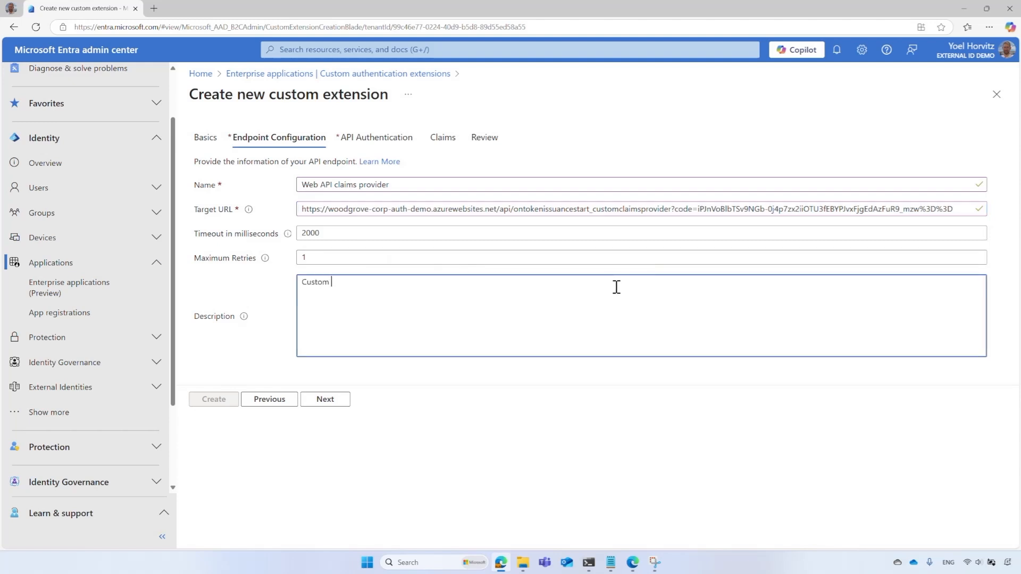
type("claim provider that retrieves user's att")
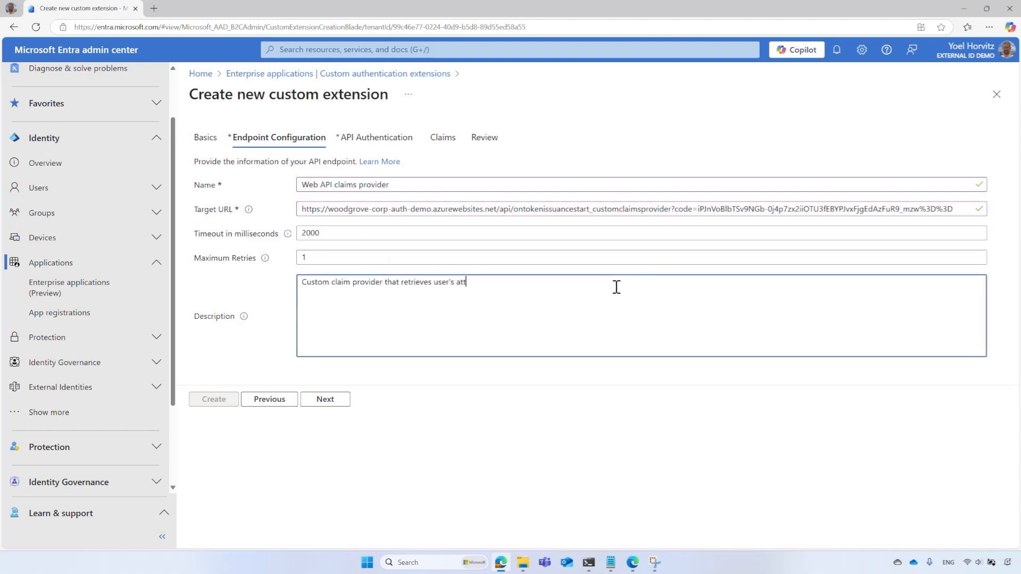
type("ribute from Contoso CRM system")
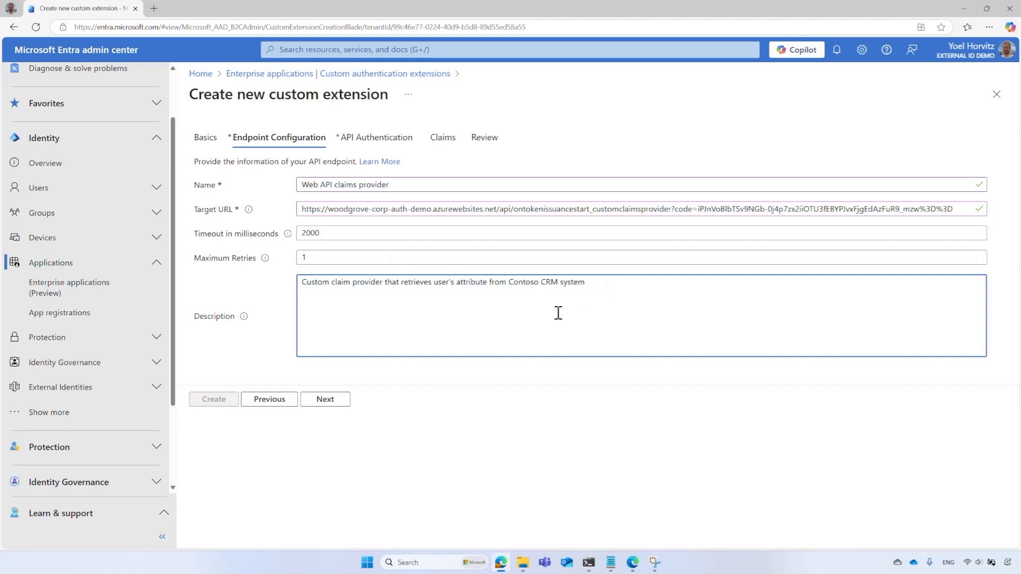
left_click(325, 398)
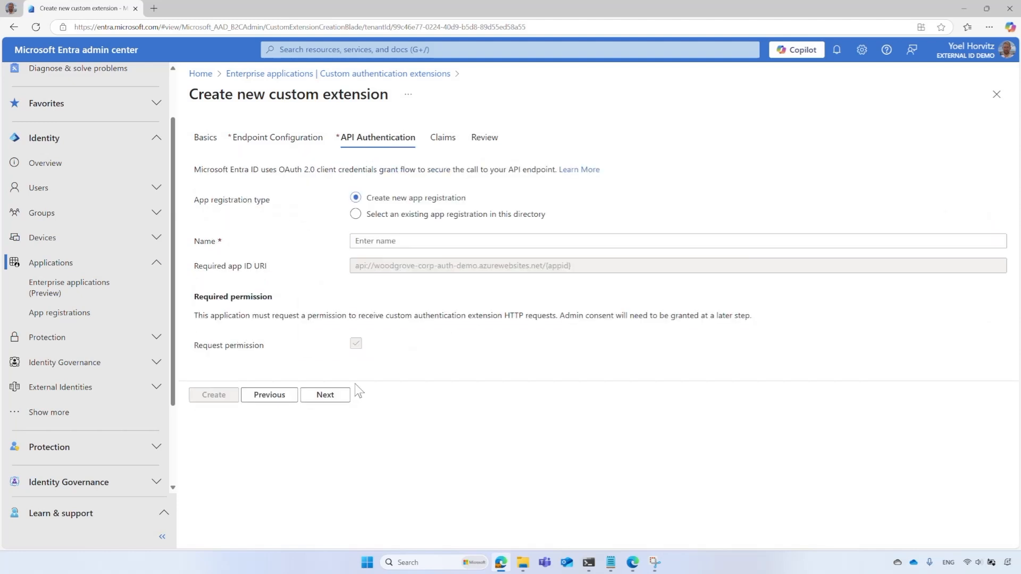
mouse_move(368, 370)
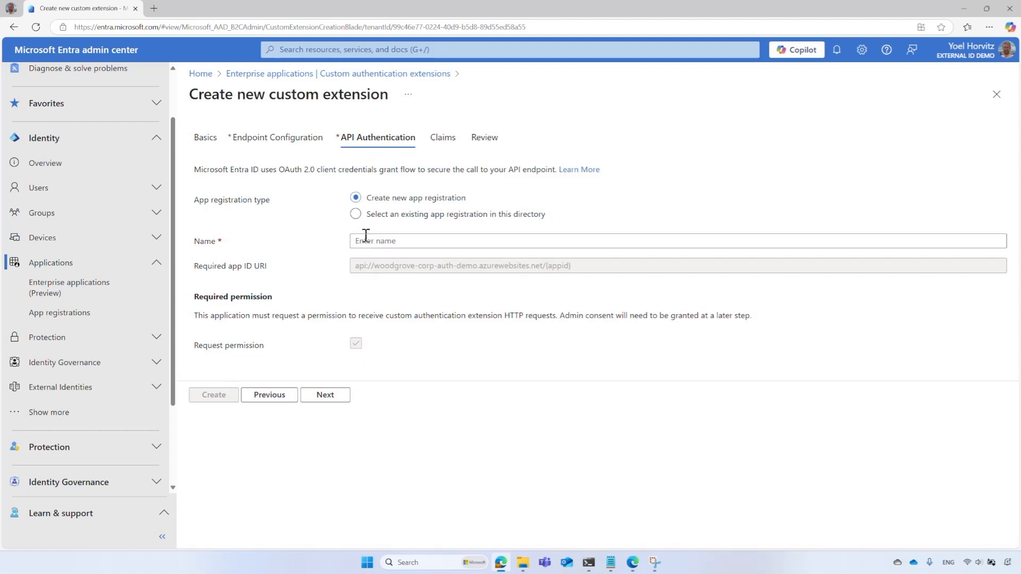
mouse_move(364, 226)
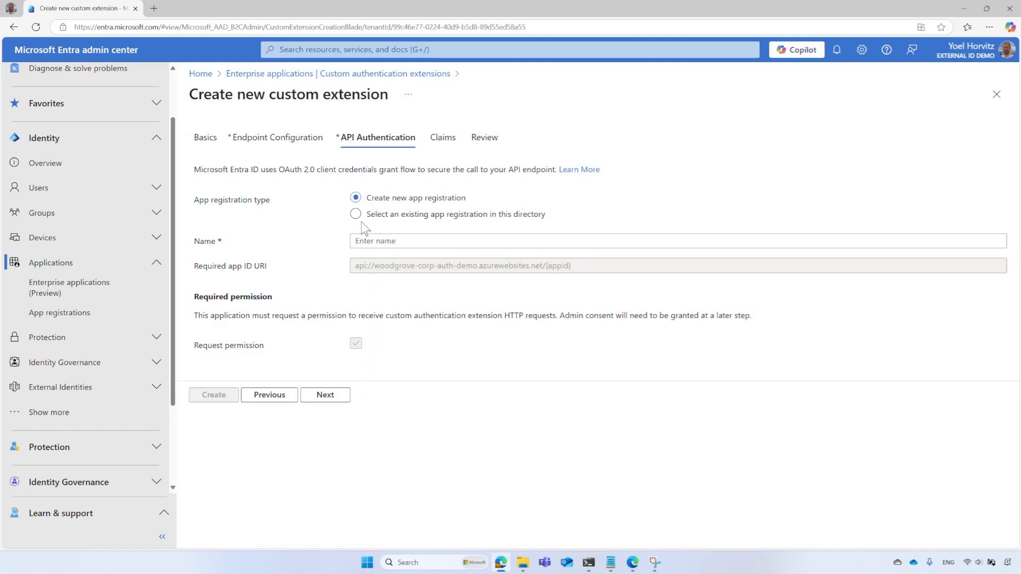
- Choose a new app registration named 'App for custom authentication extension' and continue to Claims
left_click(356, 213)
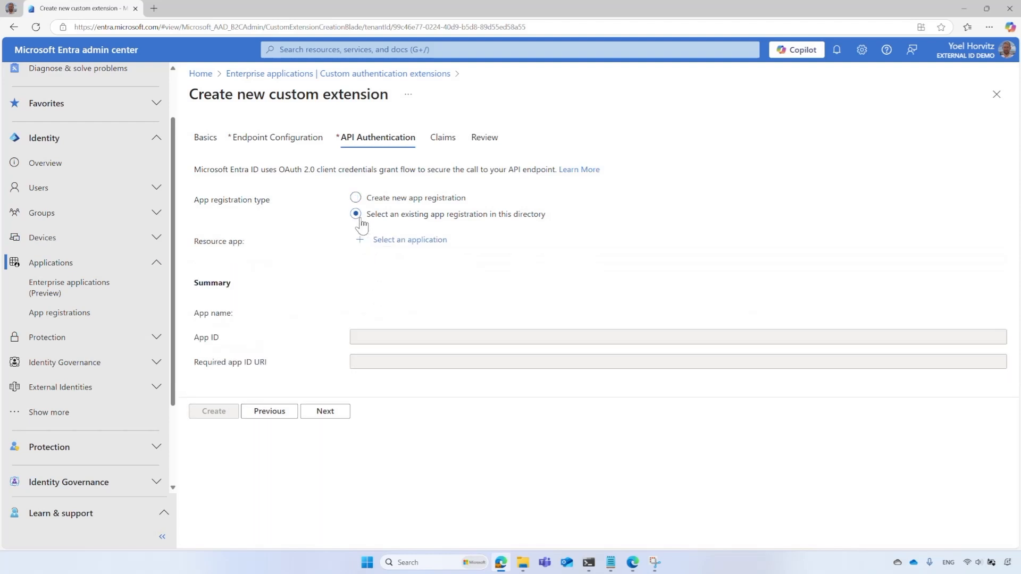
mouse_move(409, 240)
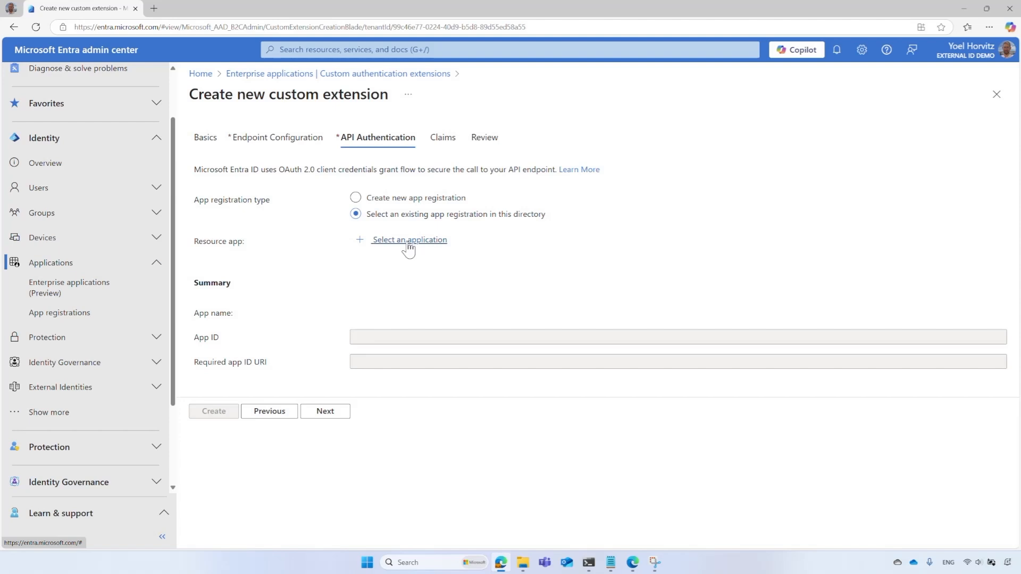
left_click(356, 198)
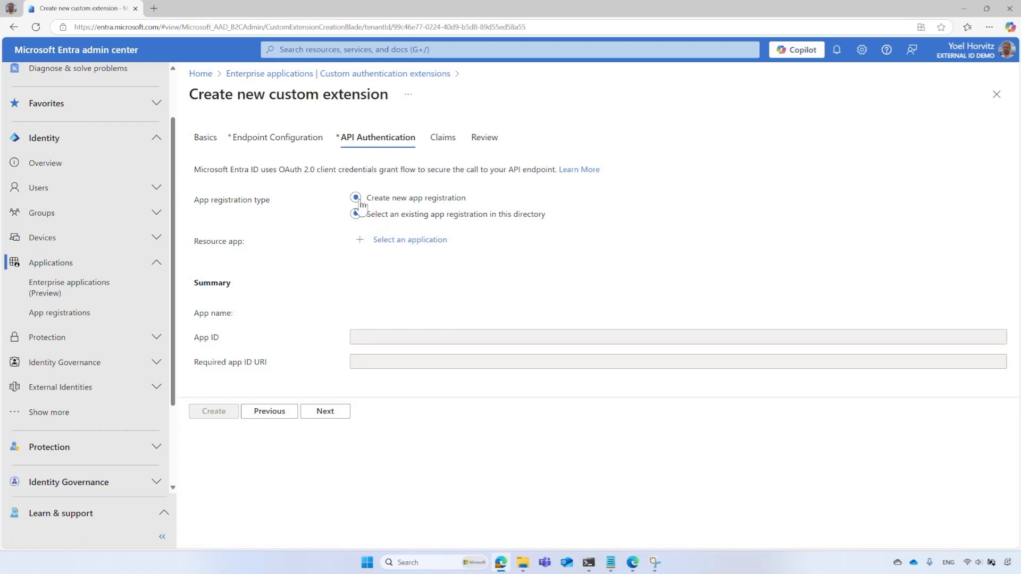
left_click(356, 198)
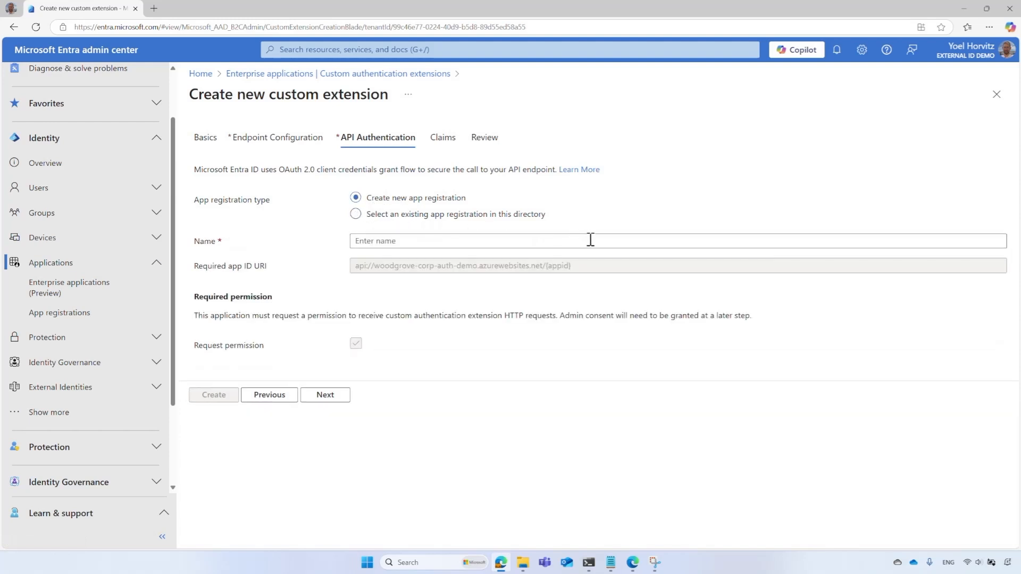
type("App for custom authentication")
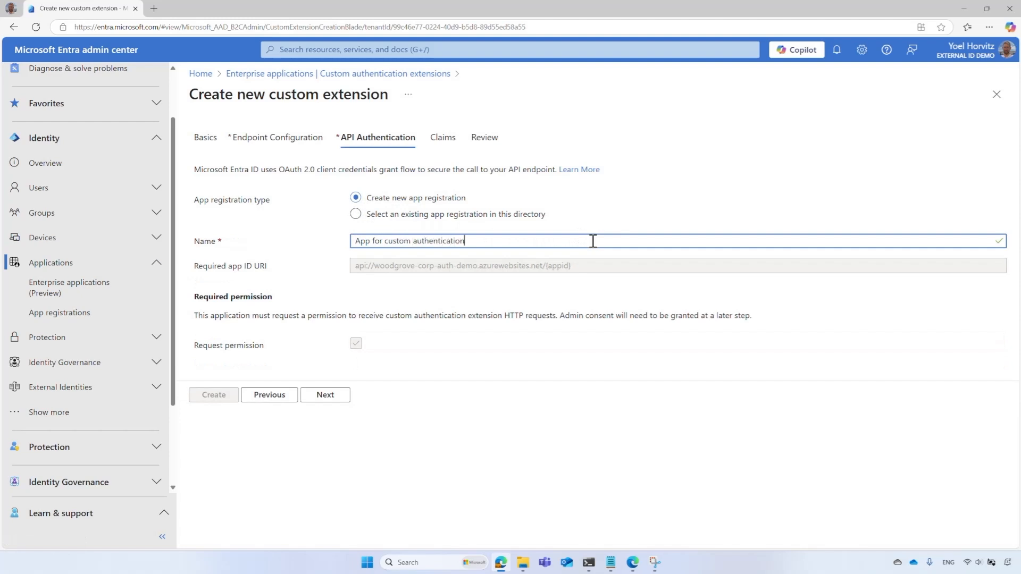
type("extension")
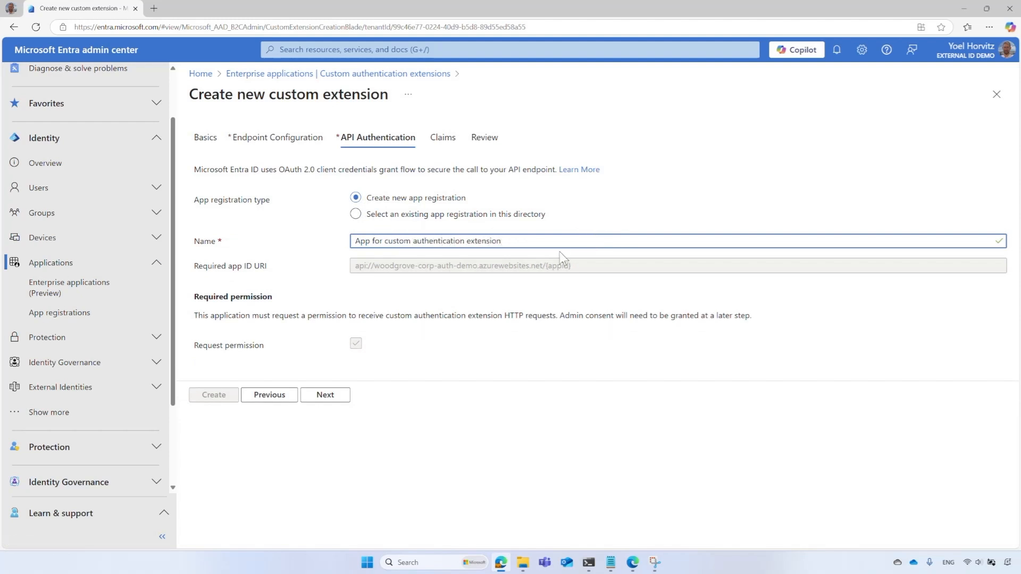
left_click(324, 395)
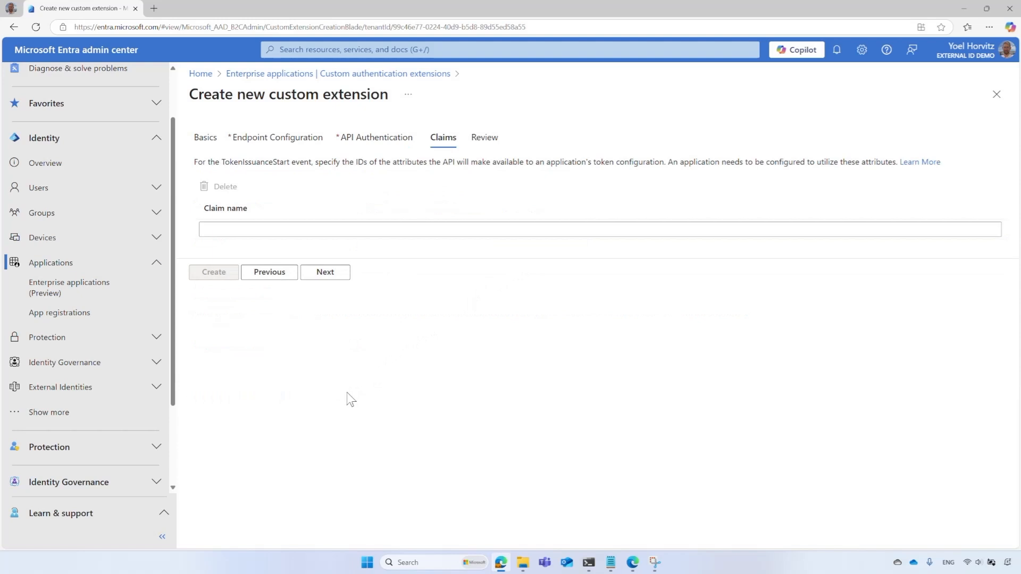
- Add dateOfBirth, customRoles, apiVersion and correlationId claims, review, and create the extension
type("date")
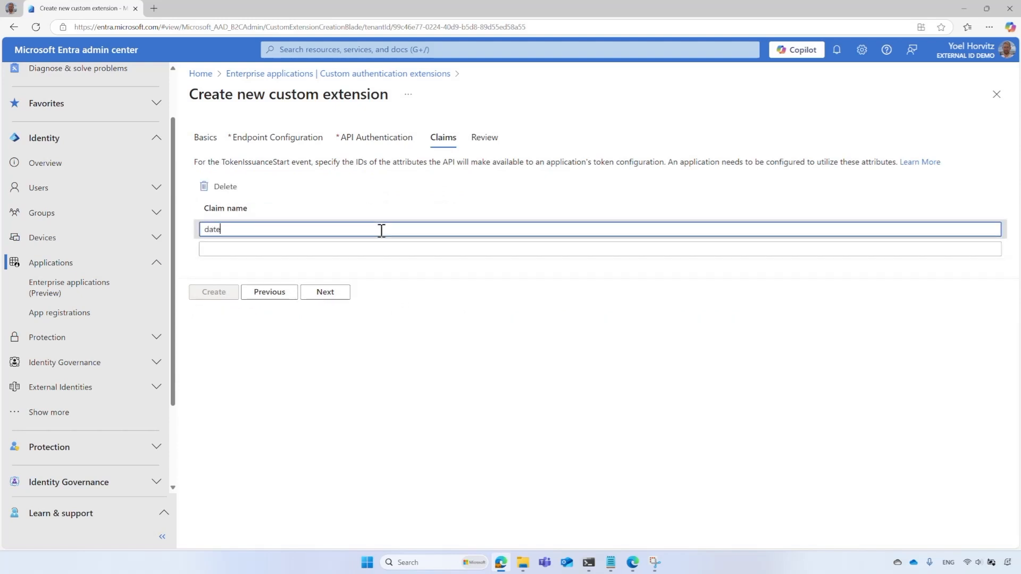
type("OfBirth")
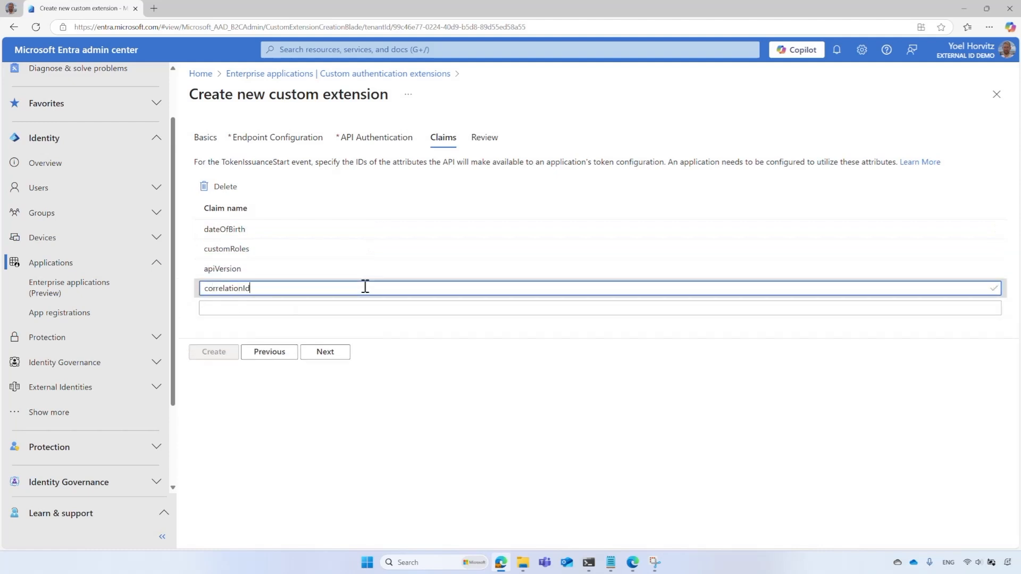
left_click(325, 352)
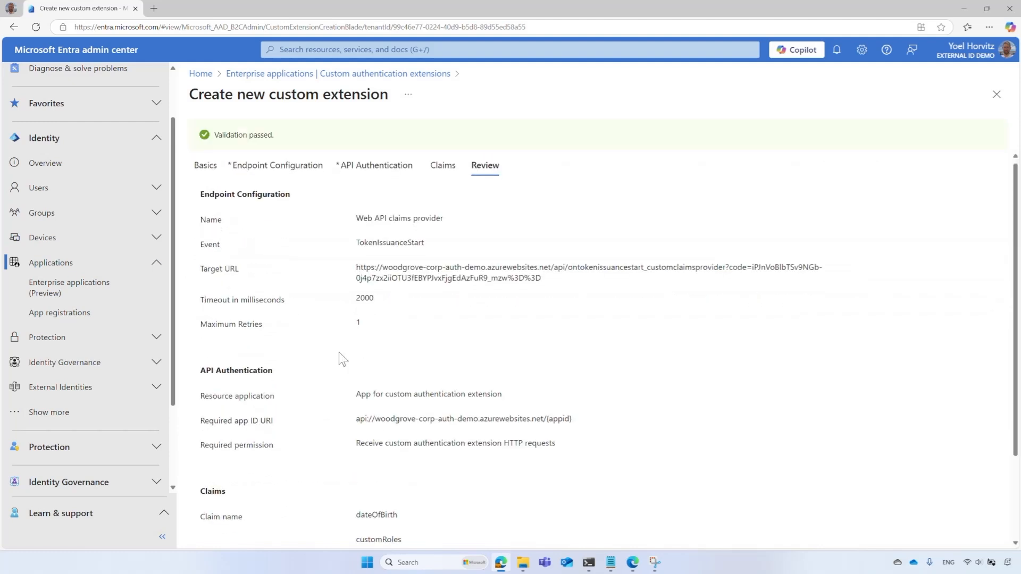
scroll("down", 3)
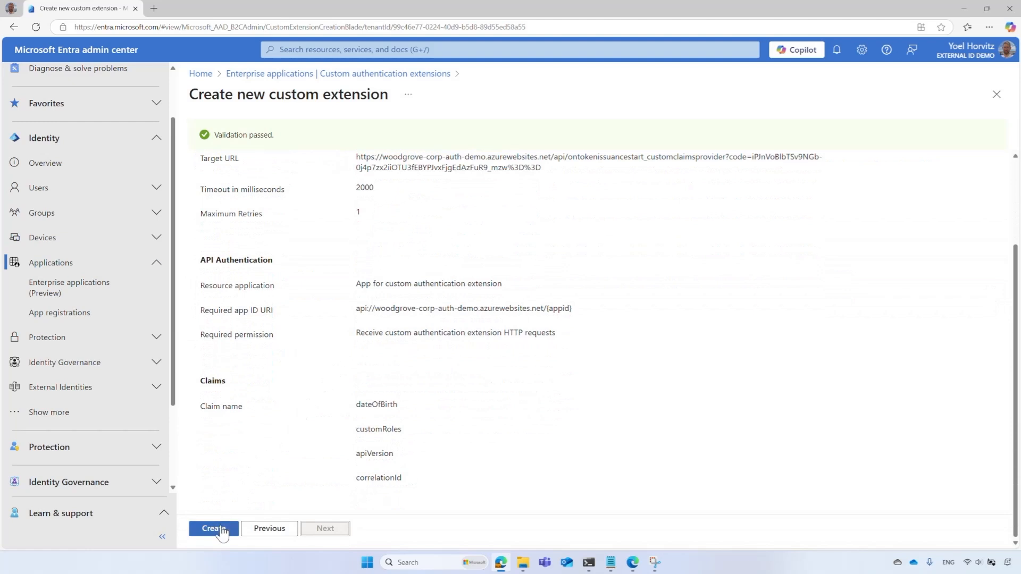
left_click(213, 528)
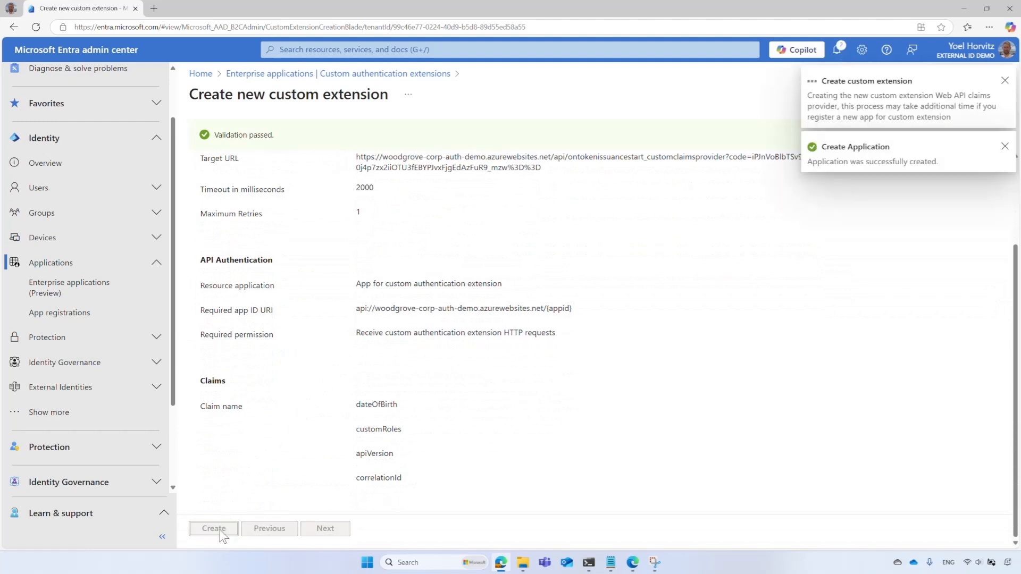
left_click(212, 527)
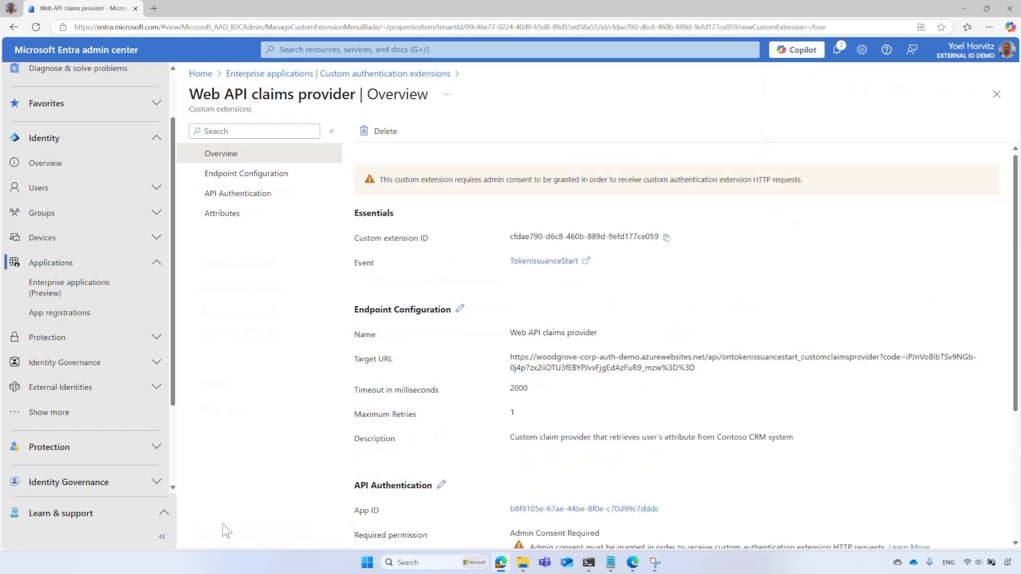
- Grant admin consent for the extension's HTTP requests permission so it reads Configured
scroll("down", 3)
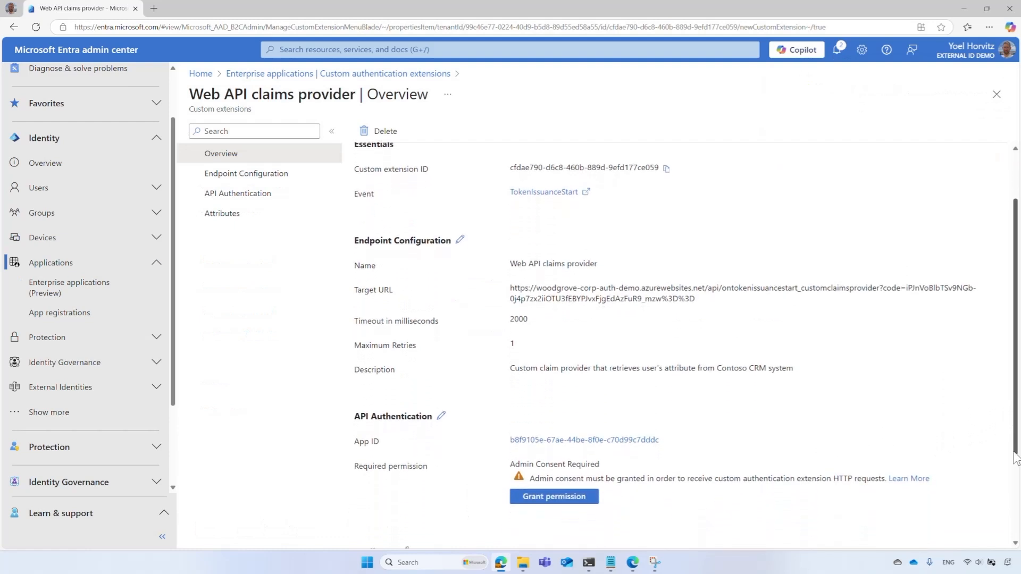
scroll("down", 3)
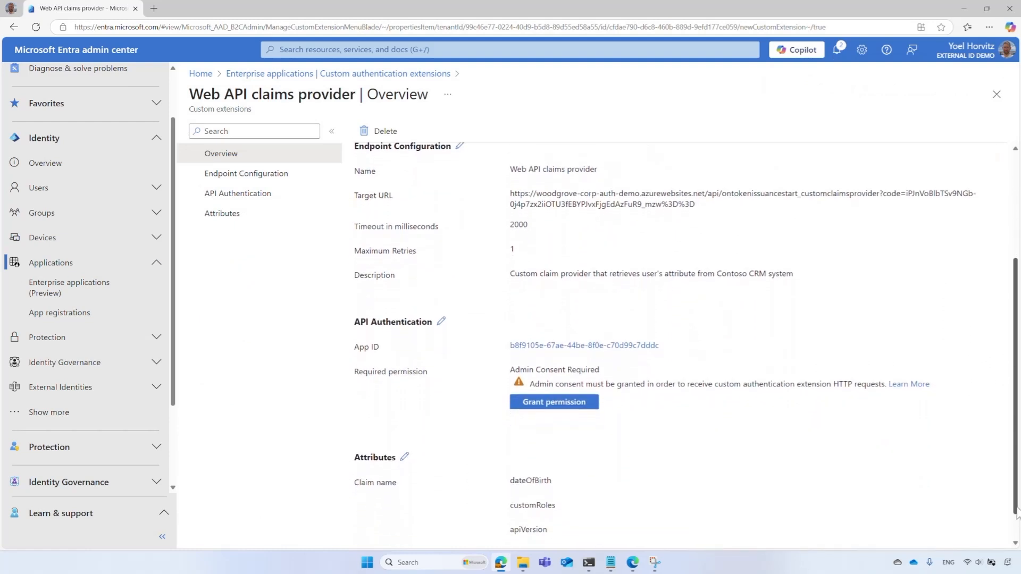
mouse_move(596, 435)
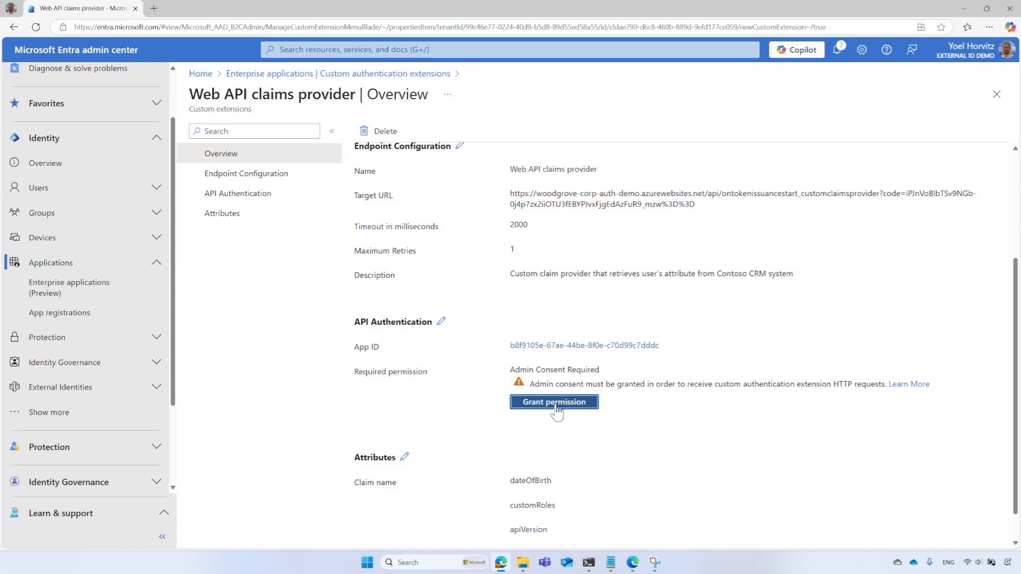
left_click(553, 401)
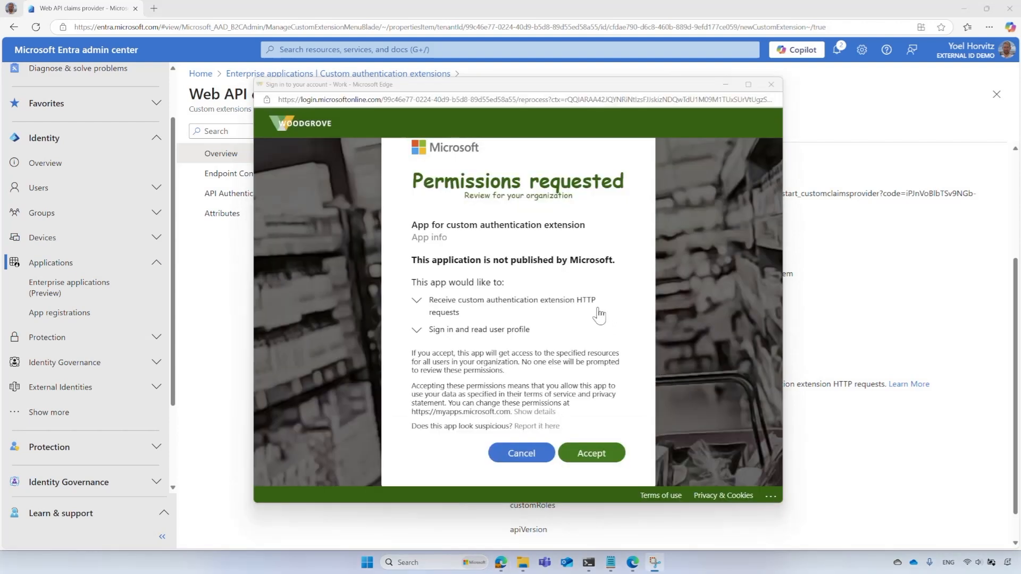
left_click(417, 300)
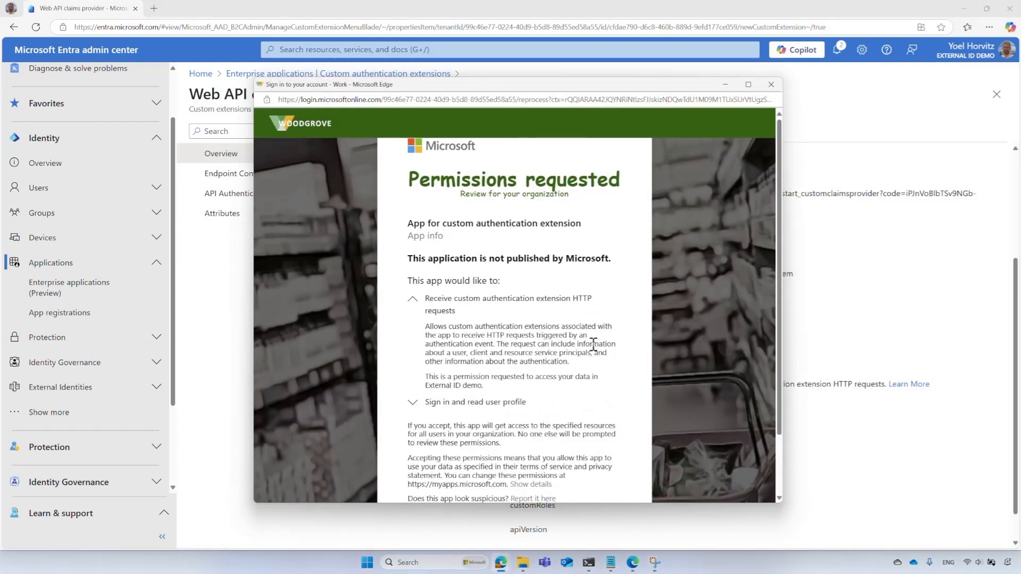
mouse_move(573, 371)
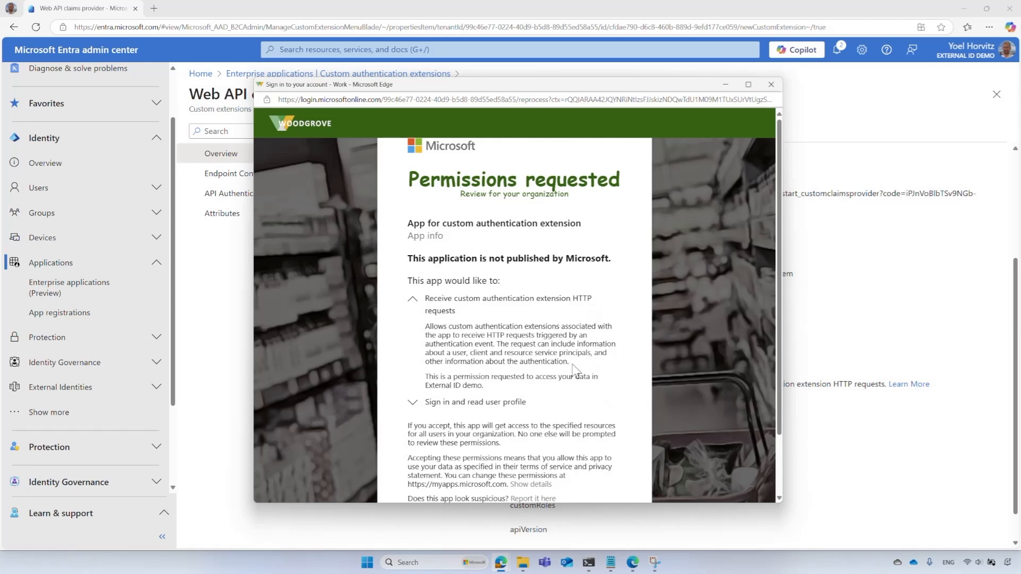
scroll("down", 3)
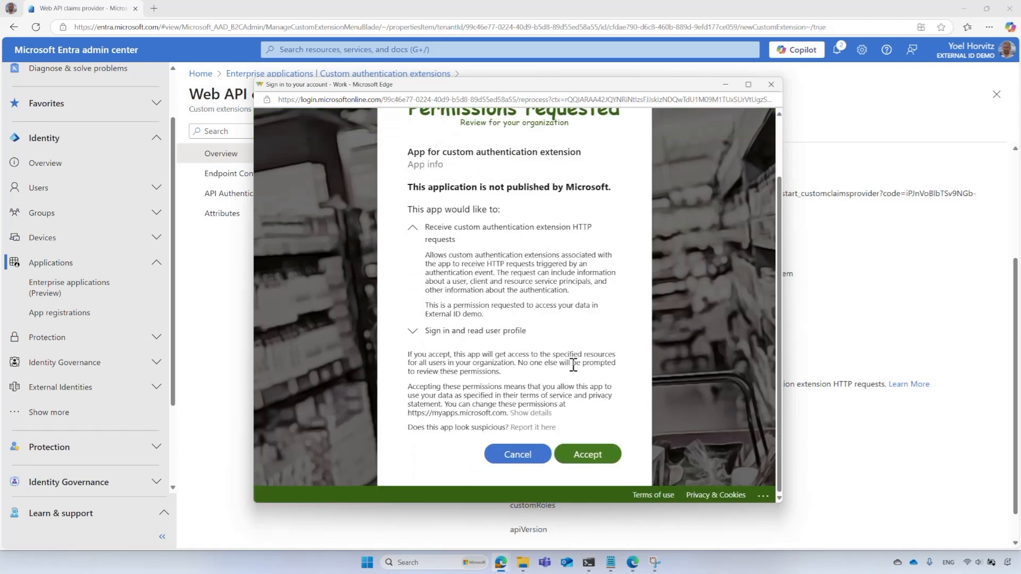
mouse_move(587, 453)
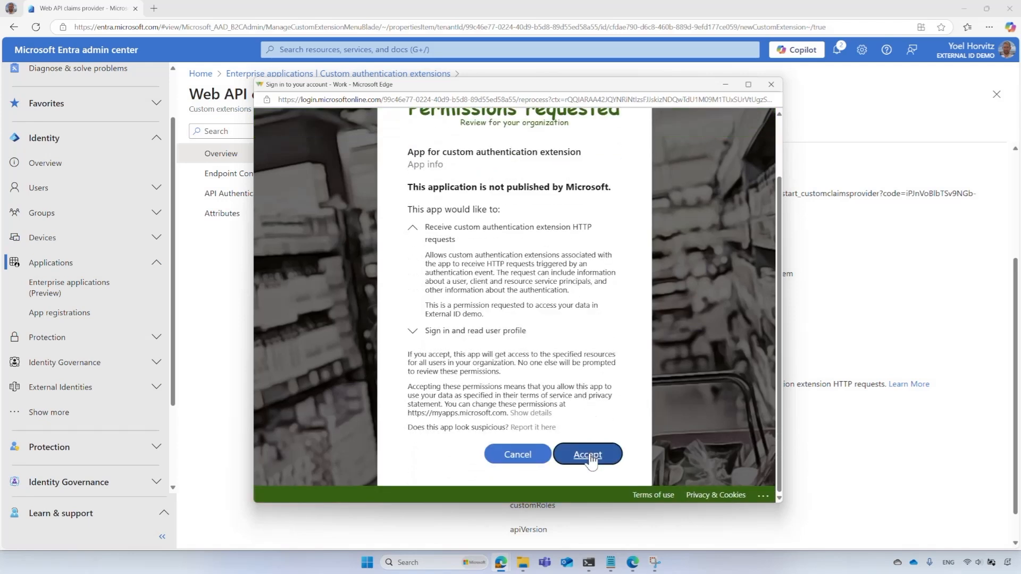
left_click(586, 454)
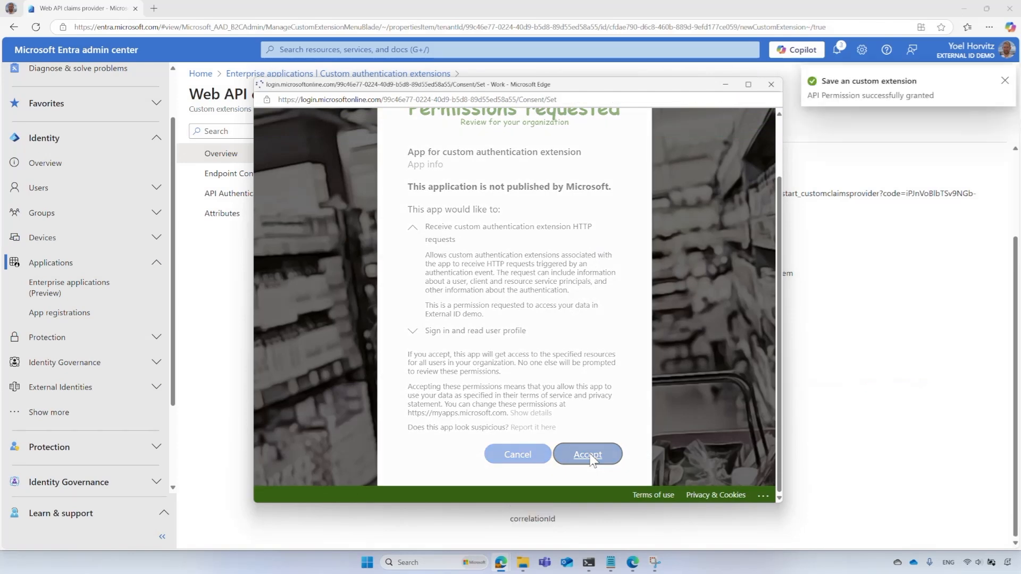
left_click(586, 453)
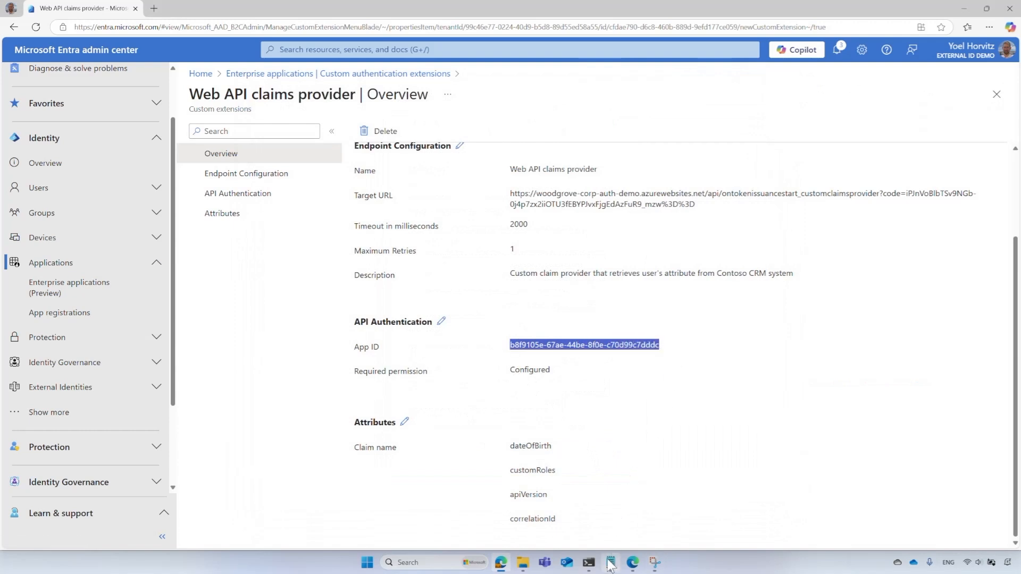
left_click(609, 566)
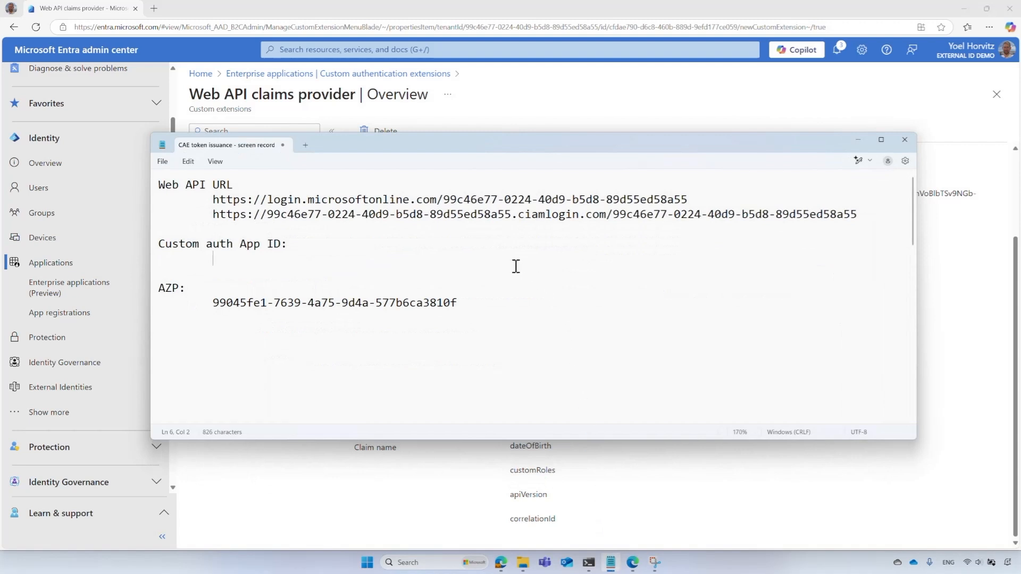
- Paste app ID b8f9105e-67ae-44be-8f0e-c70d99c7dddc under 'Custom auth App ID' in the notes
type("b8f9105e-67ae-44be-8f0e-c70d99c7dddc")
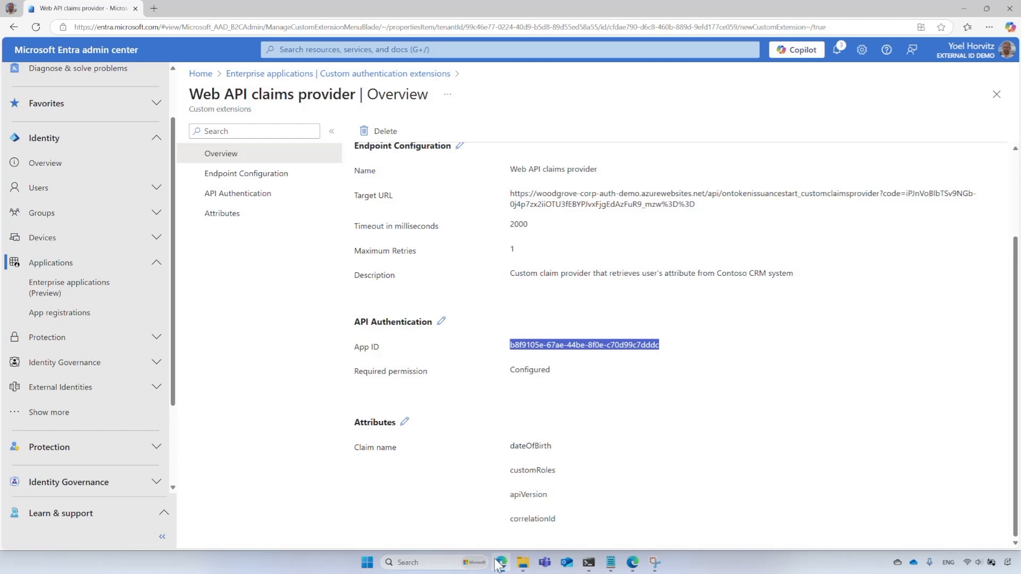
mouse_move(408, 499)
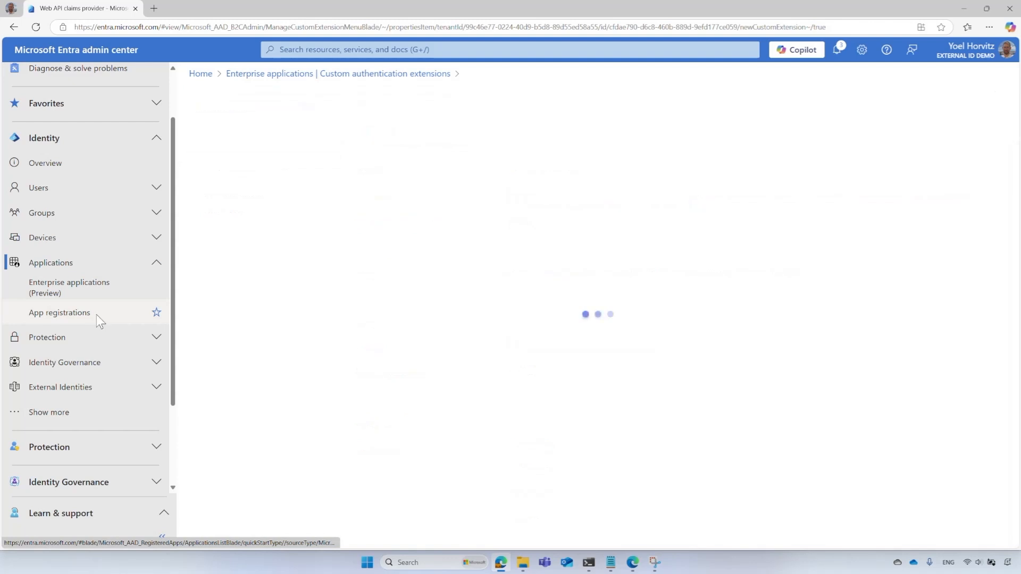
- Open MyWebApp from the All applications list in App registrations
left_click(59, 313)
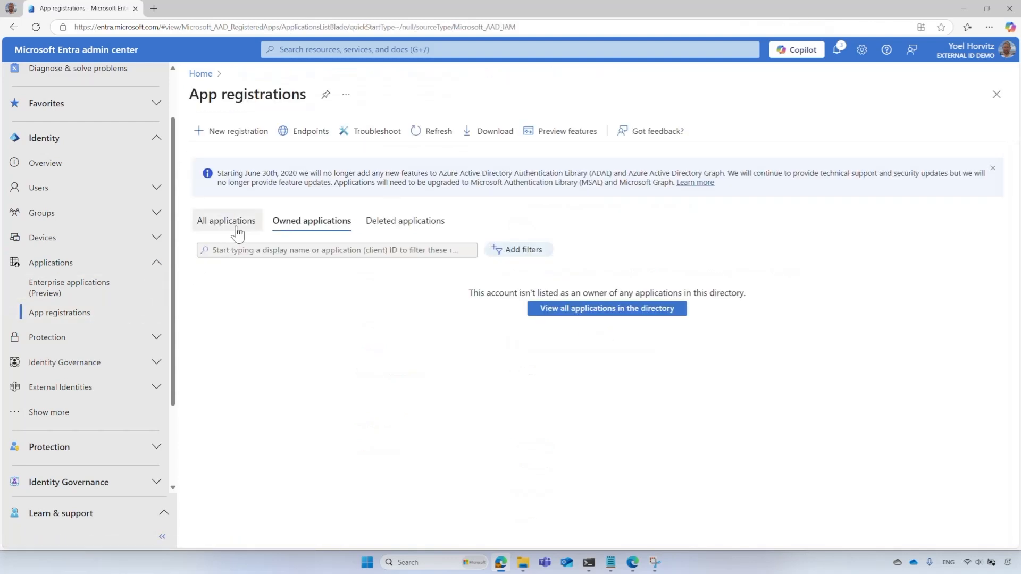
left_click(227, 220)
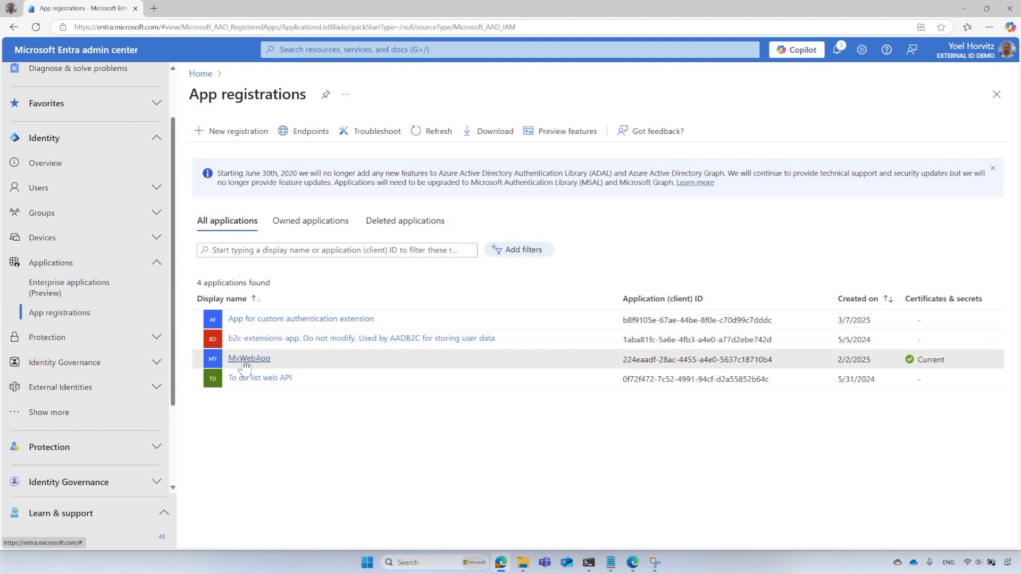
left_click(248, 358)
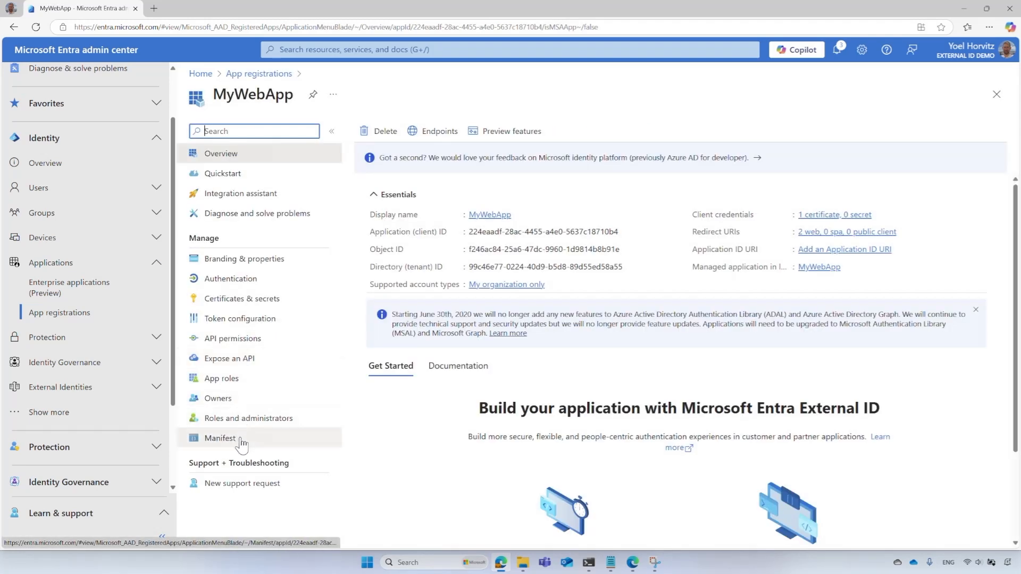
- Set acceptMappedClaims to true in MyWebApp's manifest, save it, and return to the overview
left_click(220, 437)
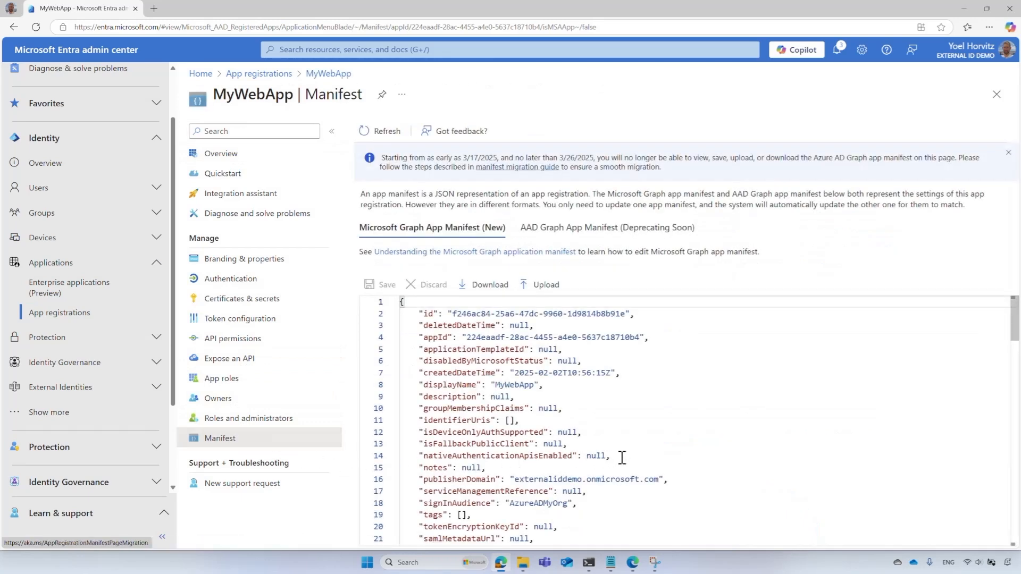
scroll("down", 3)
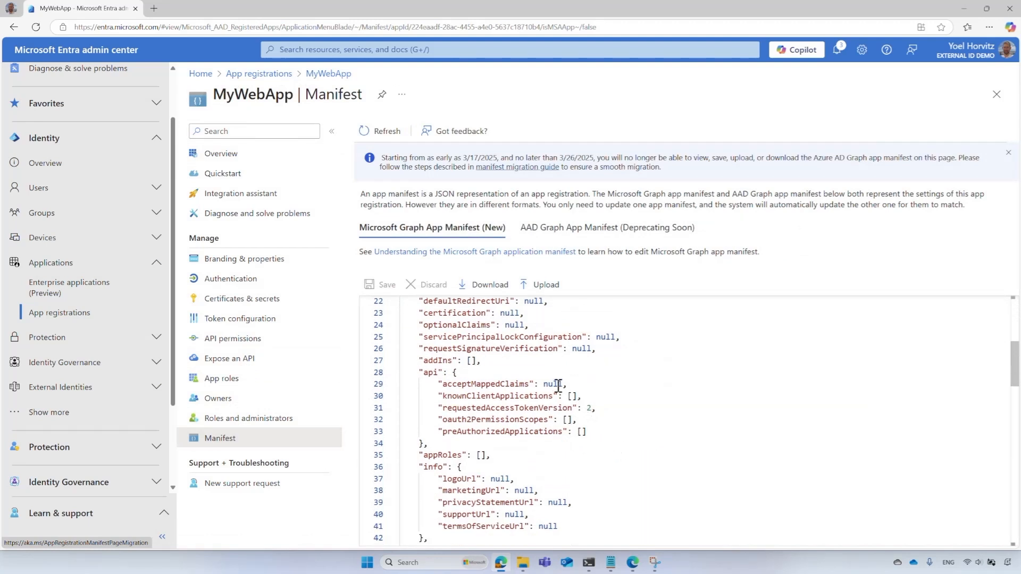
type("true")
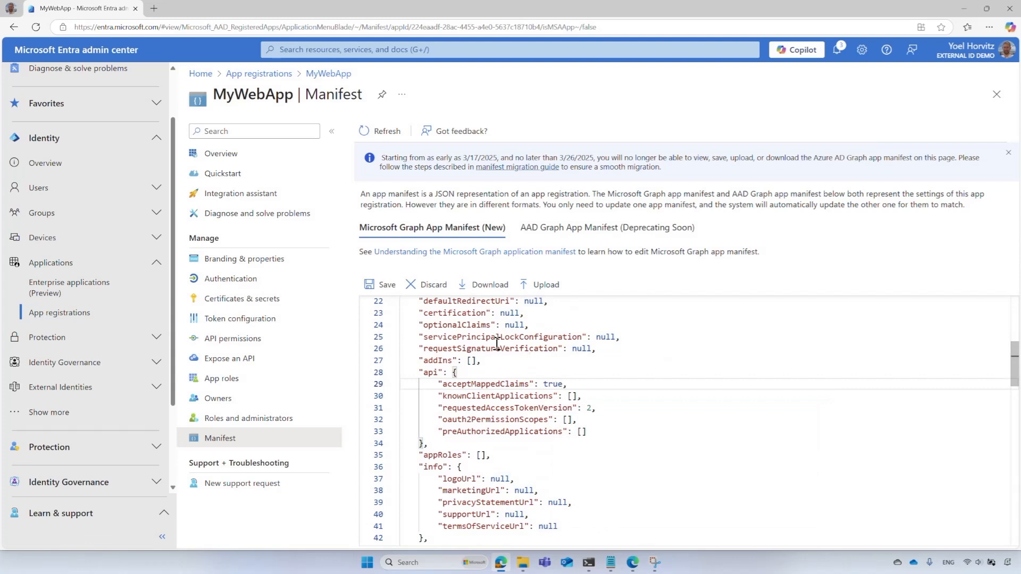
left_click(381, 284)
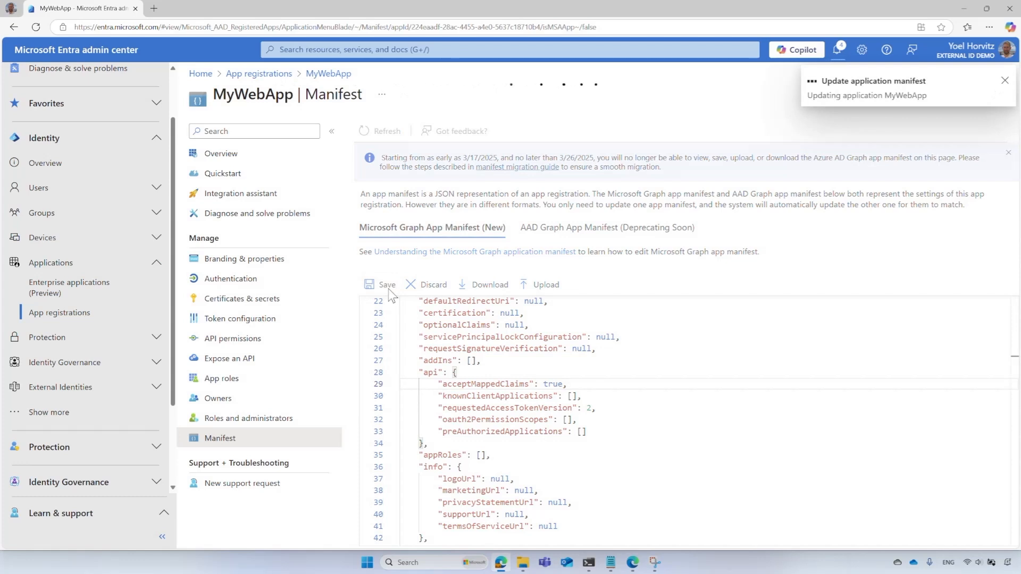
left_click(386, 285)
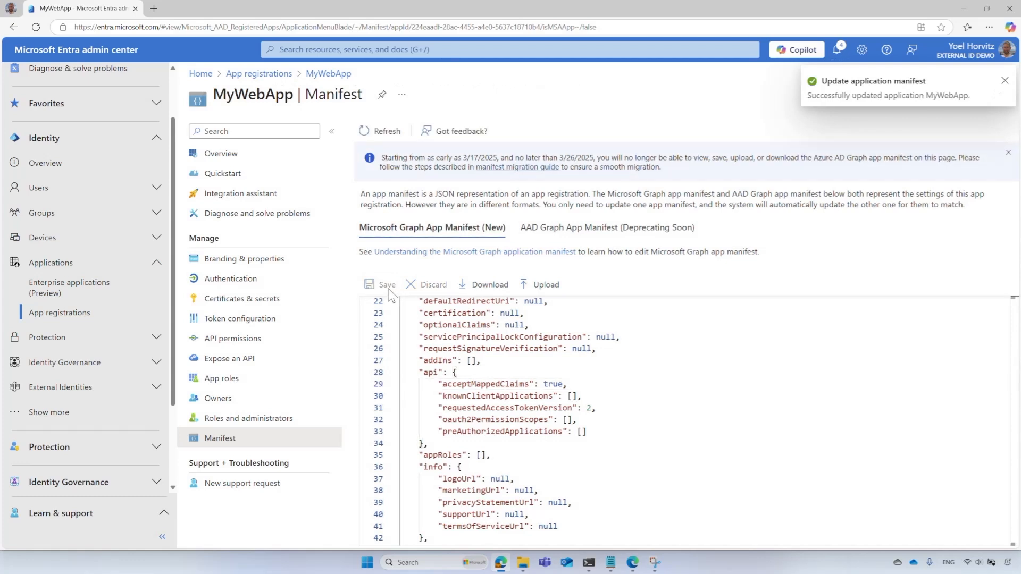
left_click(1004, 80)
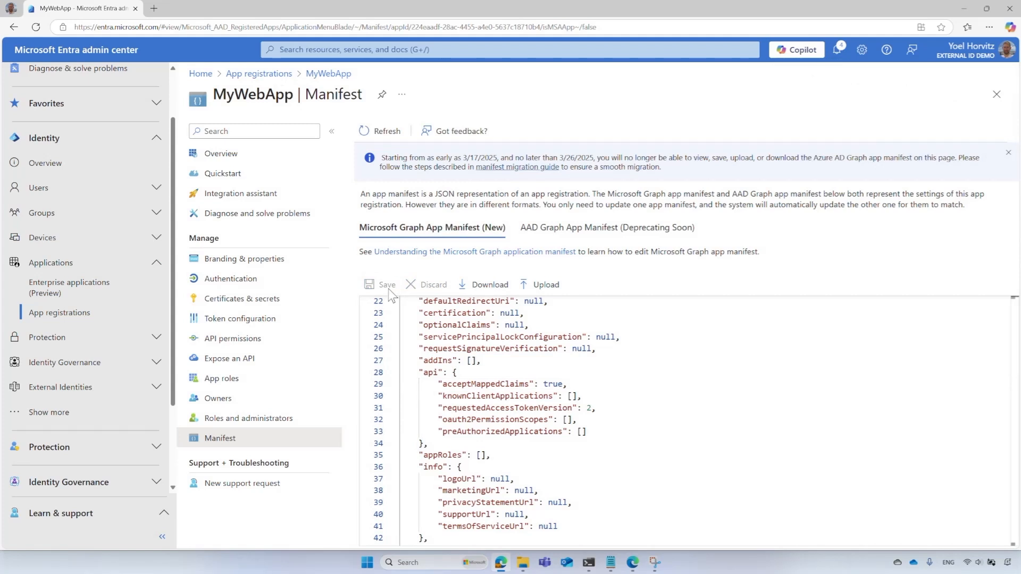
mouse_move(368, 267)
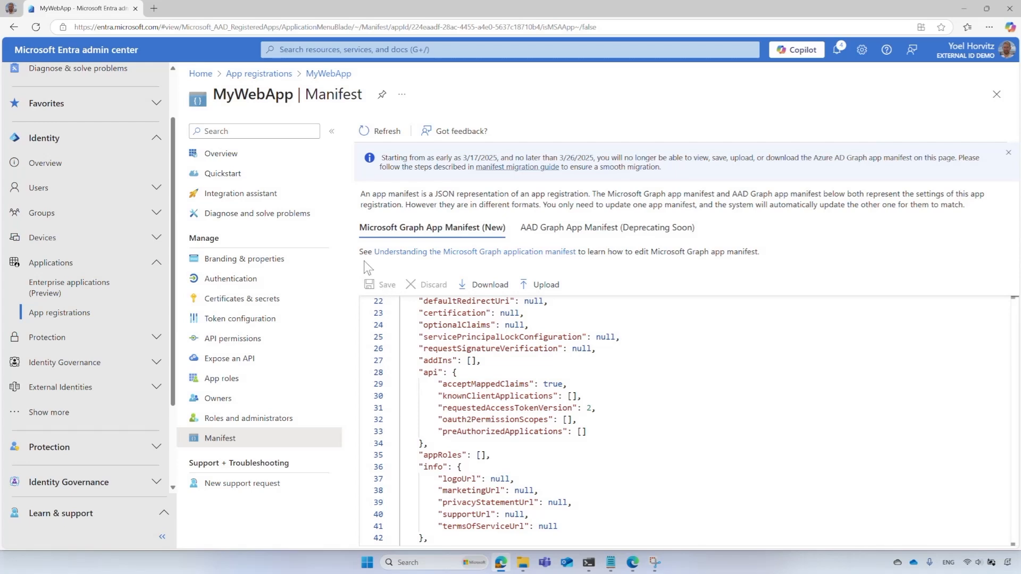
left_click(221, 154)
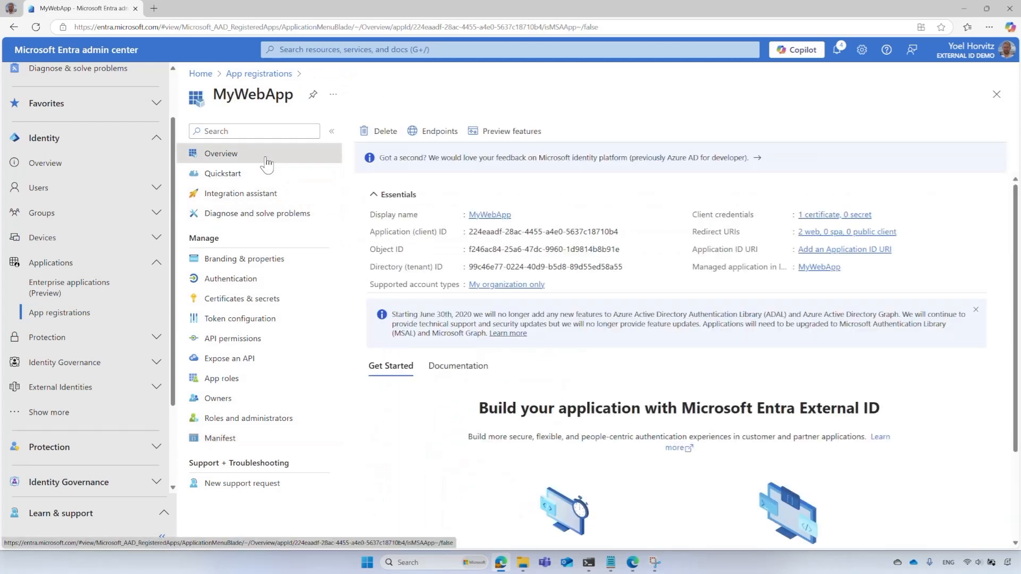
mouse_move(817, 267)
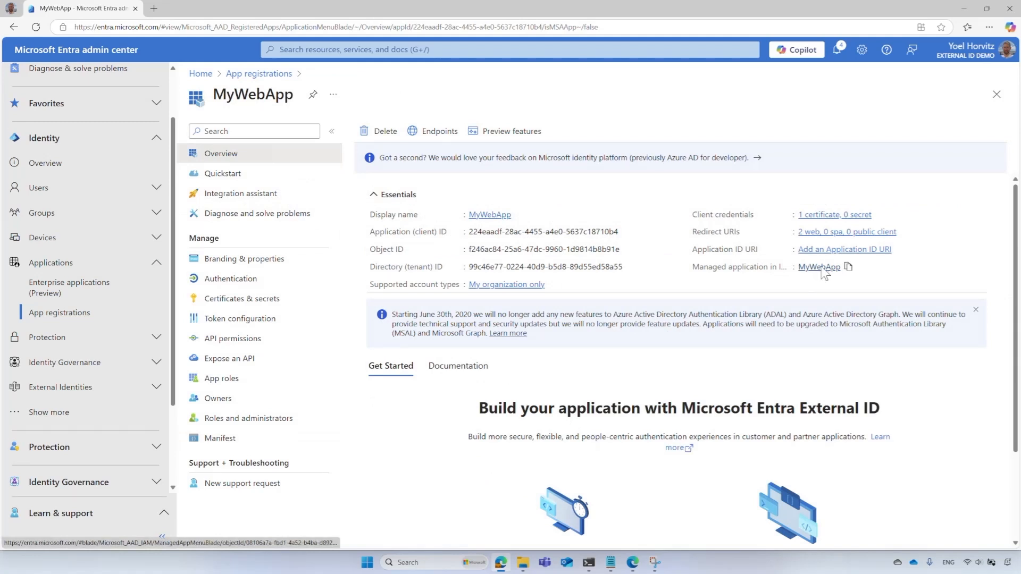
- Go from MyWebApp's enterprise application to Single sign-on and edit Attributes & Claims
left_click(818, 266)
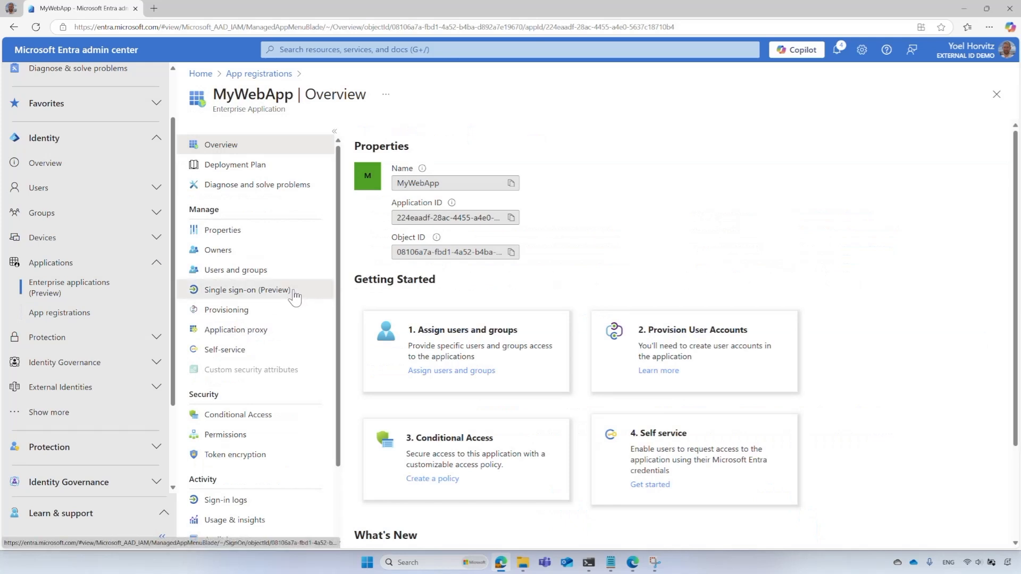
left_click(247, 289)
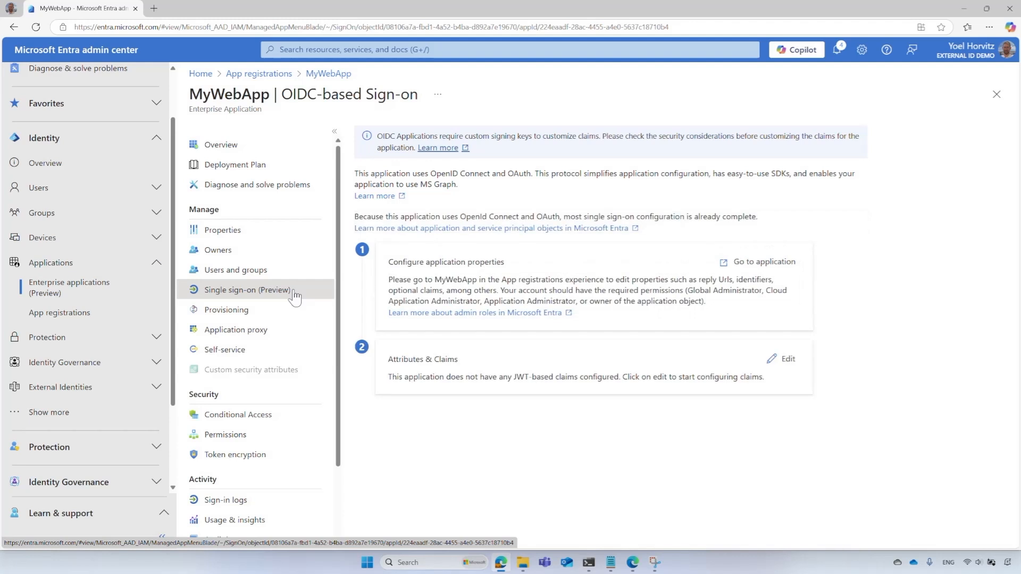
mouse_move(780, 362)
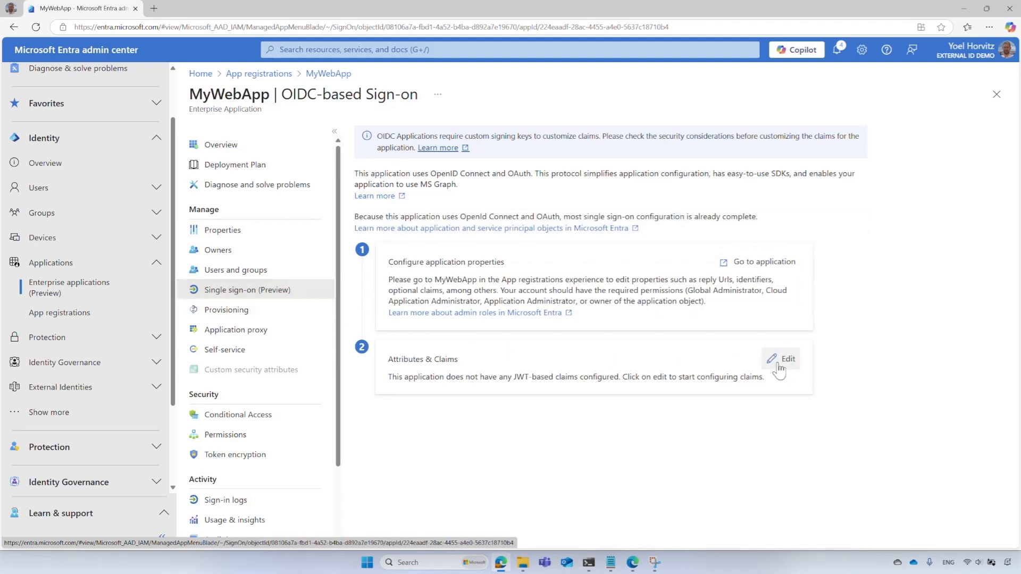
left_click(781, 359)
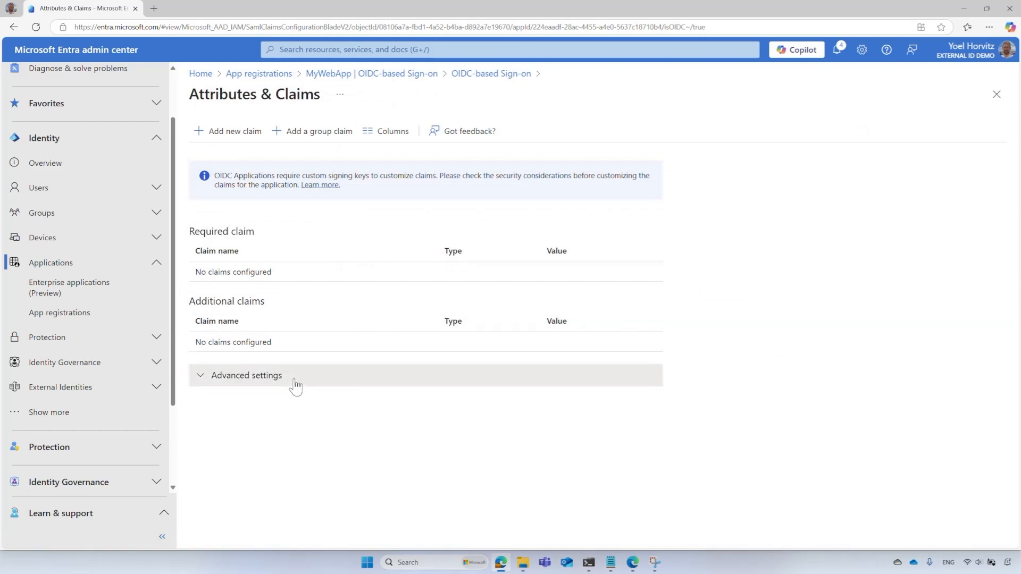
- Save 'Web API claims provider' as the custom claims provider under Advanced settings
left_click(246, 375)
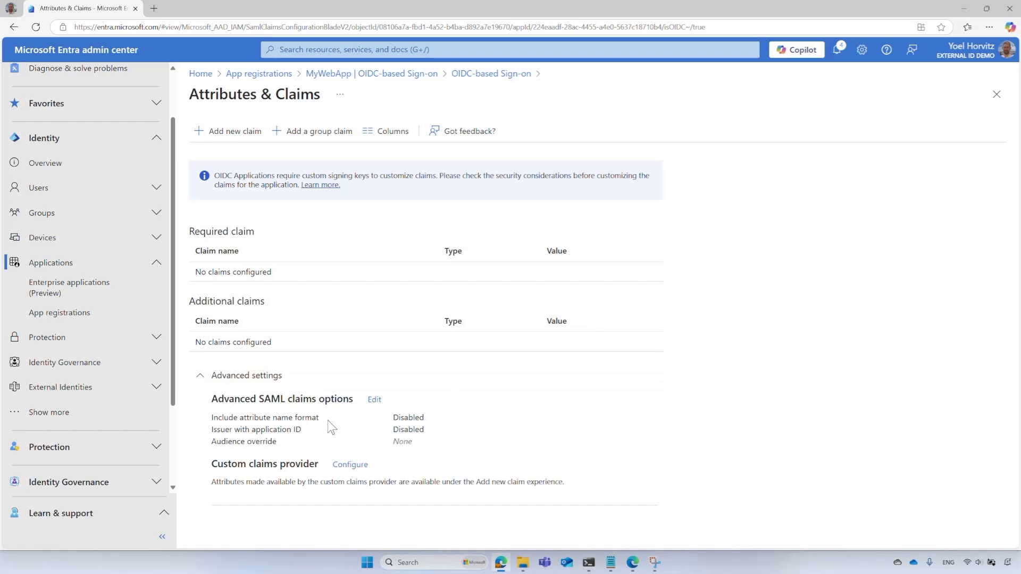
left_click(350, 464)
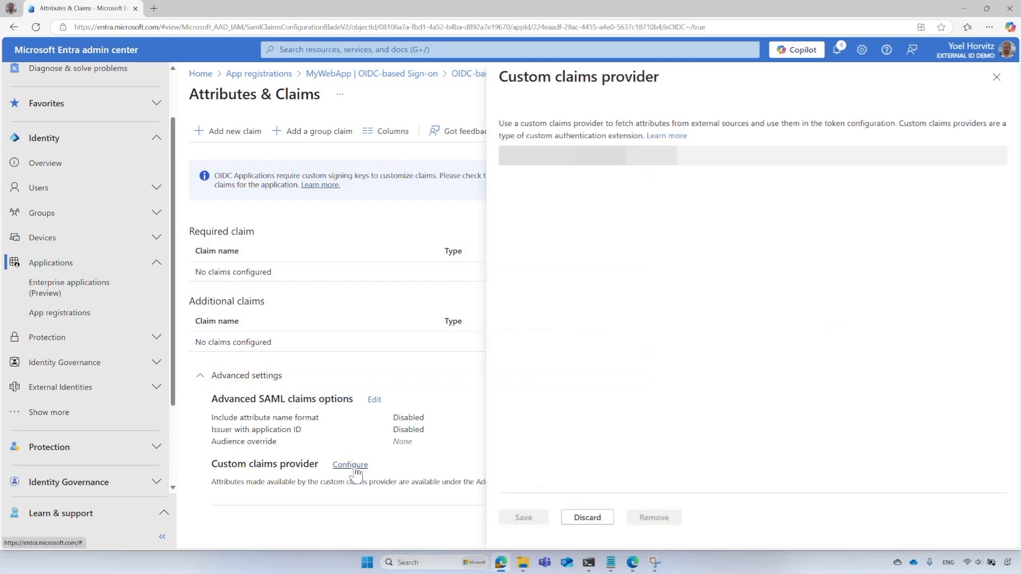
left_click(350, 464)
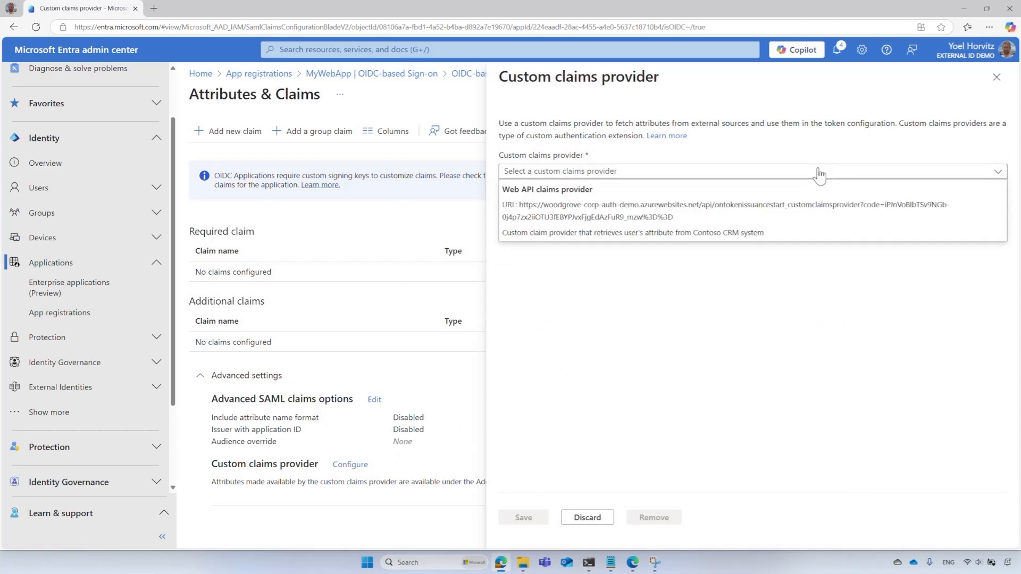
mouse_move(787, 211)
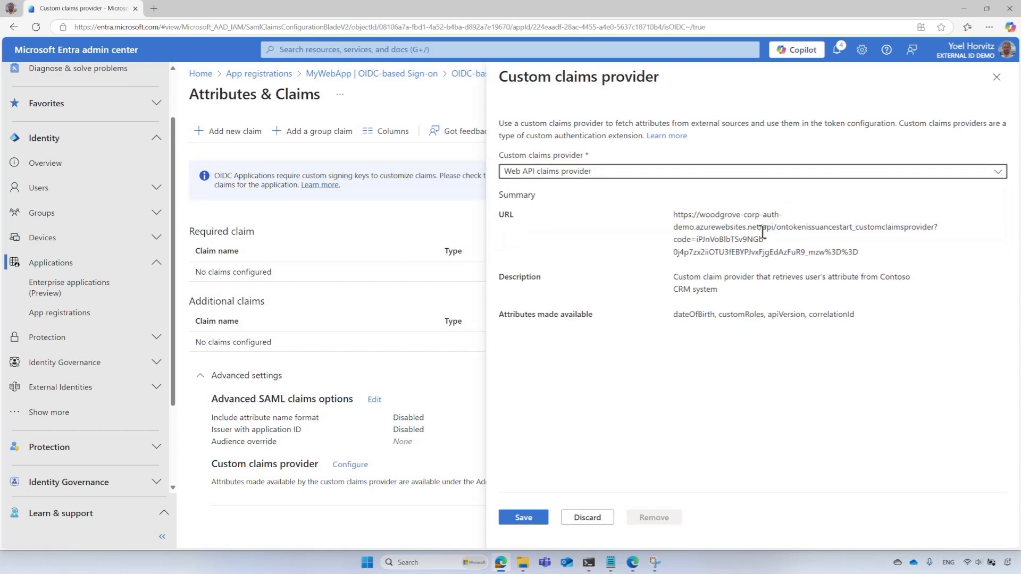
mouse_move(541, 525)
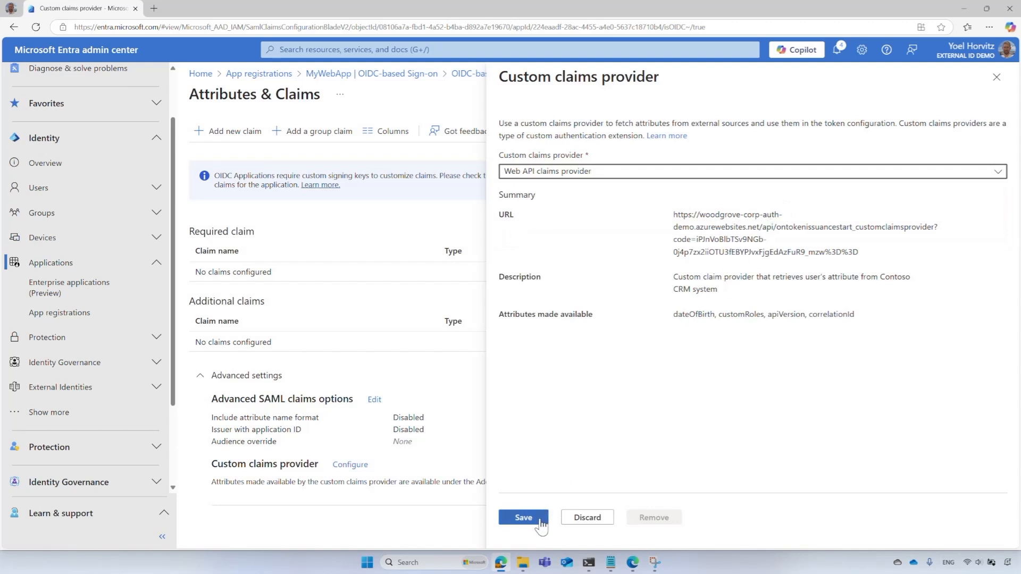
left_click(523, 517)
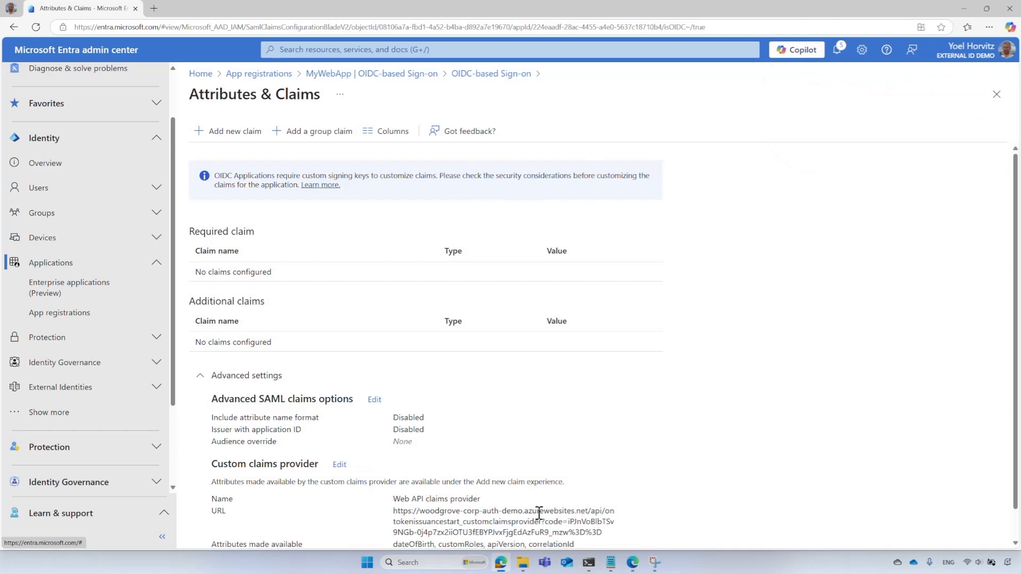
mouse_move(234, 131)
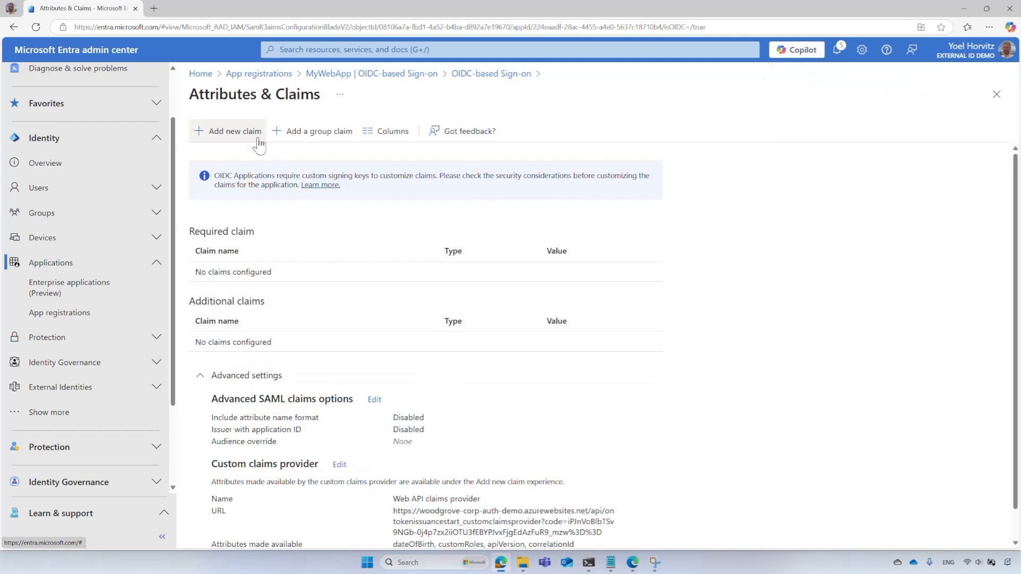
- Add dateOfBirth, customRoles, apiVersion and correlationId claims sourced from the custom claims provider
left_click(228, 131)
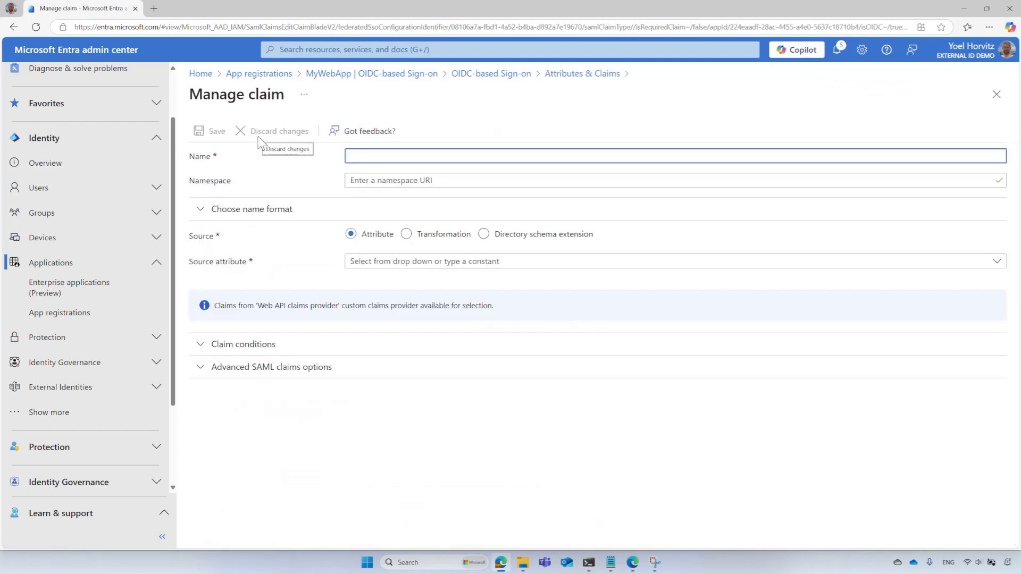
type("da")
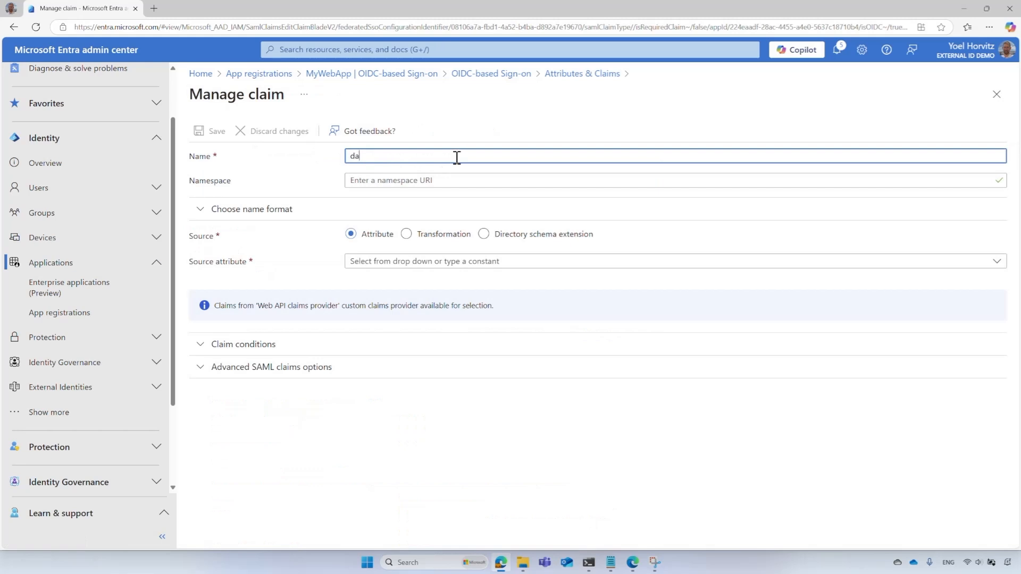
type("teOfBirth")
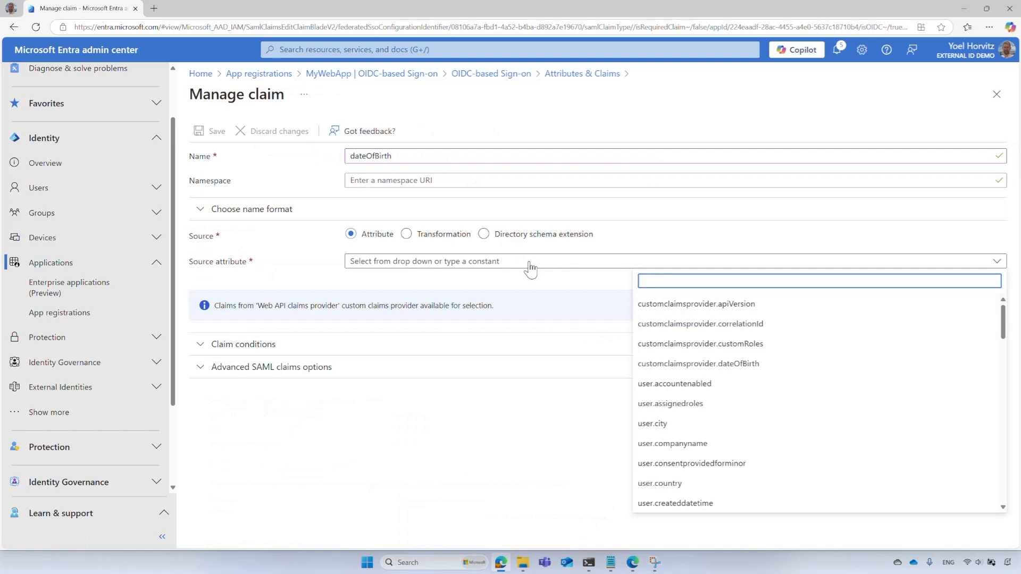
mouse_move(757, 374)
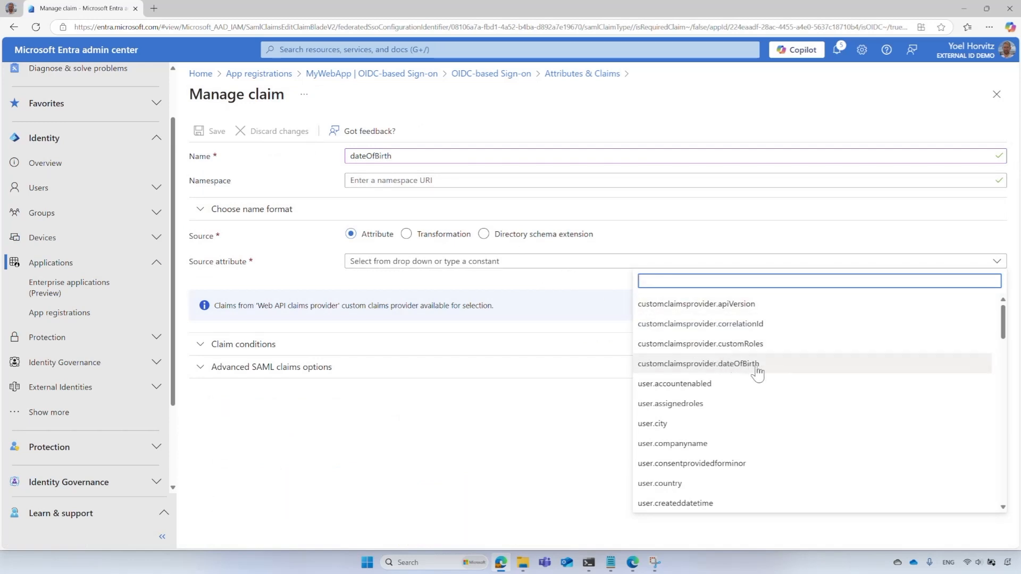
mouse_move(762, 374)
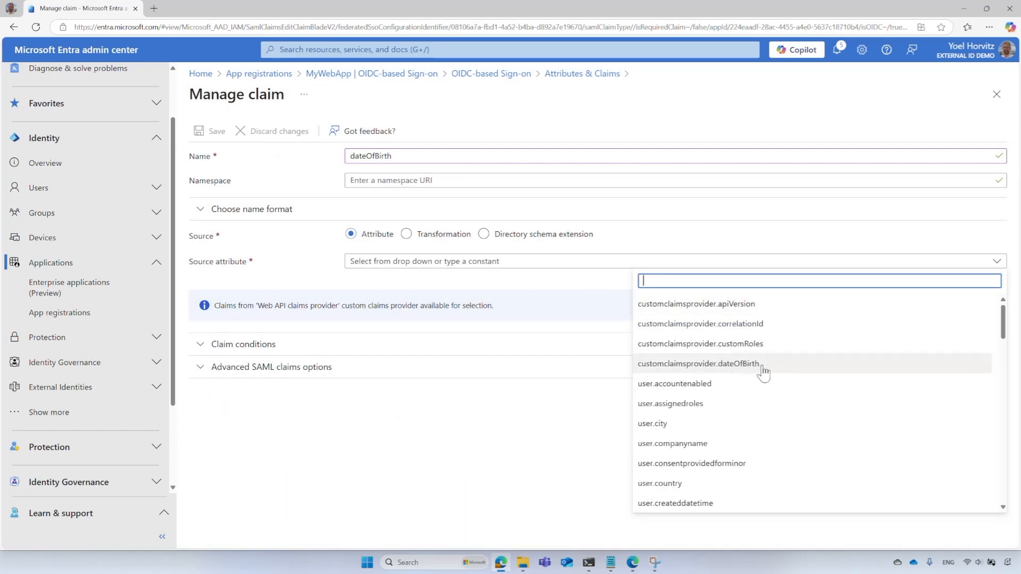
left_click(699, 363)
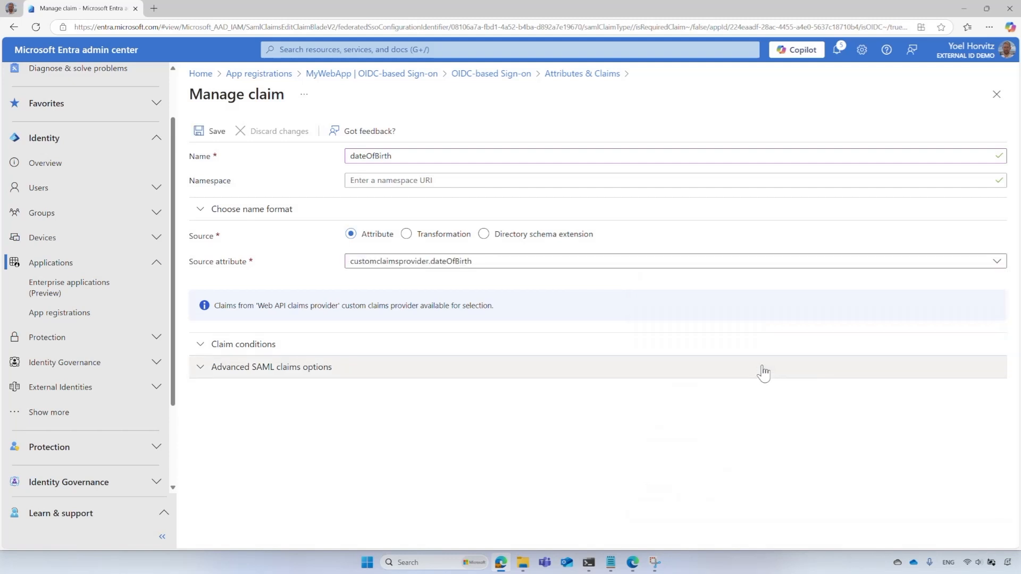
mouse_move(233, 145)
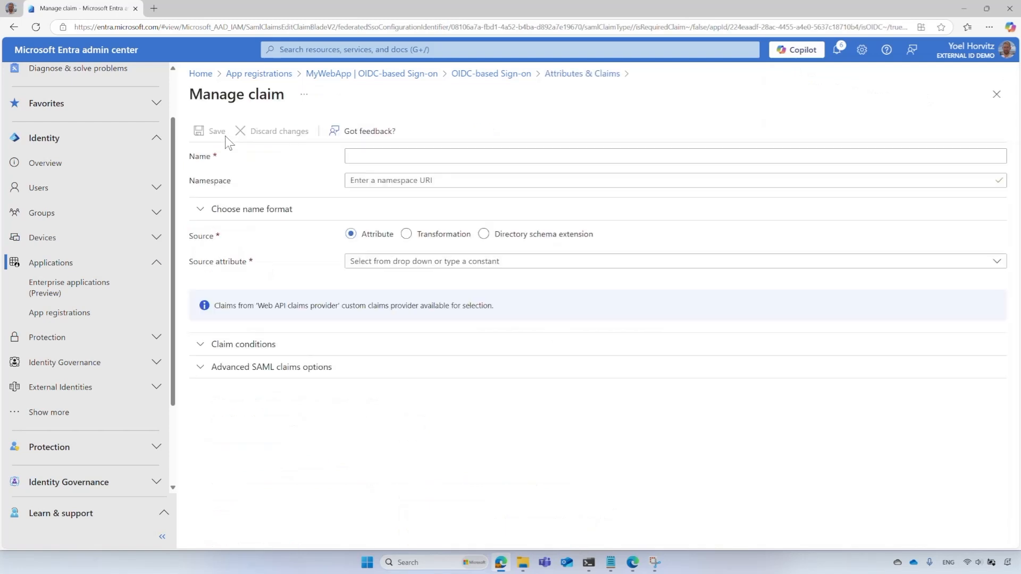
type("cu")
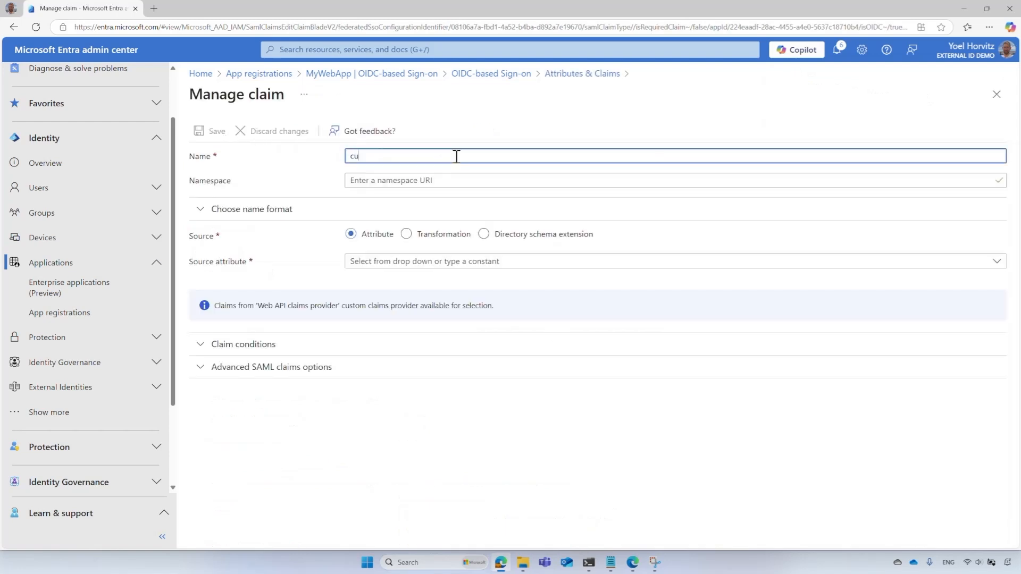
left_click(651, 261)
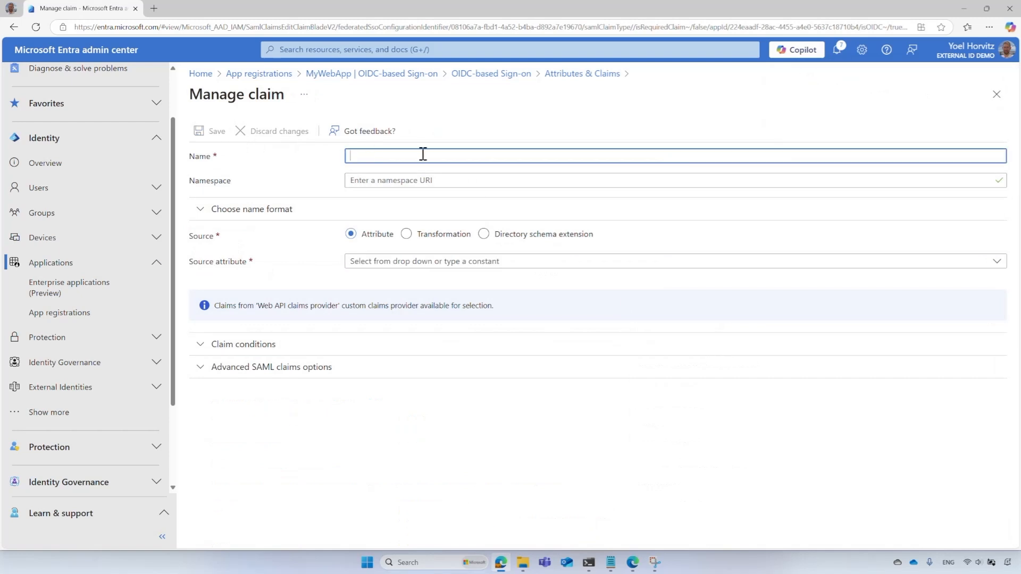
type("apiVersion")
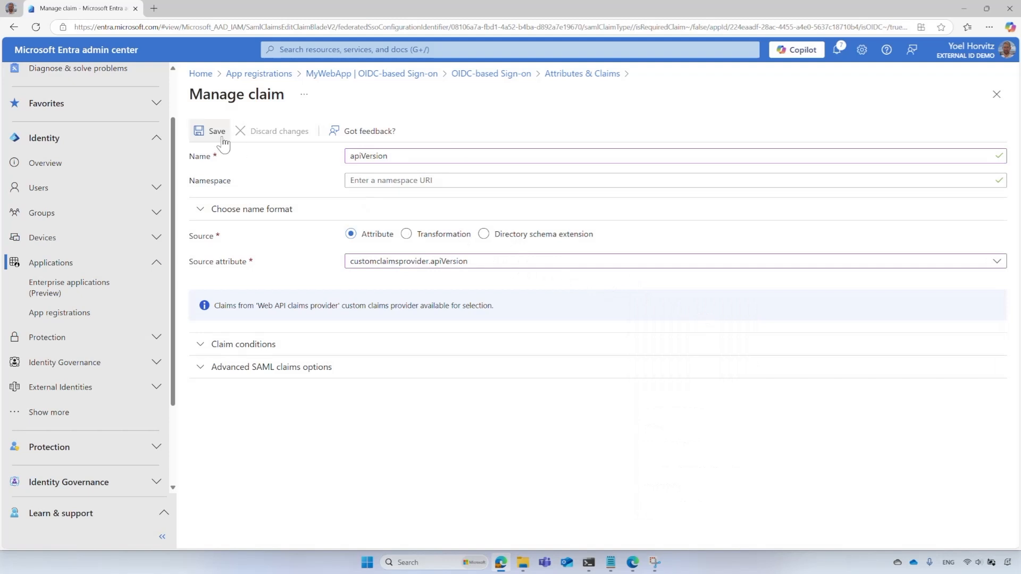
type("correlationId")
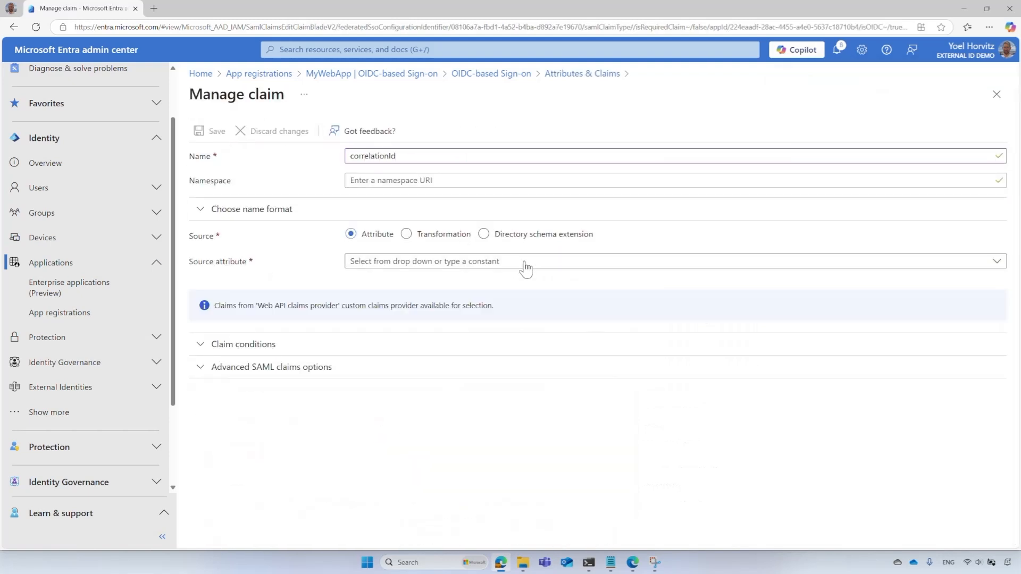
left_click(215, 130)
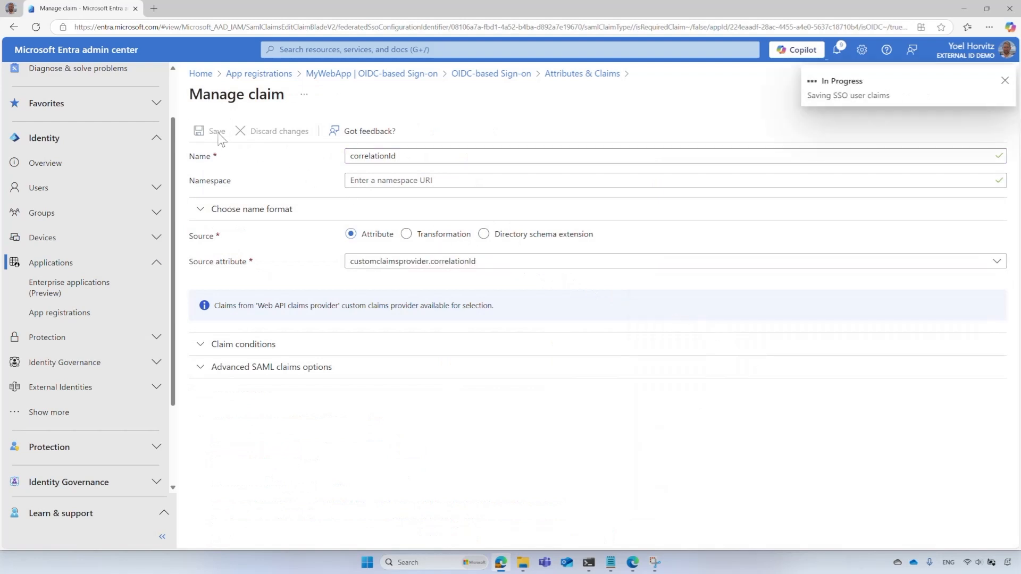
left_click(216, 131)
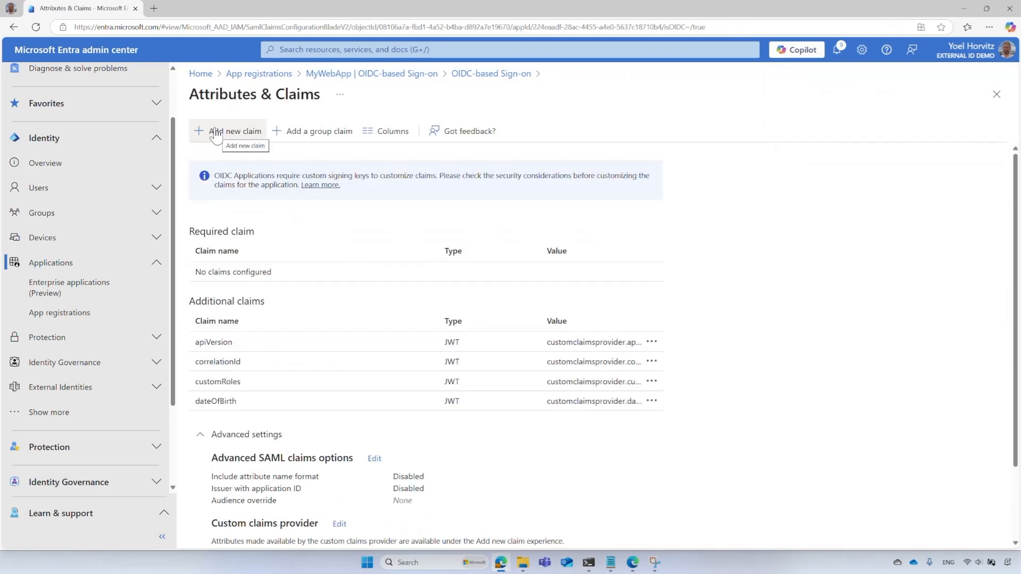
- Sign in to MyWebApp on localhost and check the custom claims on its access token page
left_click(272, 8)
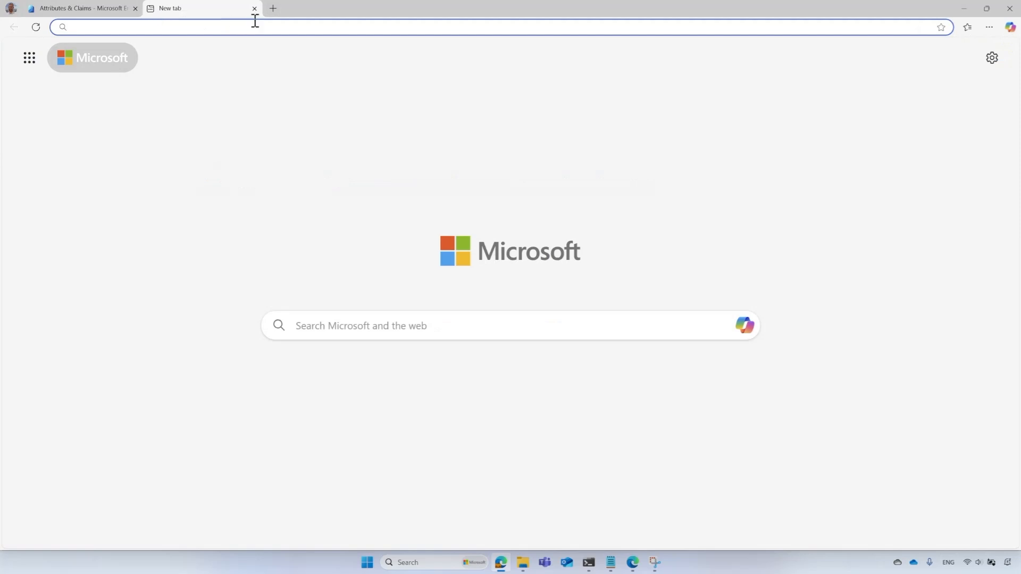
type("http://localhost:52")
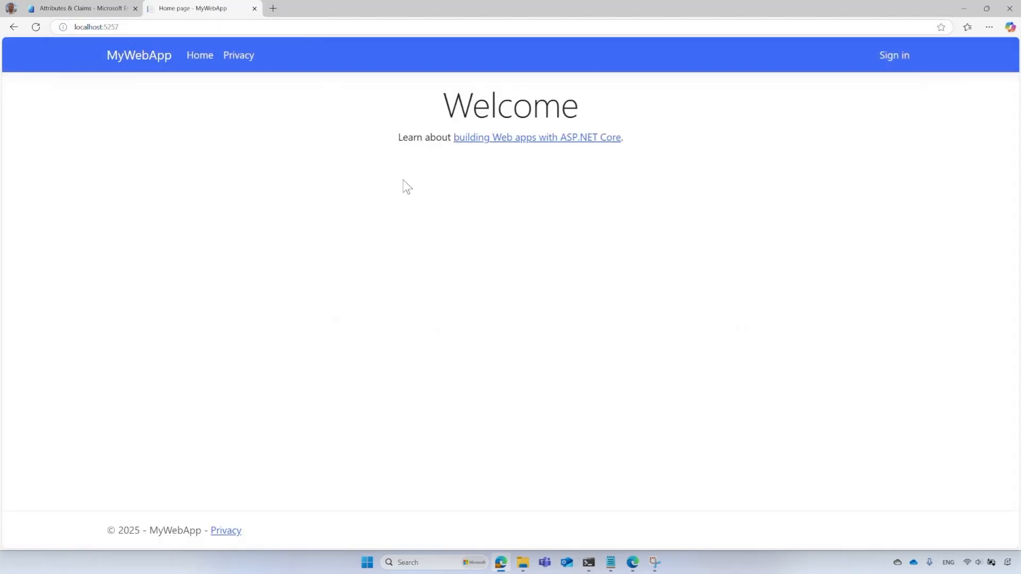
mouse_move(893, 55)
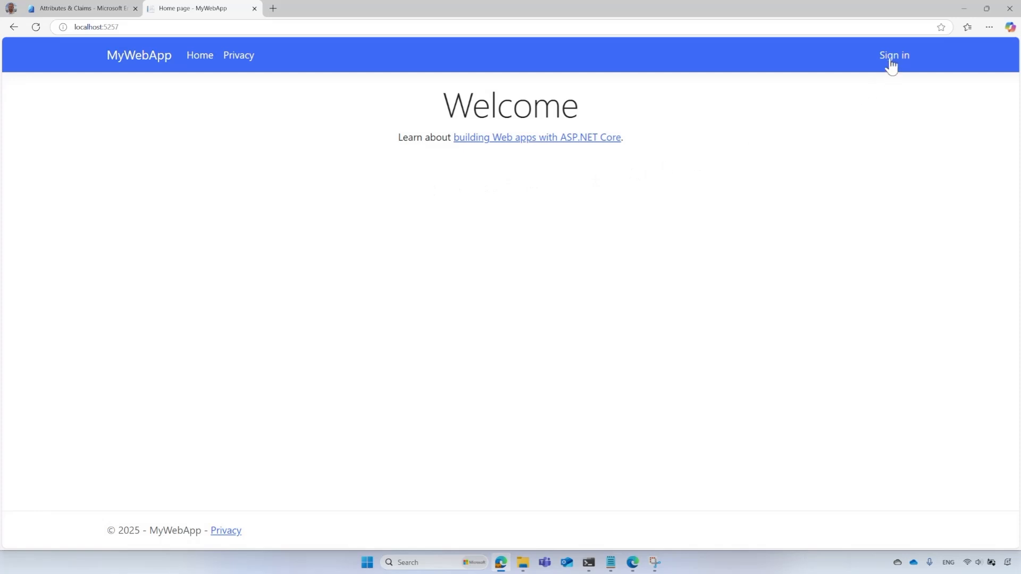
left_click(893, 55)
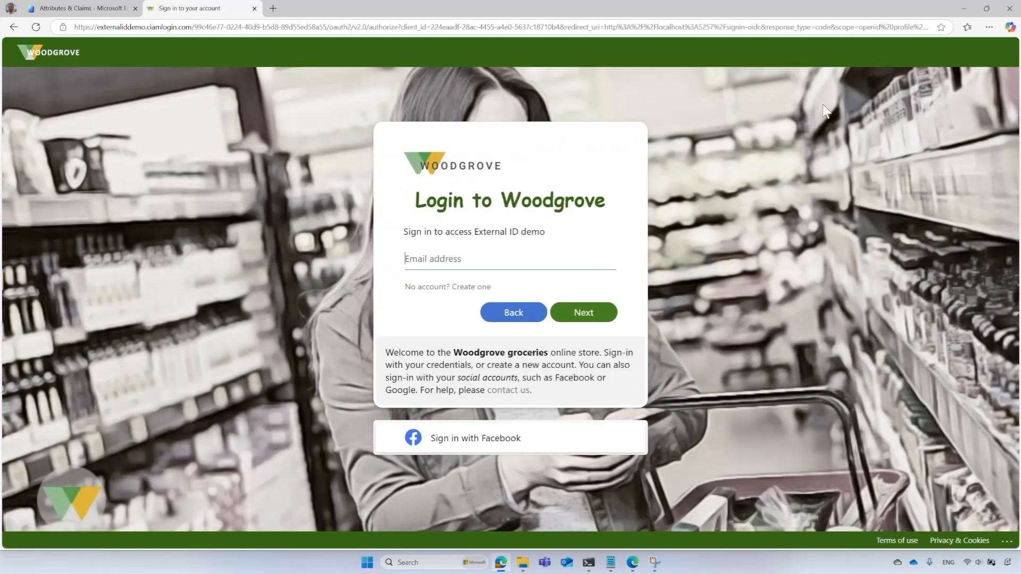
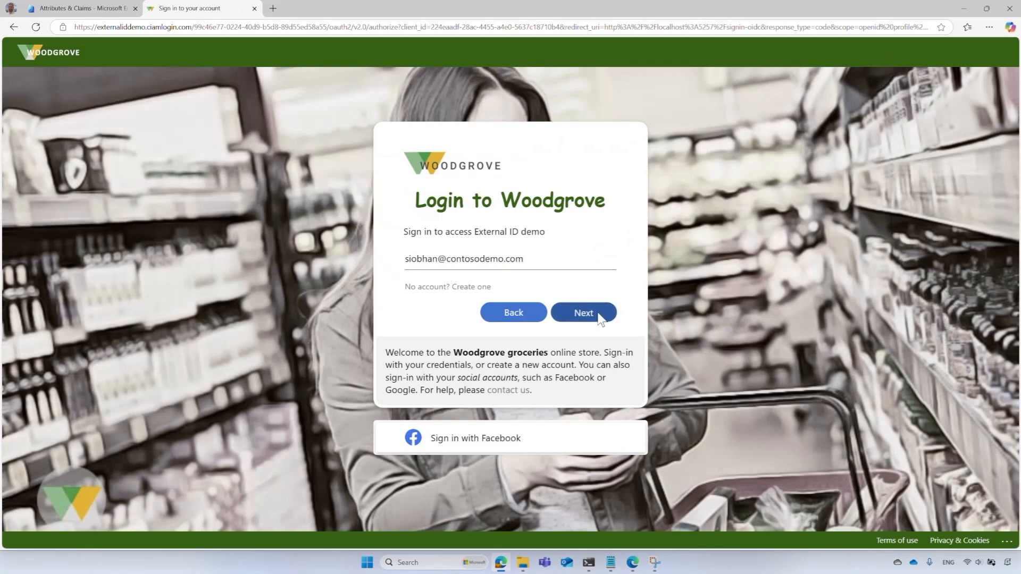
left_click(582, 313)
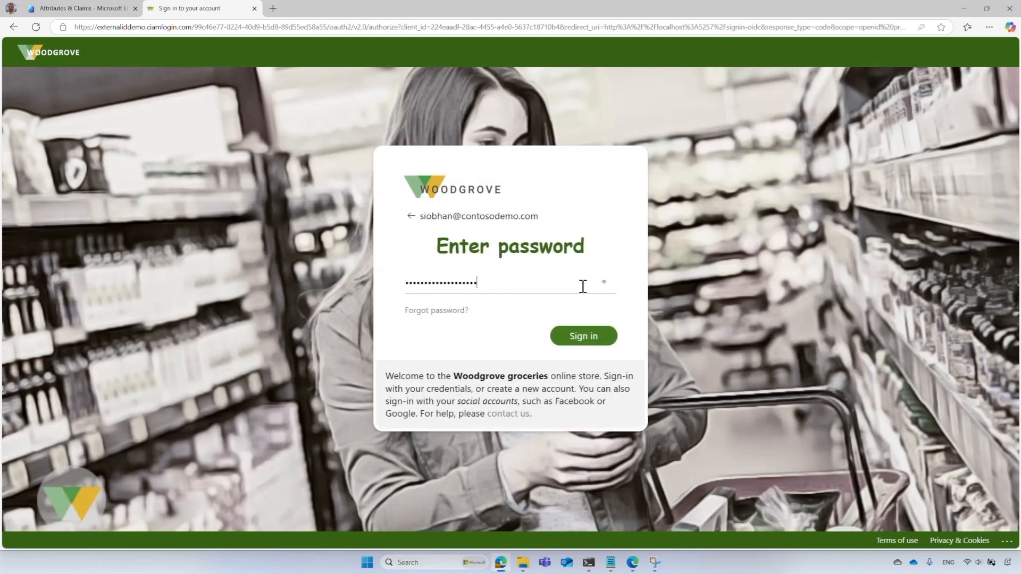
left_click(582, 336)
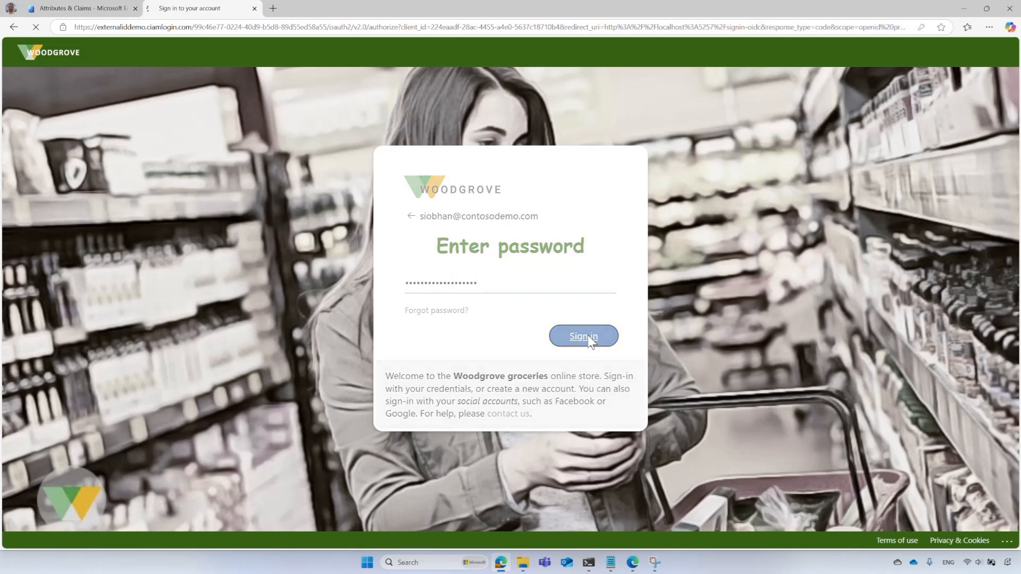
left_click(582, 336)
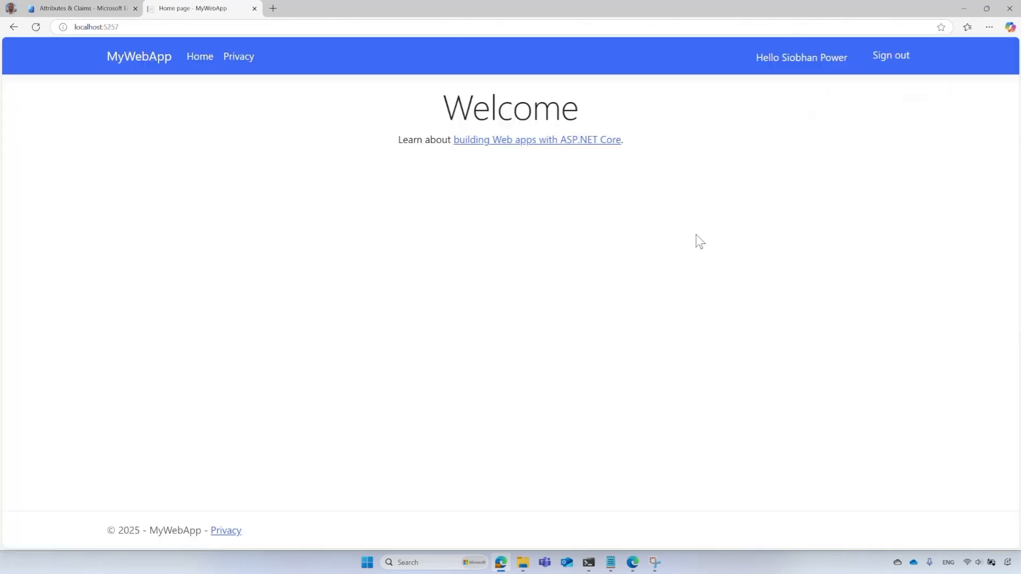
left_click(801, 57)
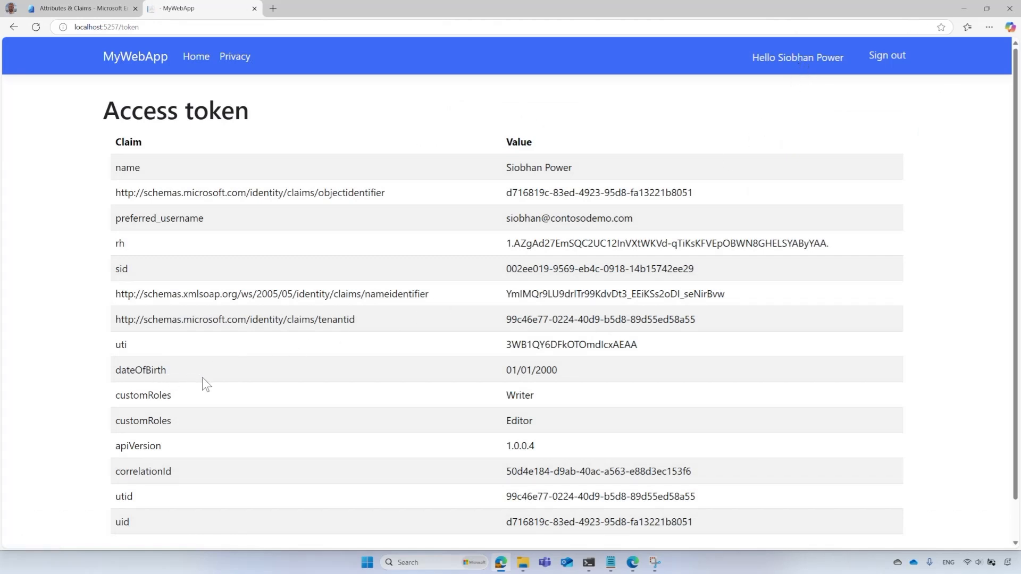
mouse_move(292, 411)
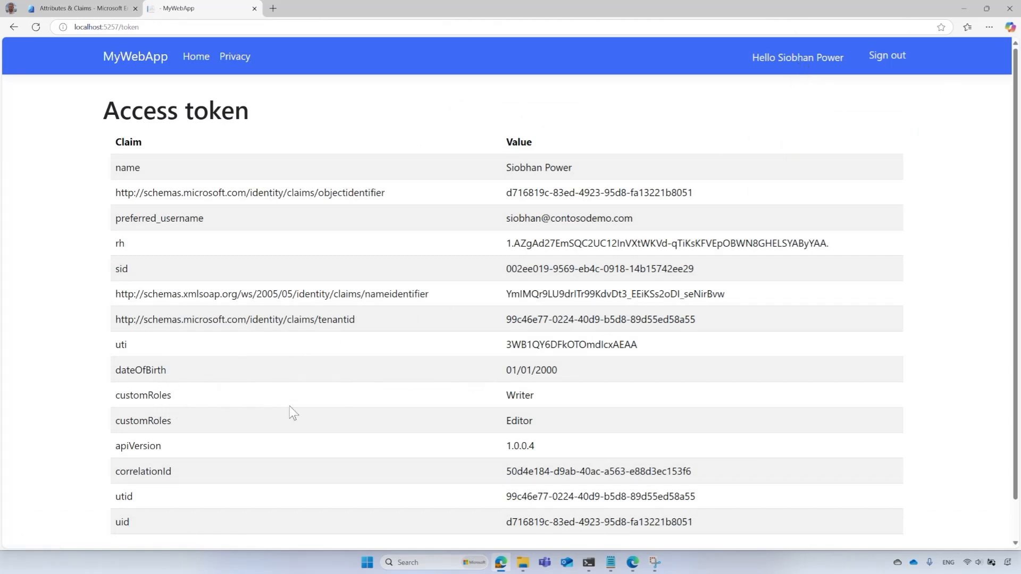
mouse_move(206, 462)
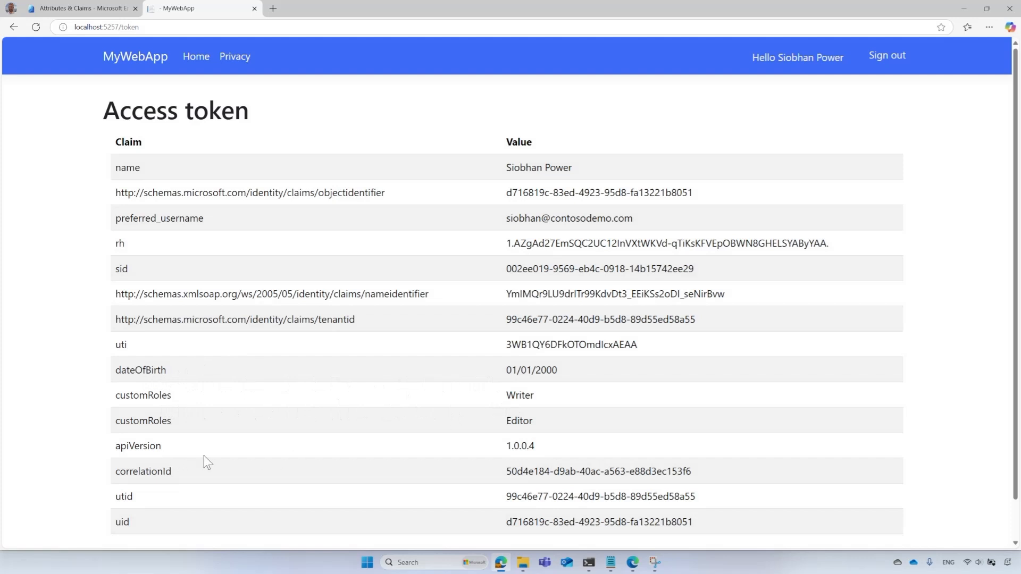
mouse_move(233, 485)
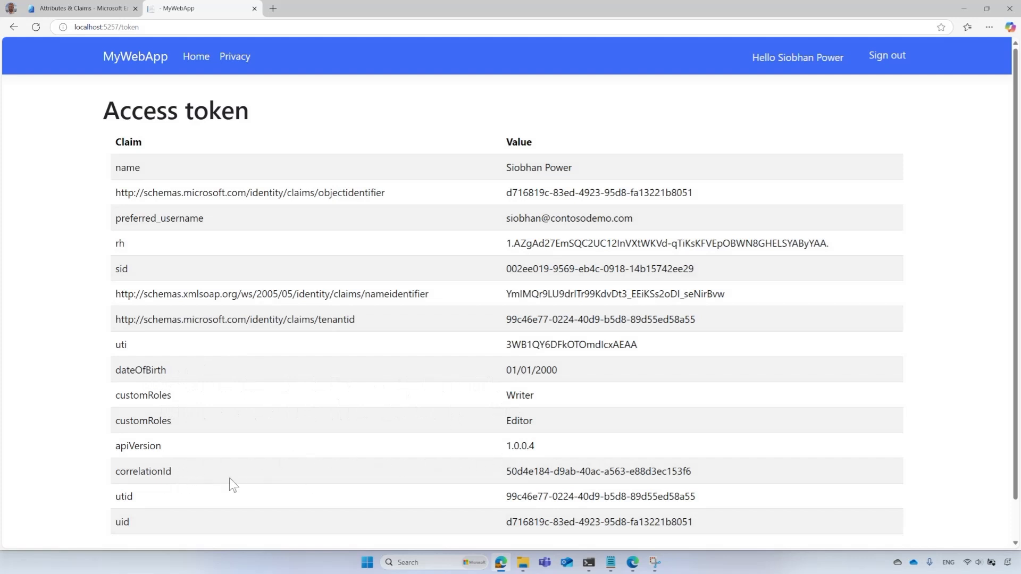
left_click(78, 8)
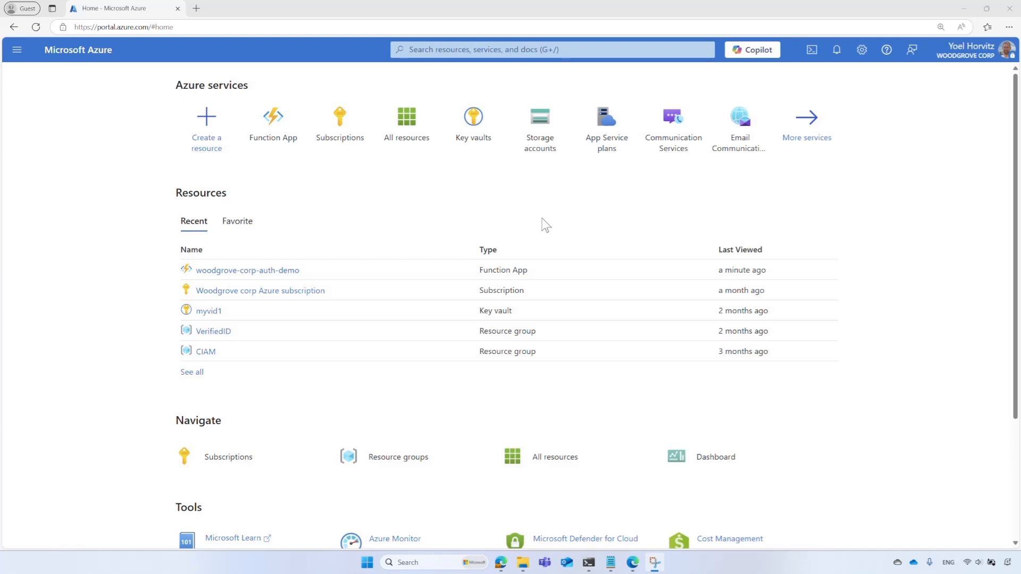
- Open woodgrove-corp-auth-demo's Authentication settings and start Add identity provider
type("fun")
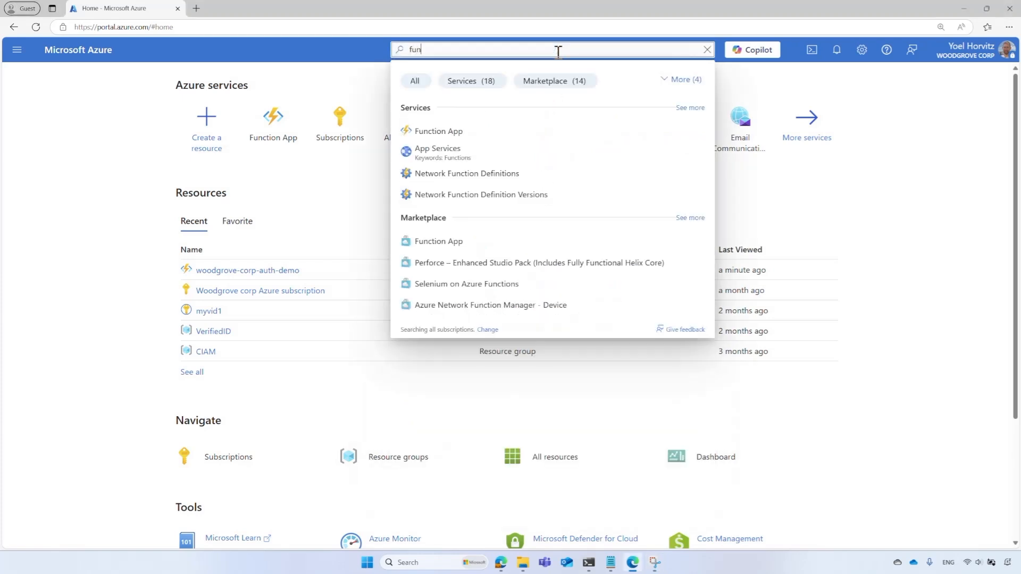
type("c")
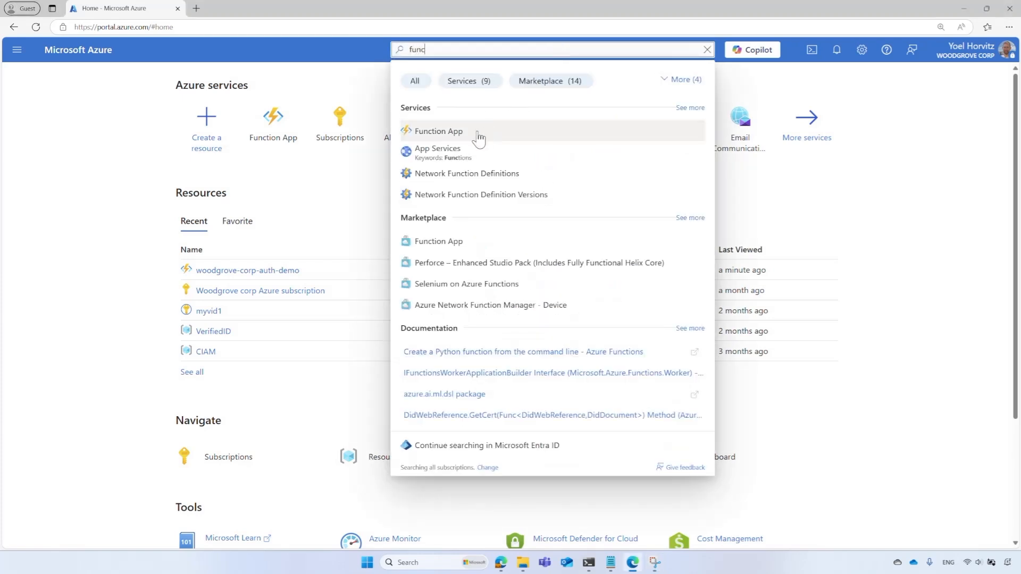
left_click(437, 131)
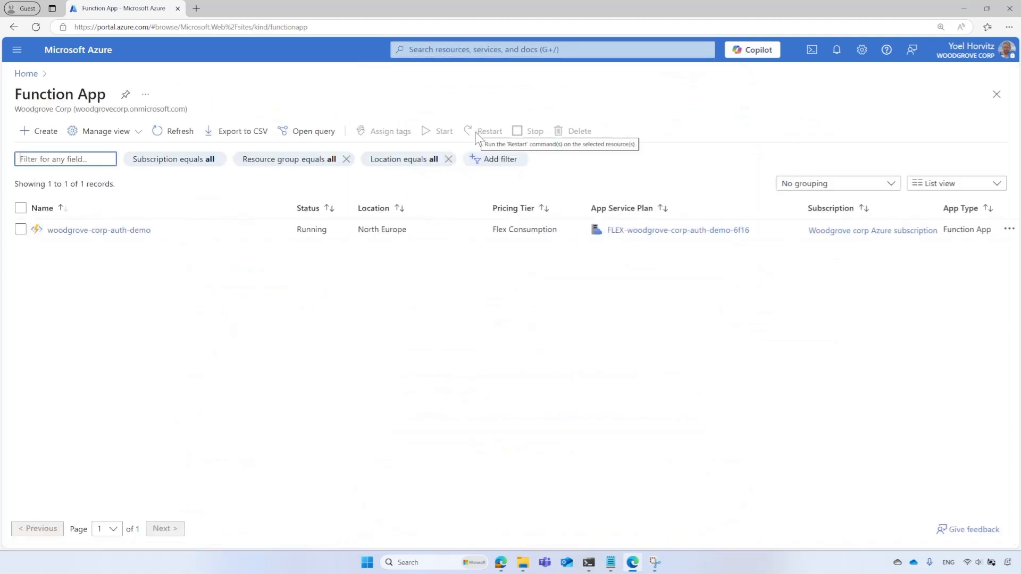
mouse_move(322, 185)
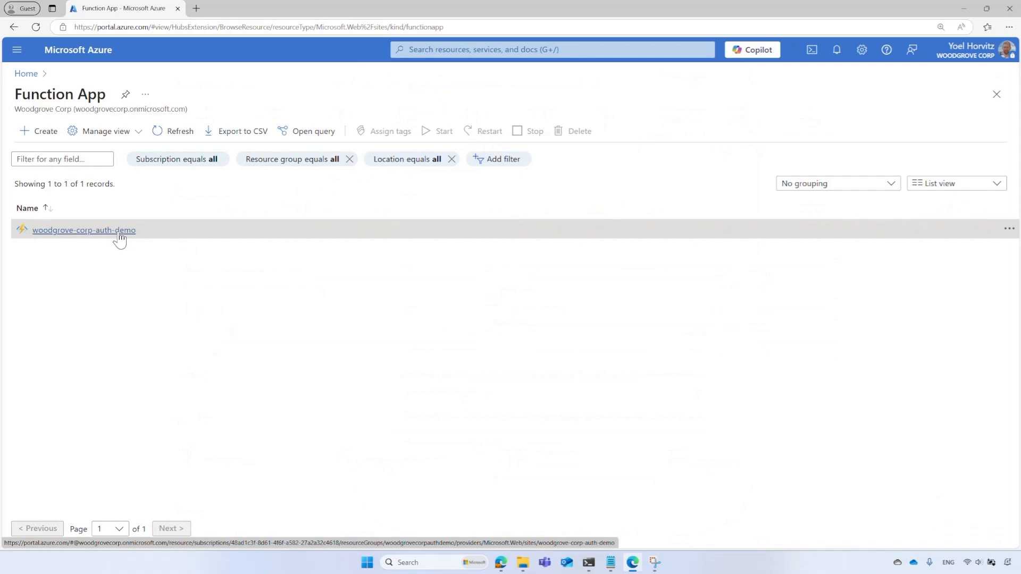
left_click(83, 230)
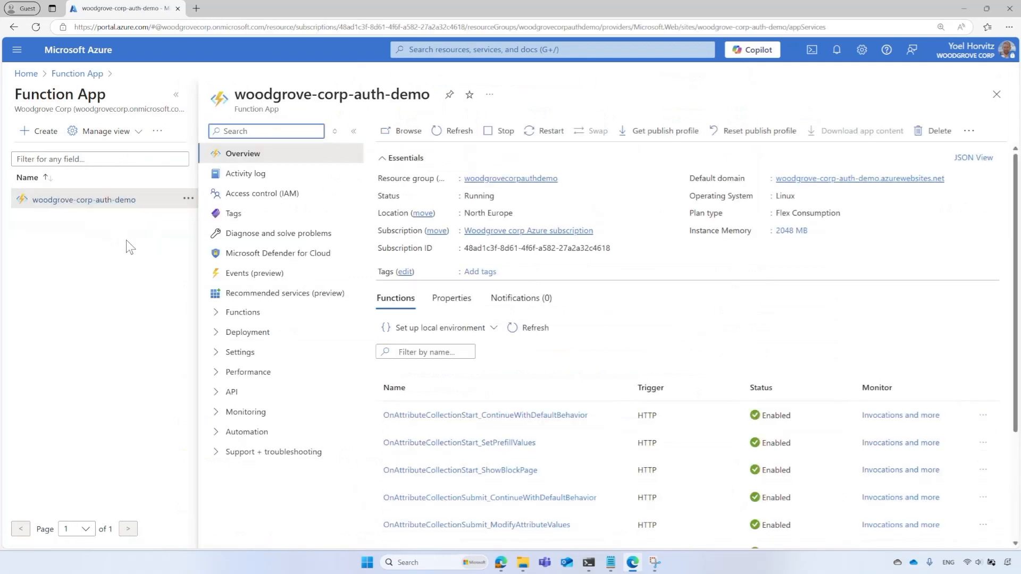
left_click(239, 351)
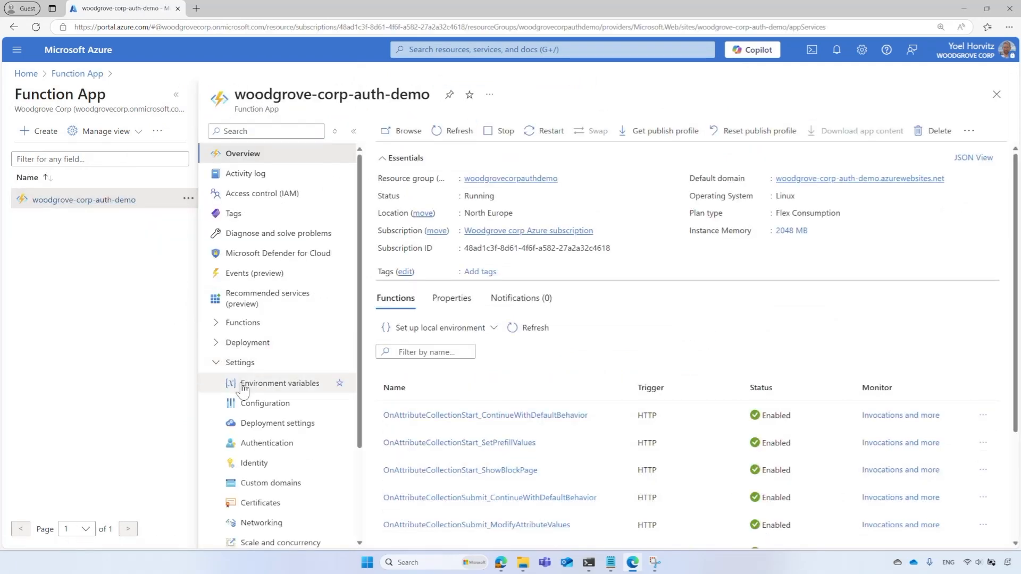
left_click(267, 443)
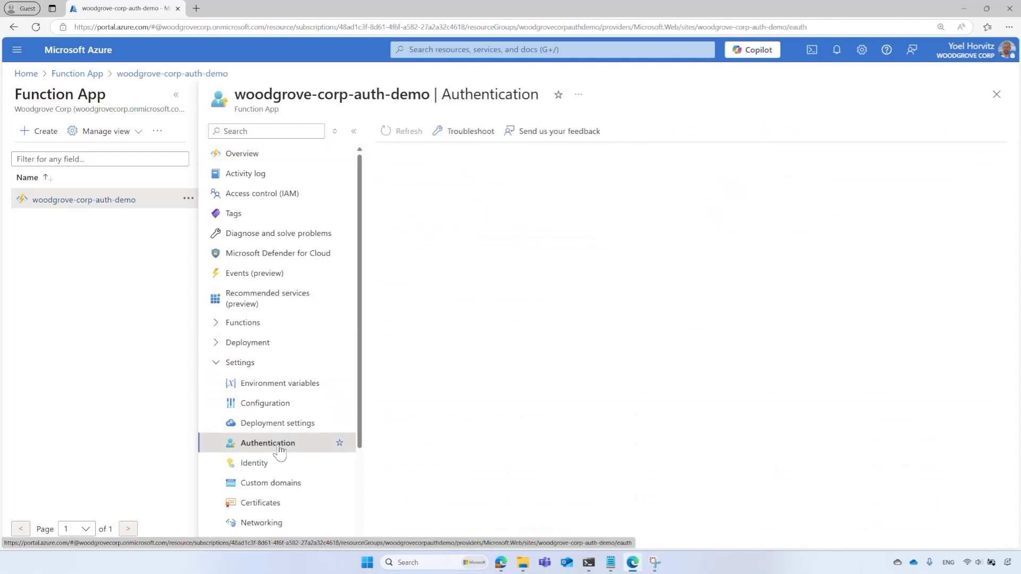
left_click(267, 443)
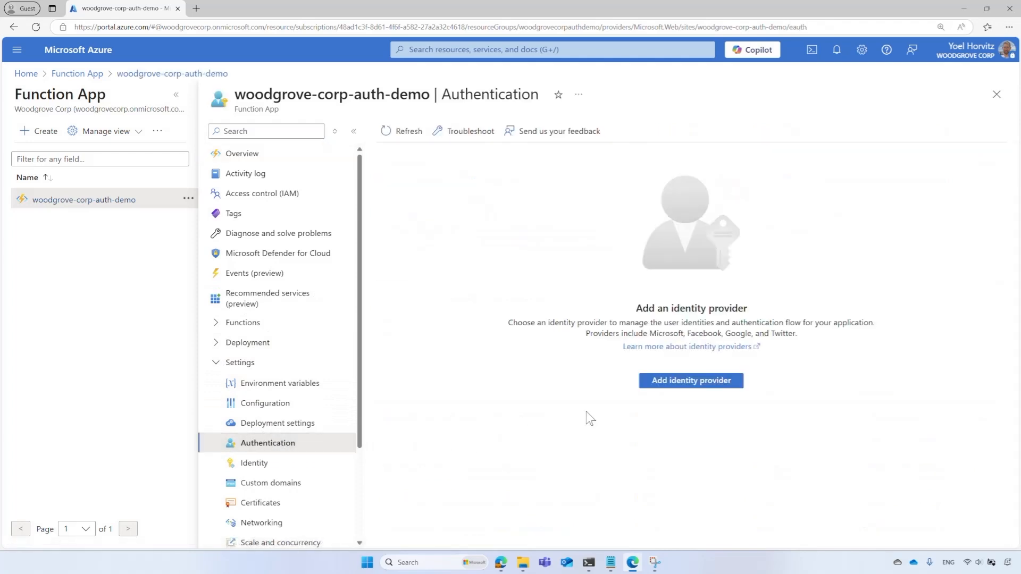
left_click(690, 381)
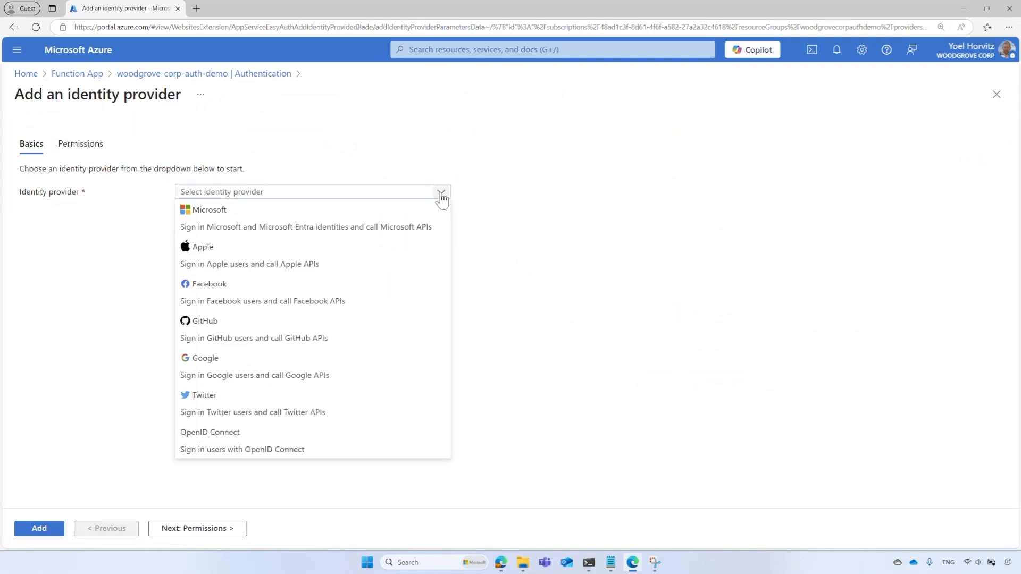
mouse_move(235, 218)
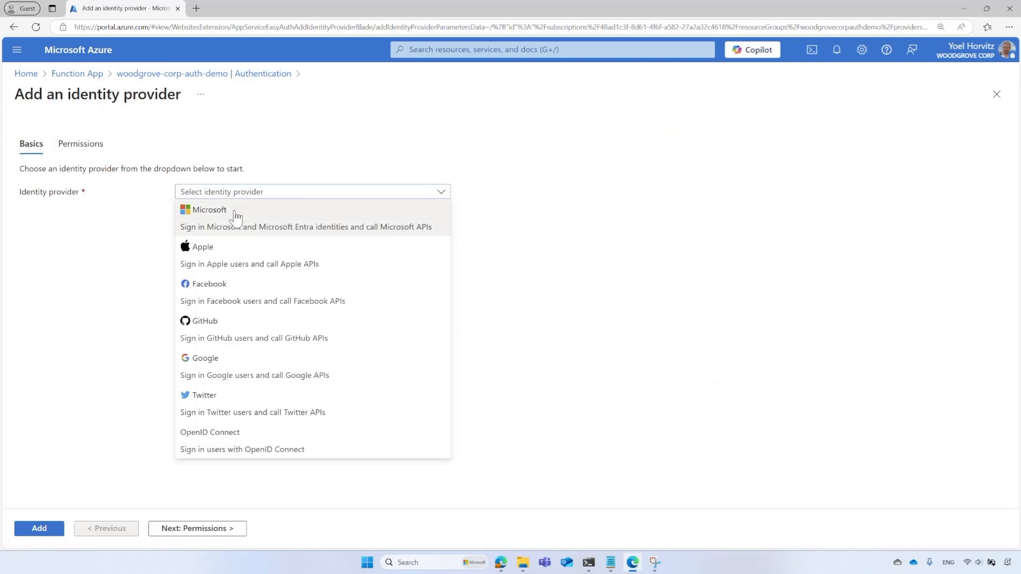
- Choose Microsoft, External configuration, and existing app registration details for the identity provider
left_click(210, 210)
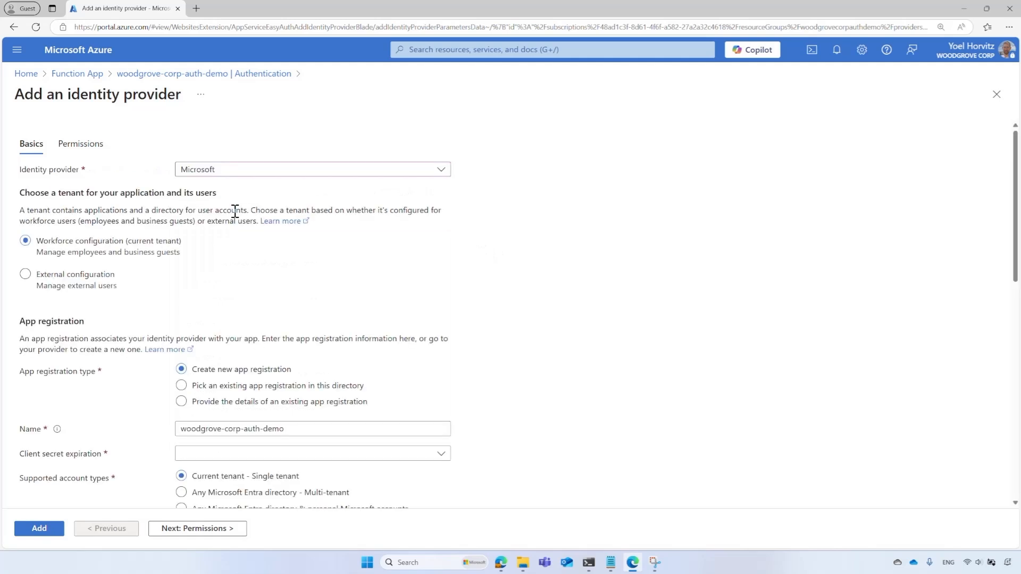
mouse_move(73, 249)
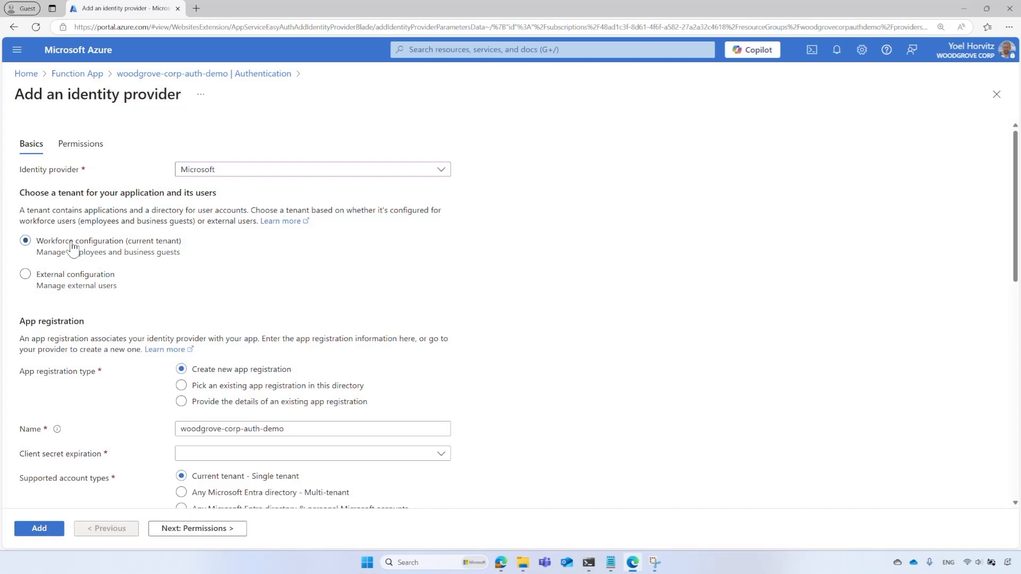
left_click(26, 274)
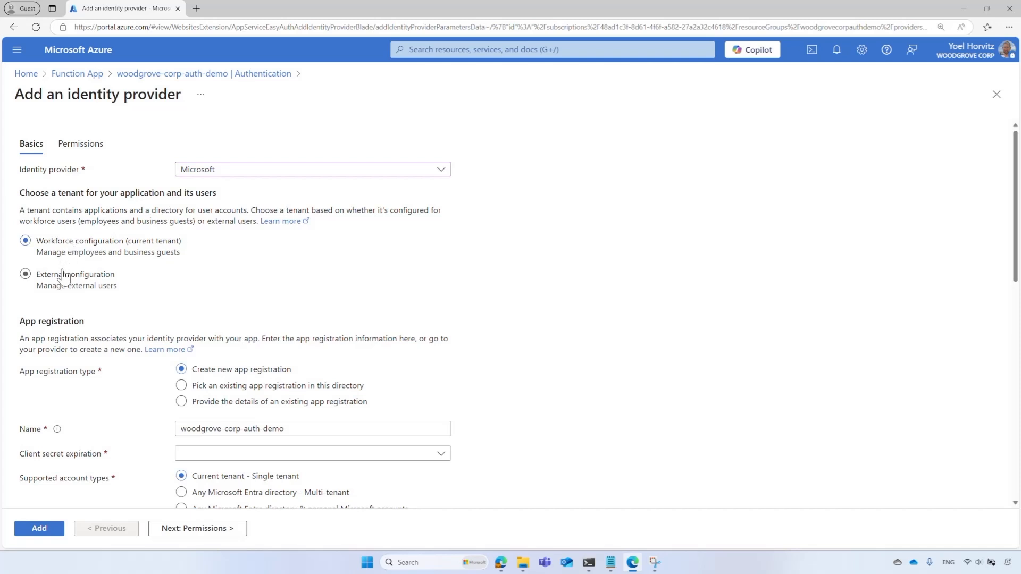
left_click(25, 274)
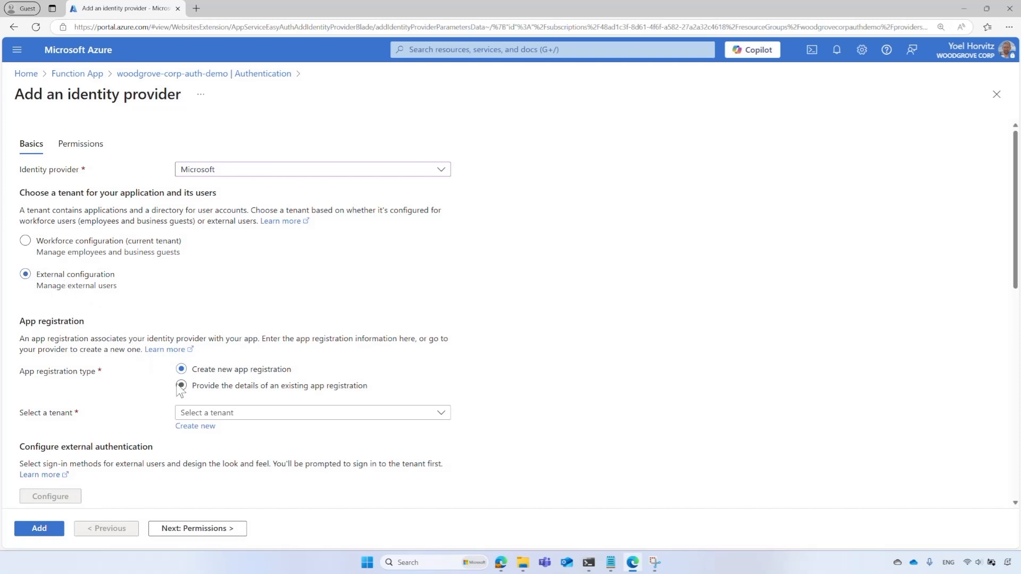
left_click(181, 386)
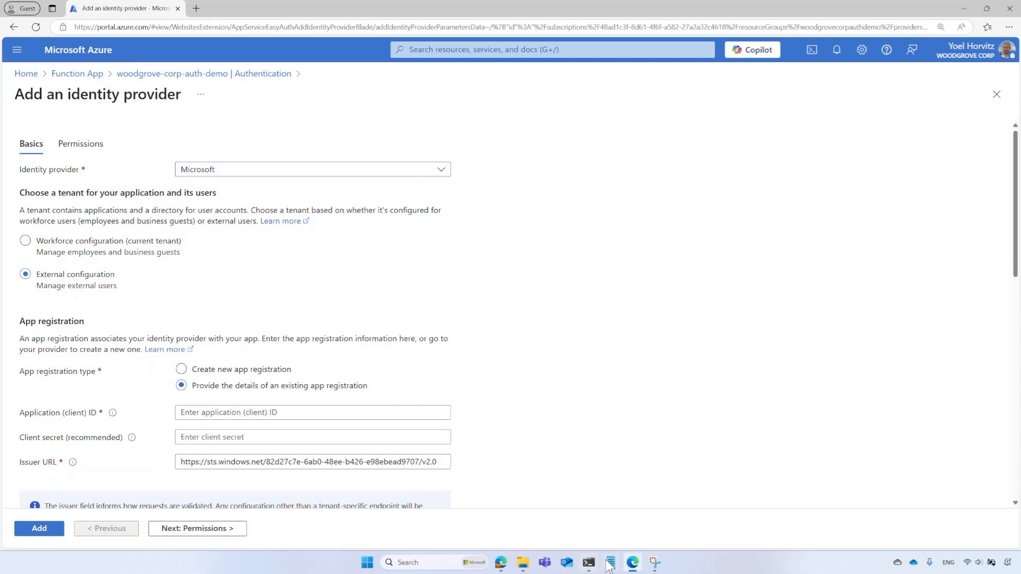
- Enter client ID b8f9105e-67ae-44be-8f0e-c70d99c7dddc and the ciamlogin.com issuer URL from the notes
left_click(609, 562)
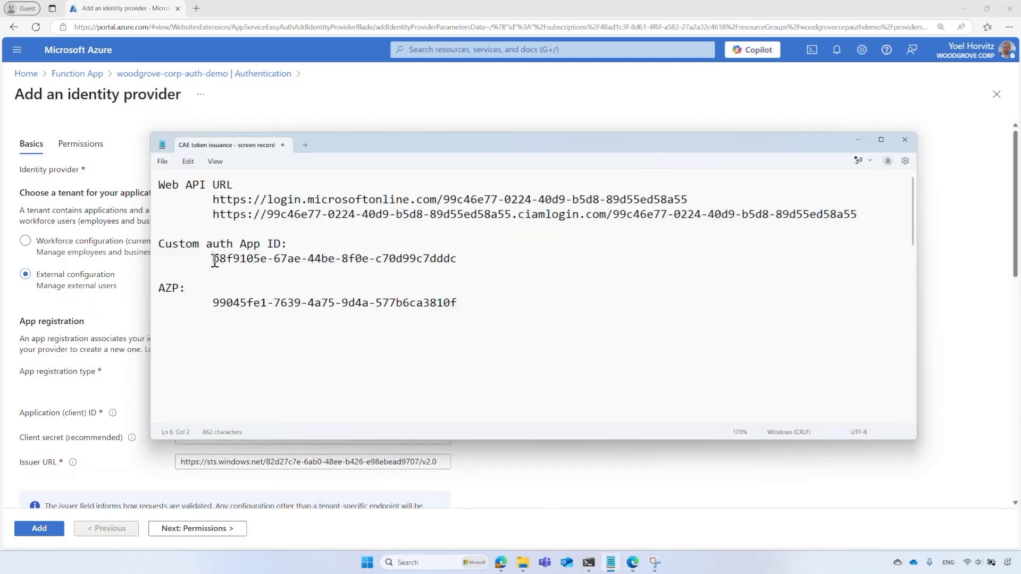
triple_click(334, 259)
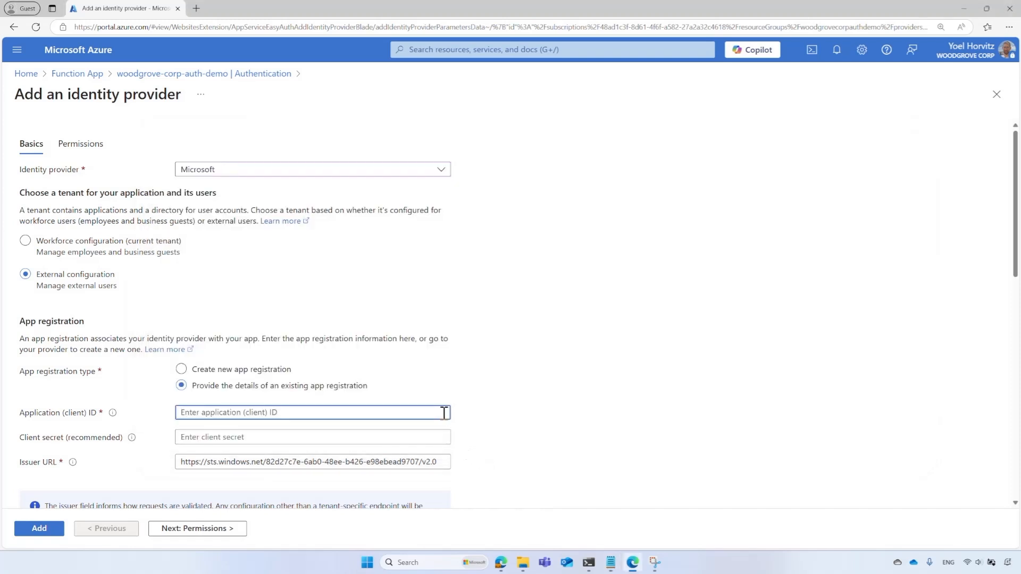
type("b8f9105e-67ae-44be-8f0e-c70d99c7dddc")
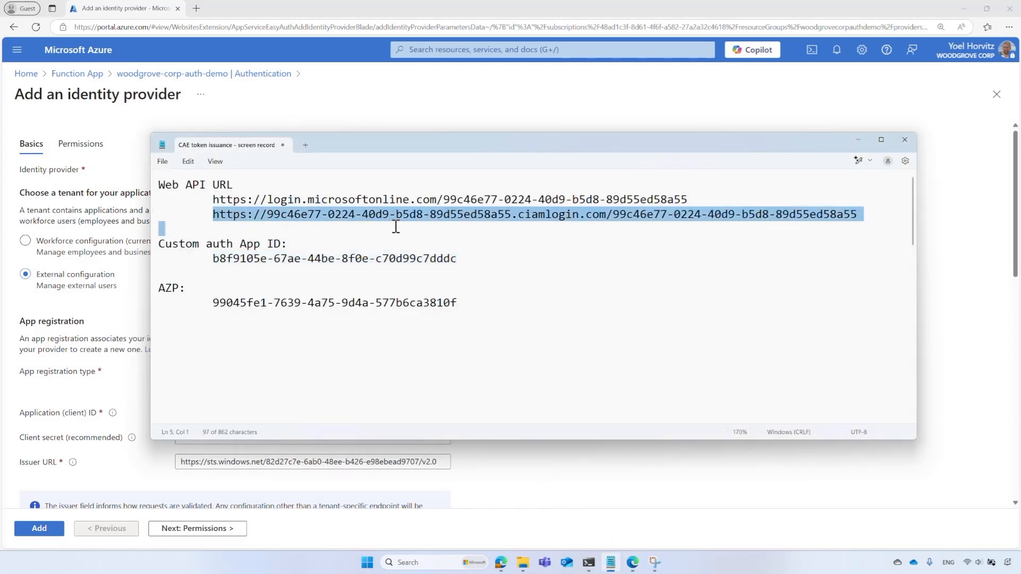
left_click(858, 214)
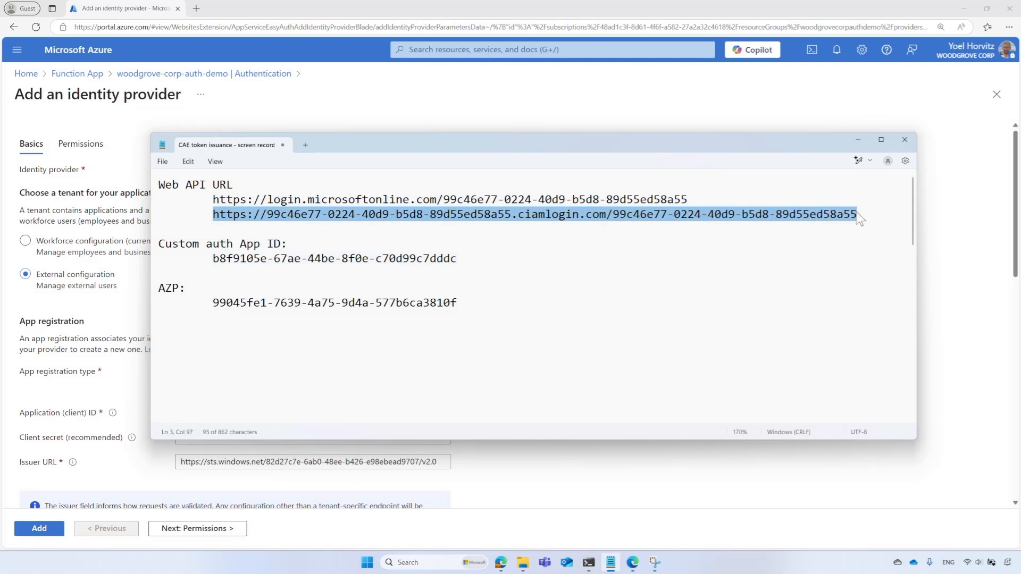
mouse_move(697, 295)
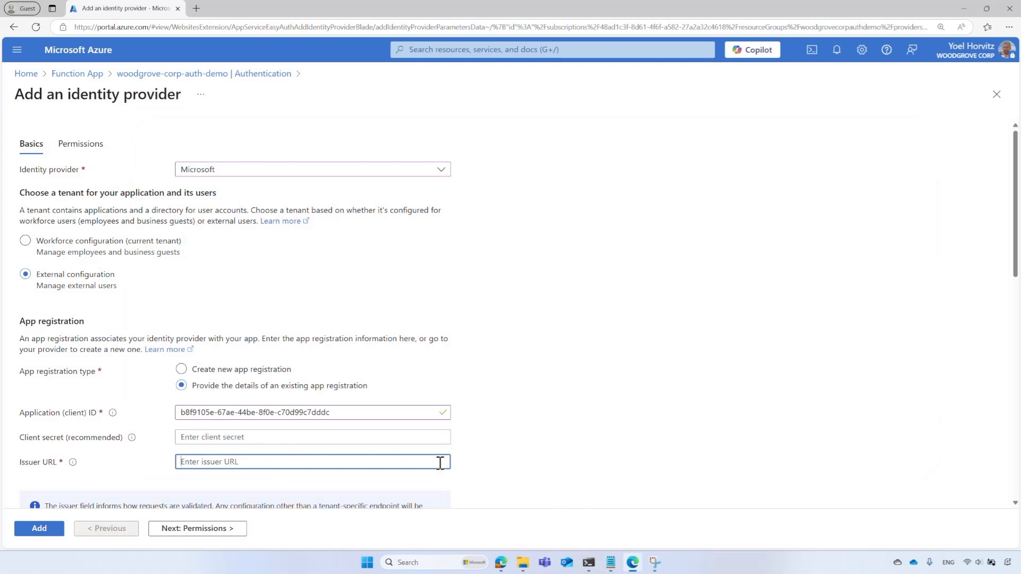
type("https://99c46e77-0224-40d9-b5d8-89d55ed58a55.ciamlogin.com/99c...")
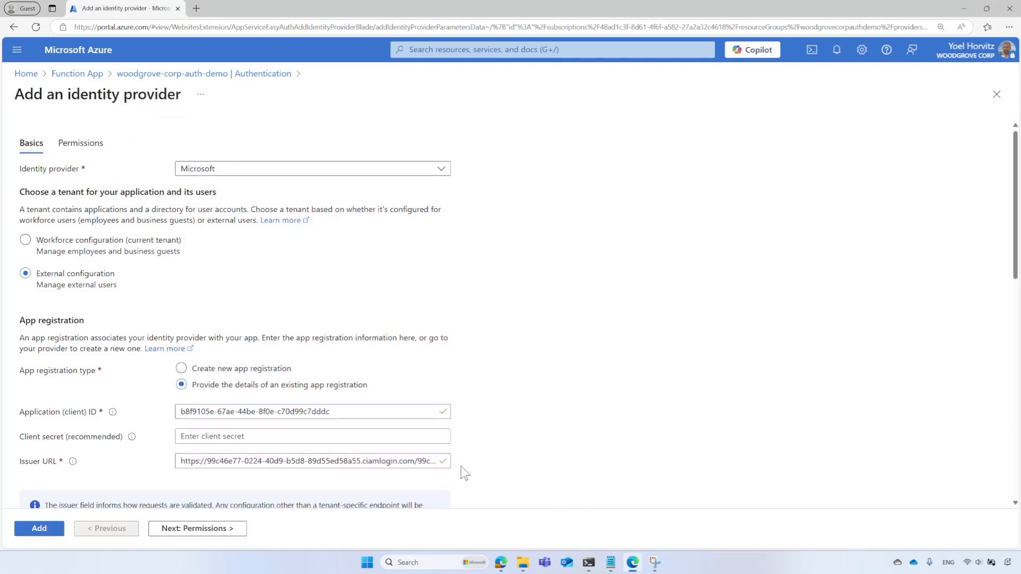
scroll("down", 3)
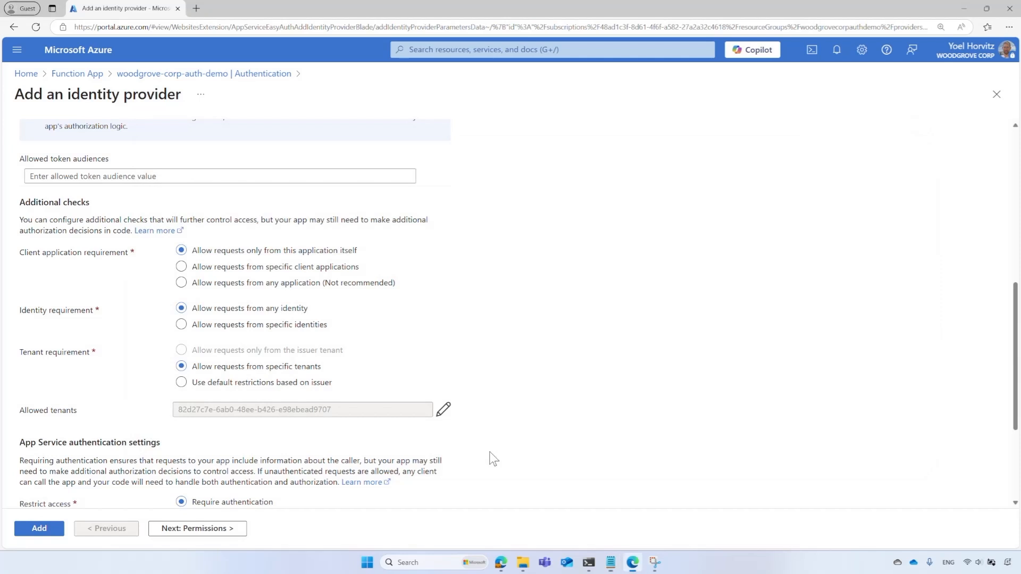
- Add token audience b8f9105e-67ae-44be-8f0e-c70d99c7dddd and restrict to specific client applications
type("b8f9105e-67ae-44be-8f0e-c70d99c7dddd")
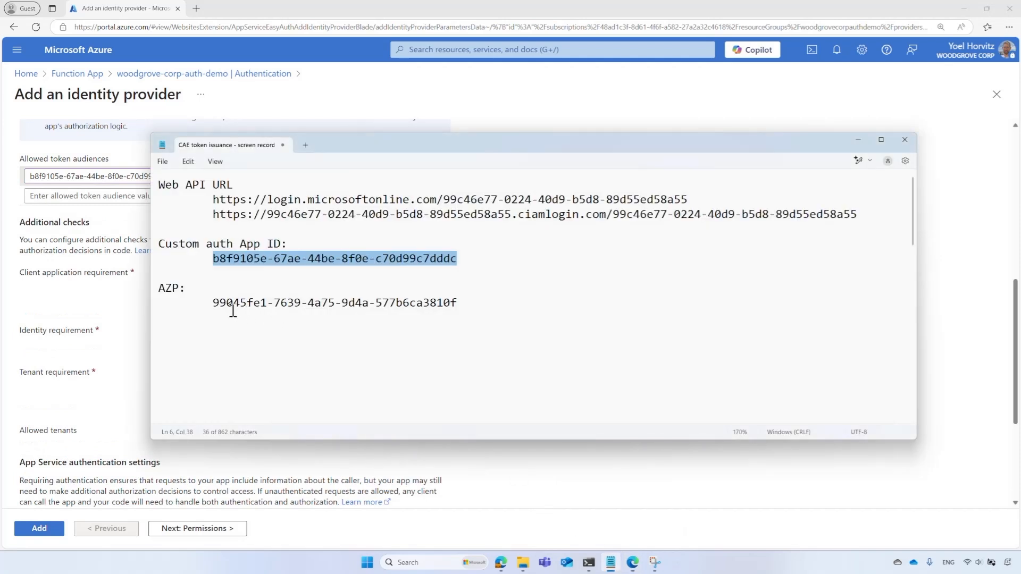
double_click(334, 302)
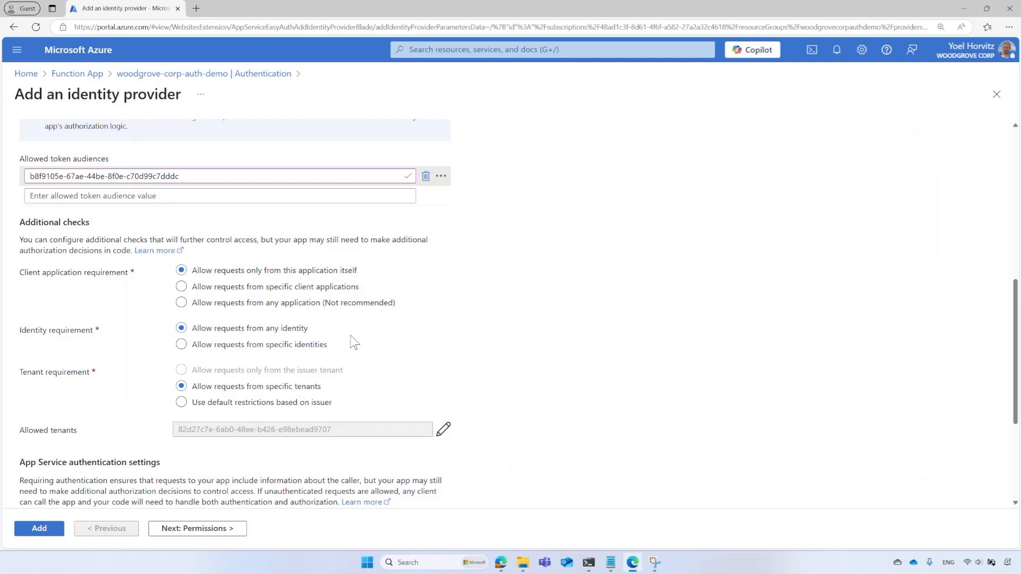
left_click(181, 287)
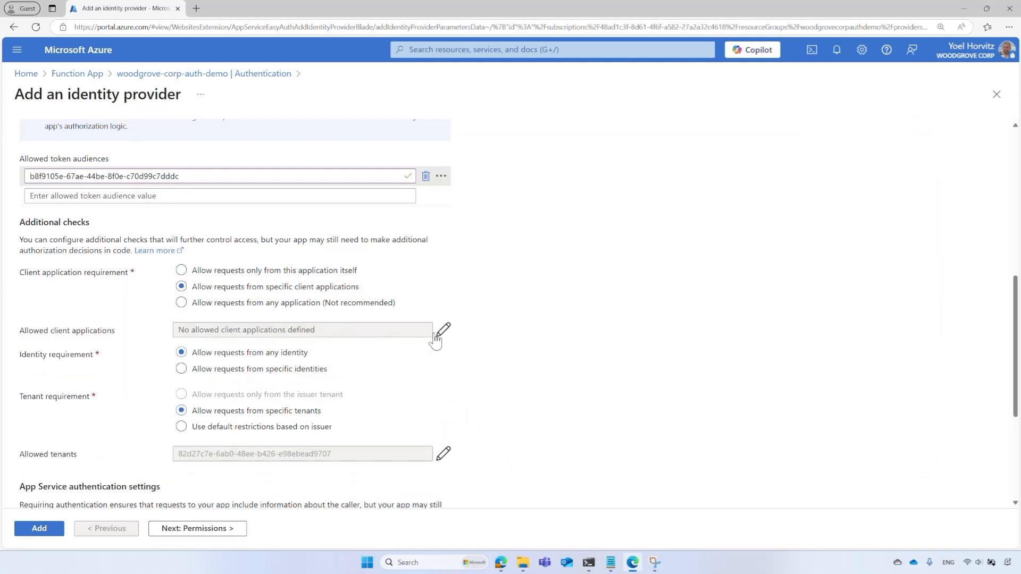
- Allow client application 99045fe1-7639-4a75-9d4a-577b6ca3810f and use default issuer-based tenant restrictions
left_click(443, 331)
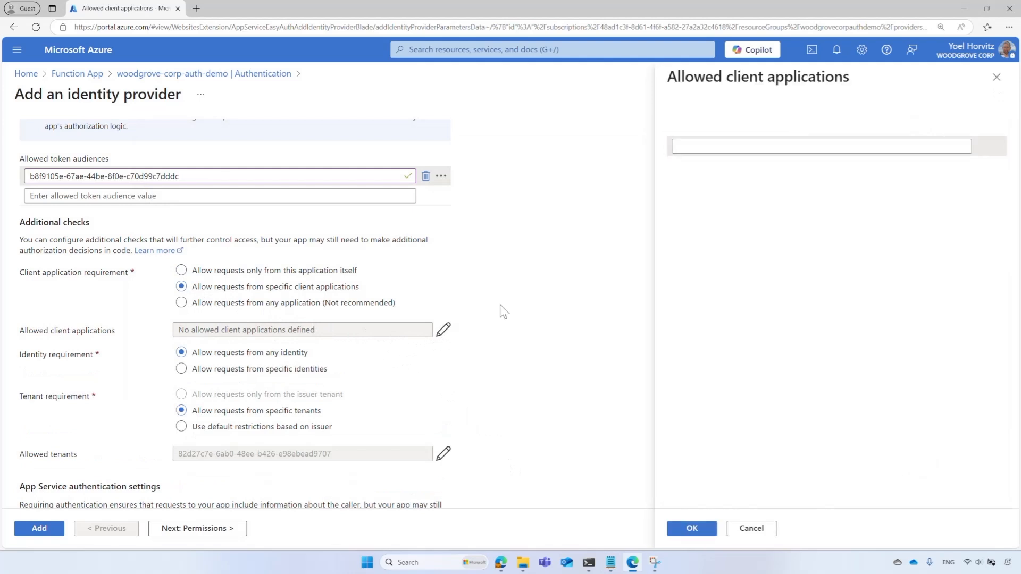
type("99045fe1-7639-4a75-9d4a-577b6ca3810f")
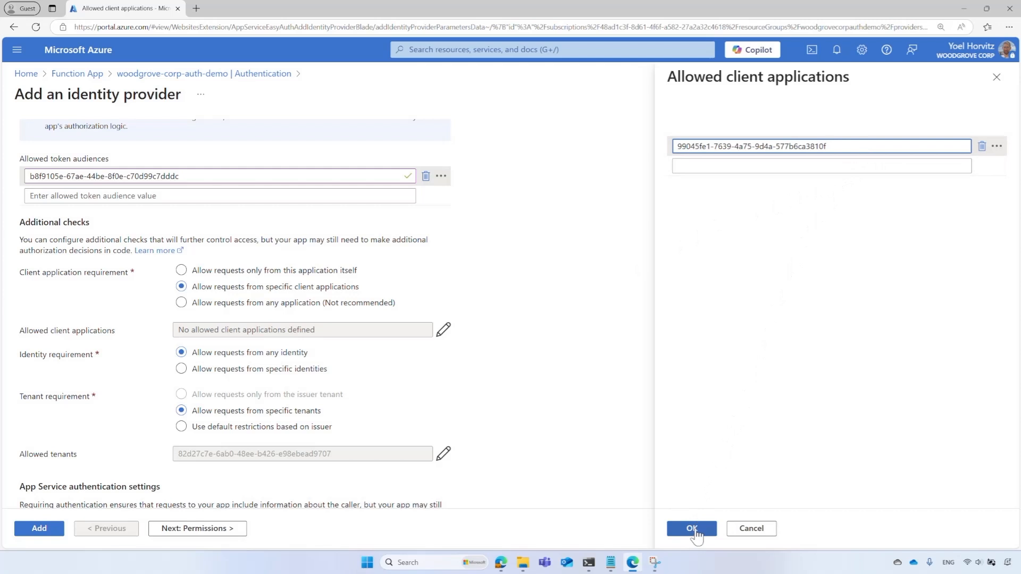
left_click(691, 528)
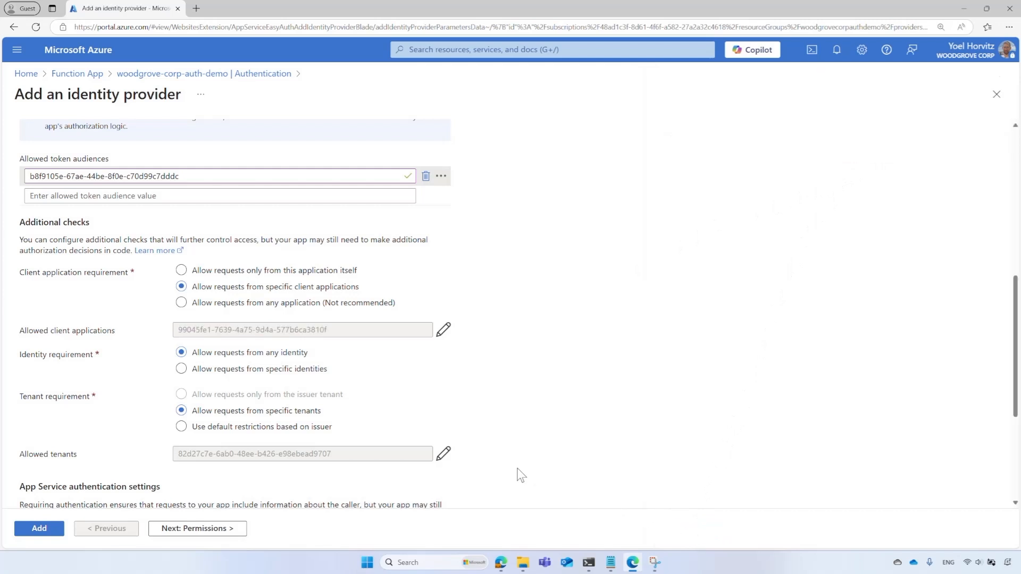
left_click(181, 426)
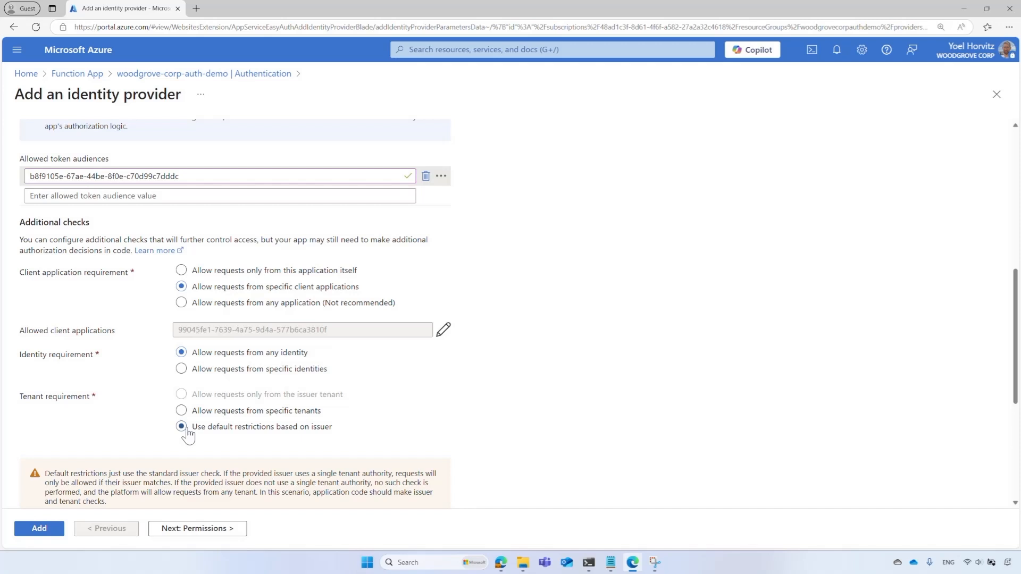
- Return HTTP 401 Unauthorized, turn off the token store, and add the identity provider
scroll("down", 3)
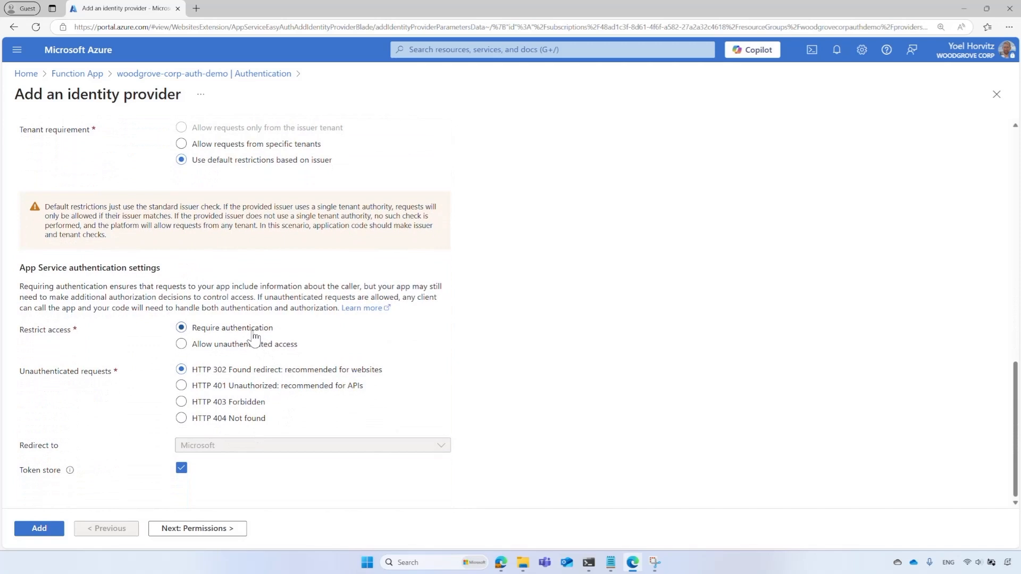
left_click(180, 385)
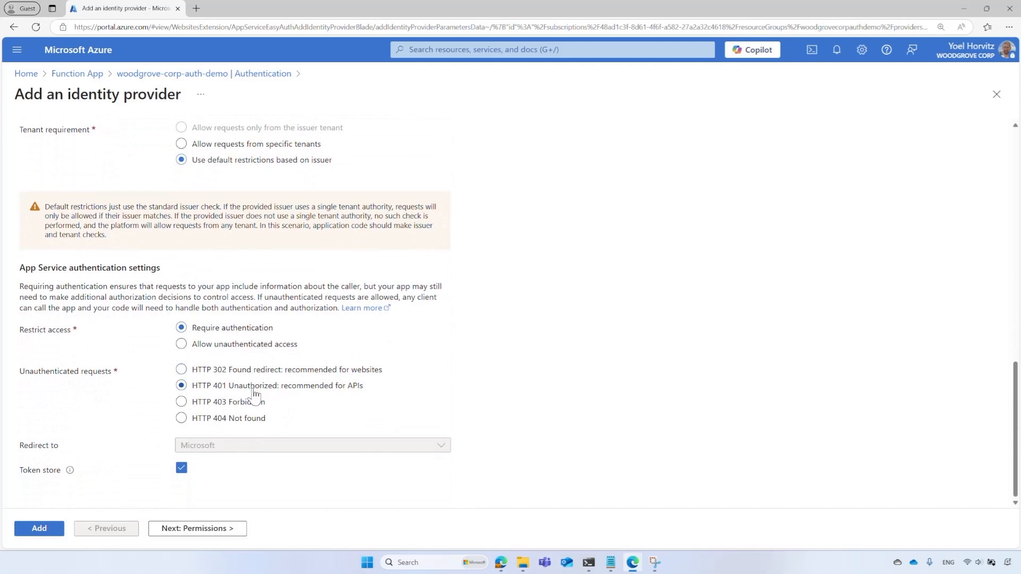
scroll("up", 3)
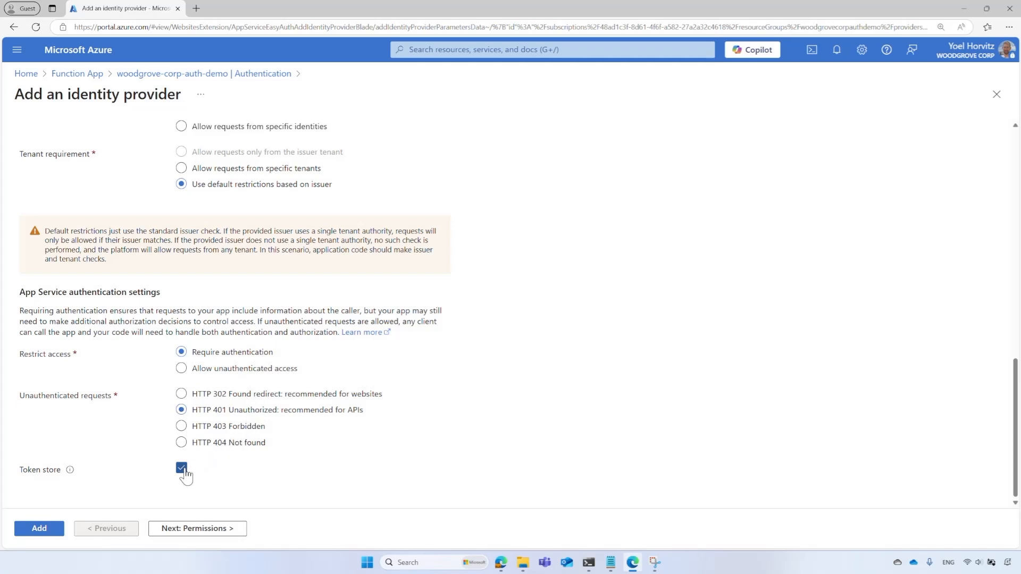
left_click(182, 467)
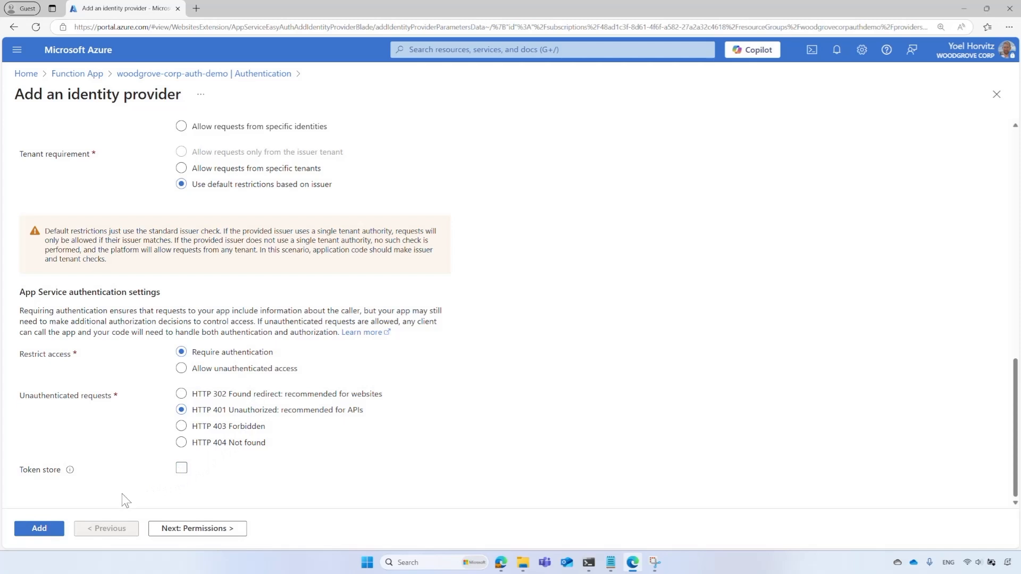
left_click(39, 528)
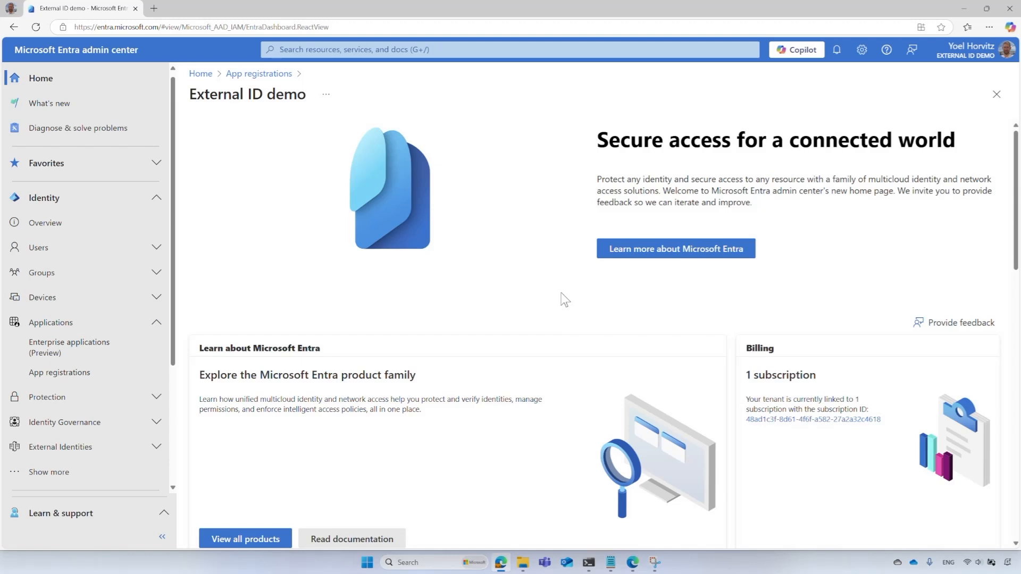
mouse_move(472, 312)
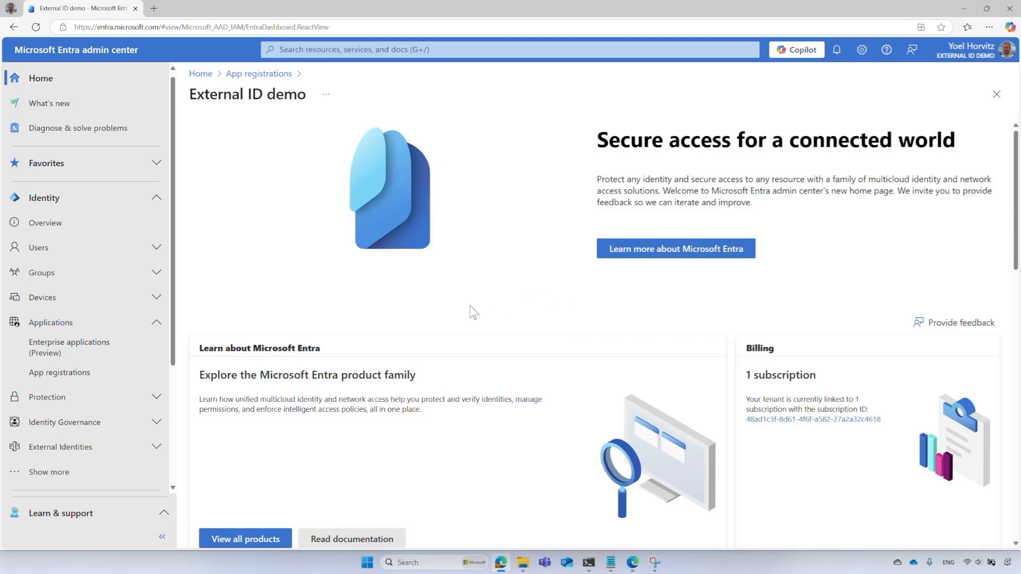
- Open Sign-in logs under Enterprise applications to list recent MyWebApp sign-ins
left_click(69, 347)
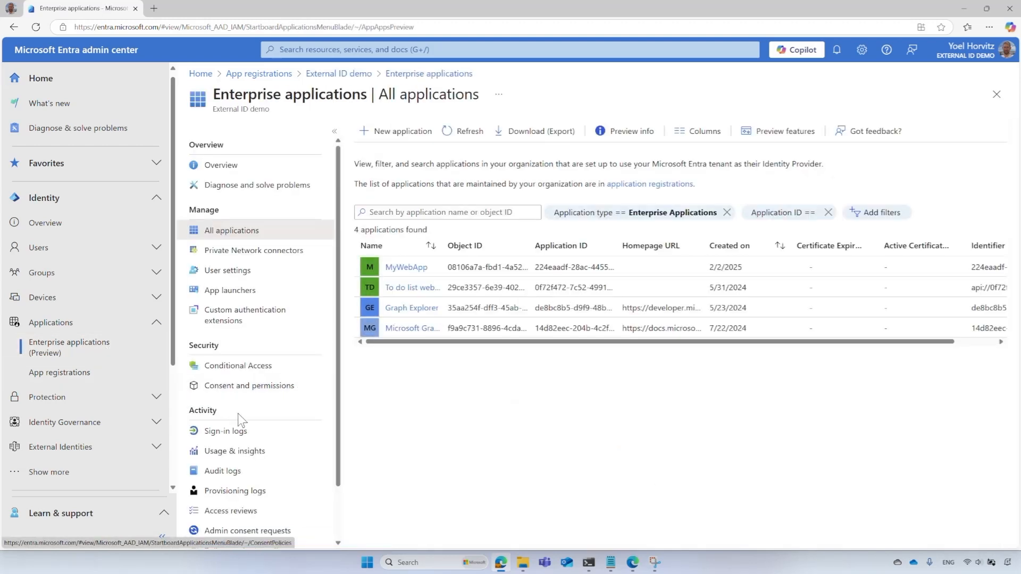
left_click(225, 430)
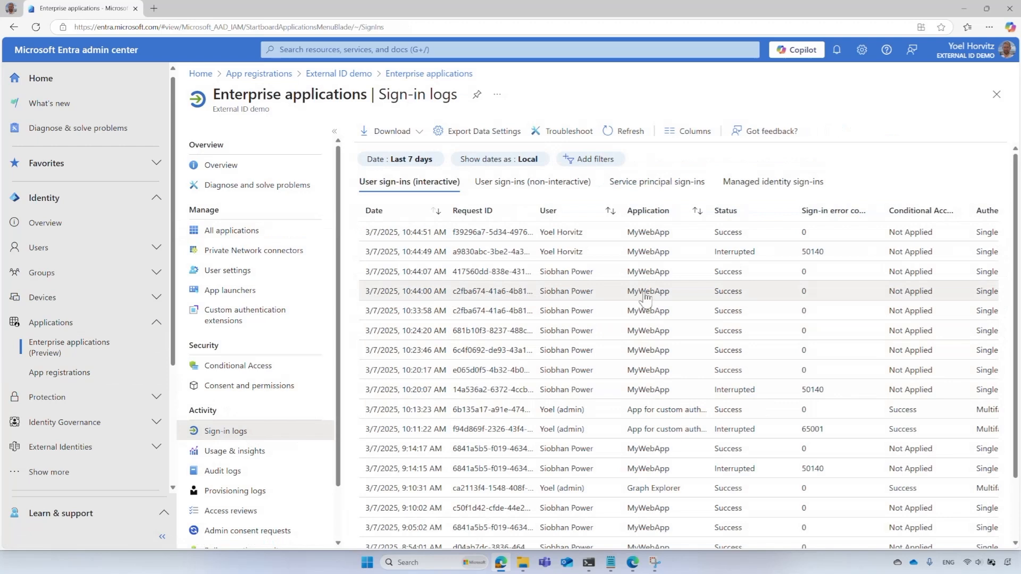
mouse_move(731, 260)
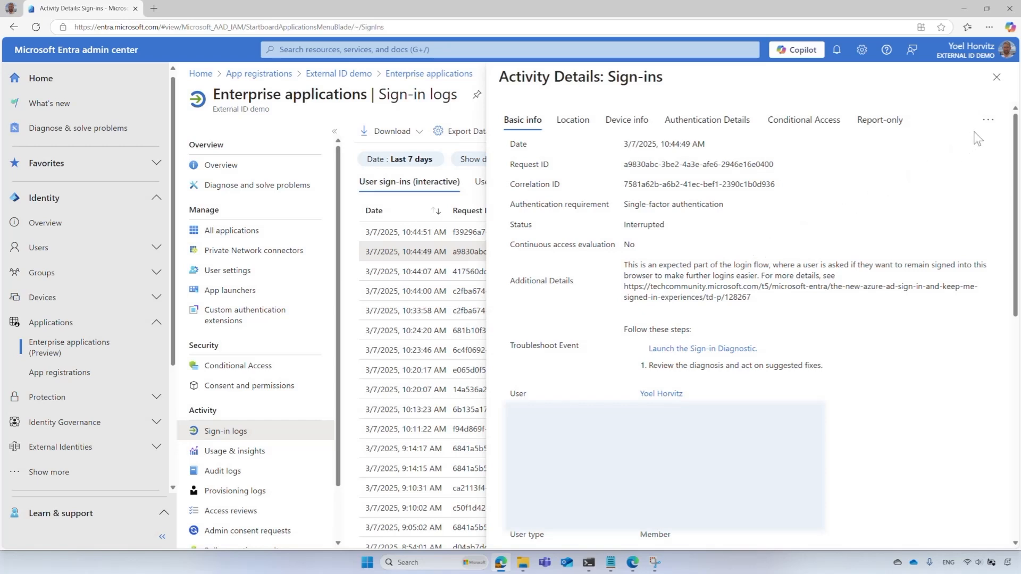
- Show the sign-in's Authentication Events, revealing onTokenIssuanceStart error 1003005
left_click(987, 119)
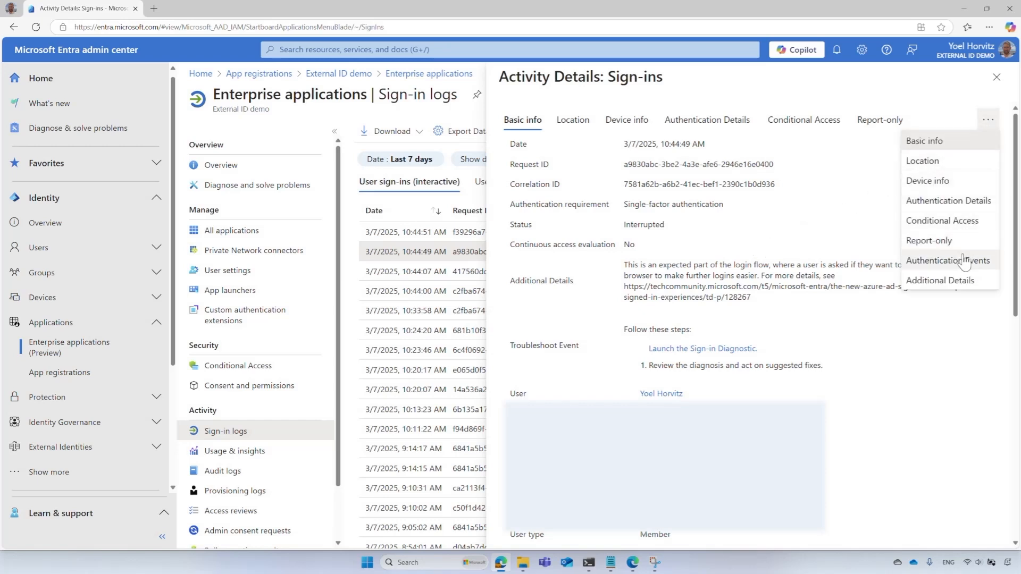
left_click(948, 260)
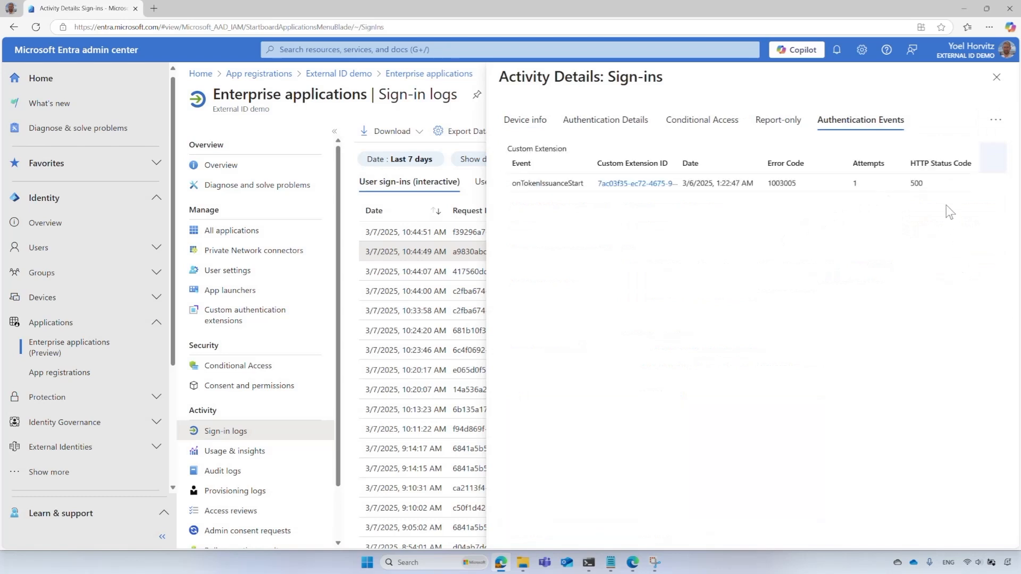
mouse_move(801, 212)
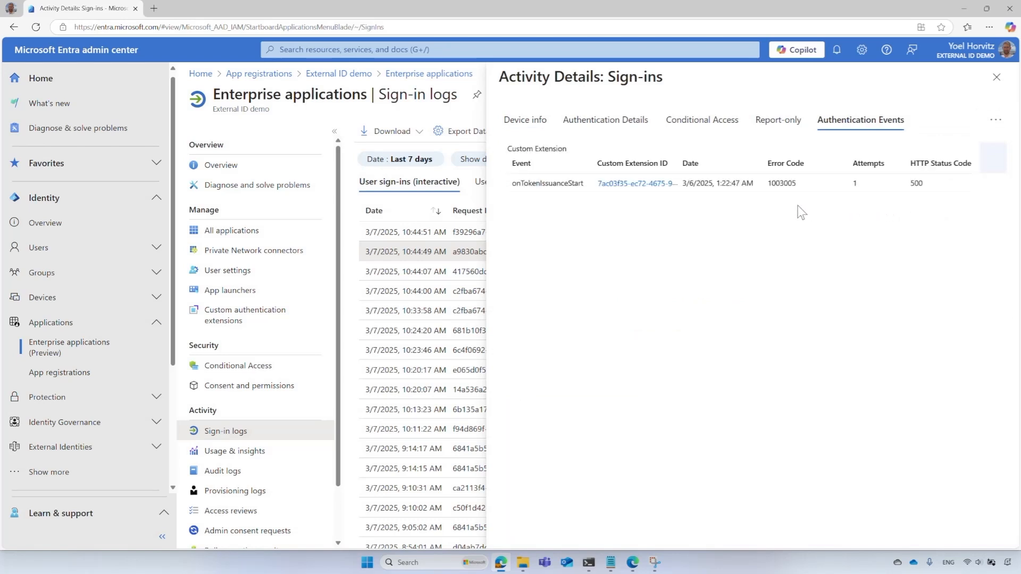